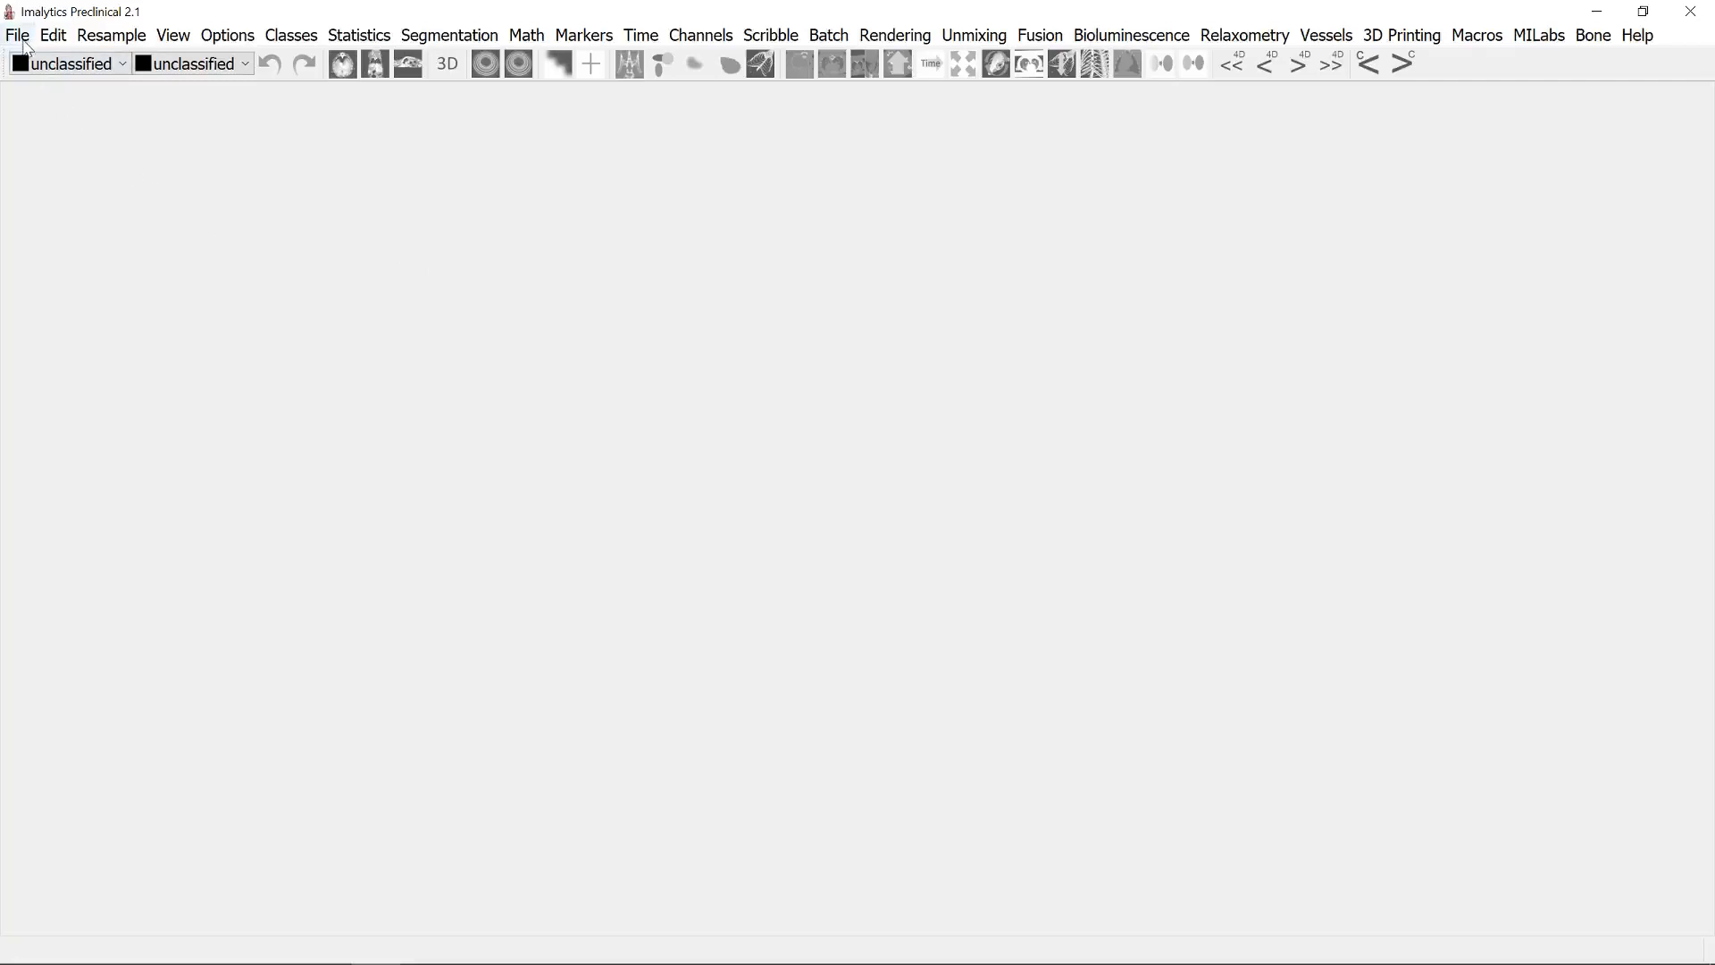
- Create the trabecular bone example underlay, then browse the Segmentation and Options menus
{"action": "left_click", "coordinate": [16, 34]}
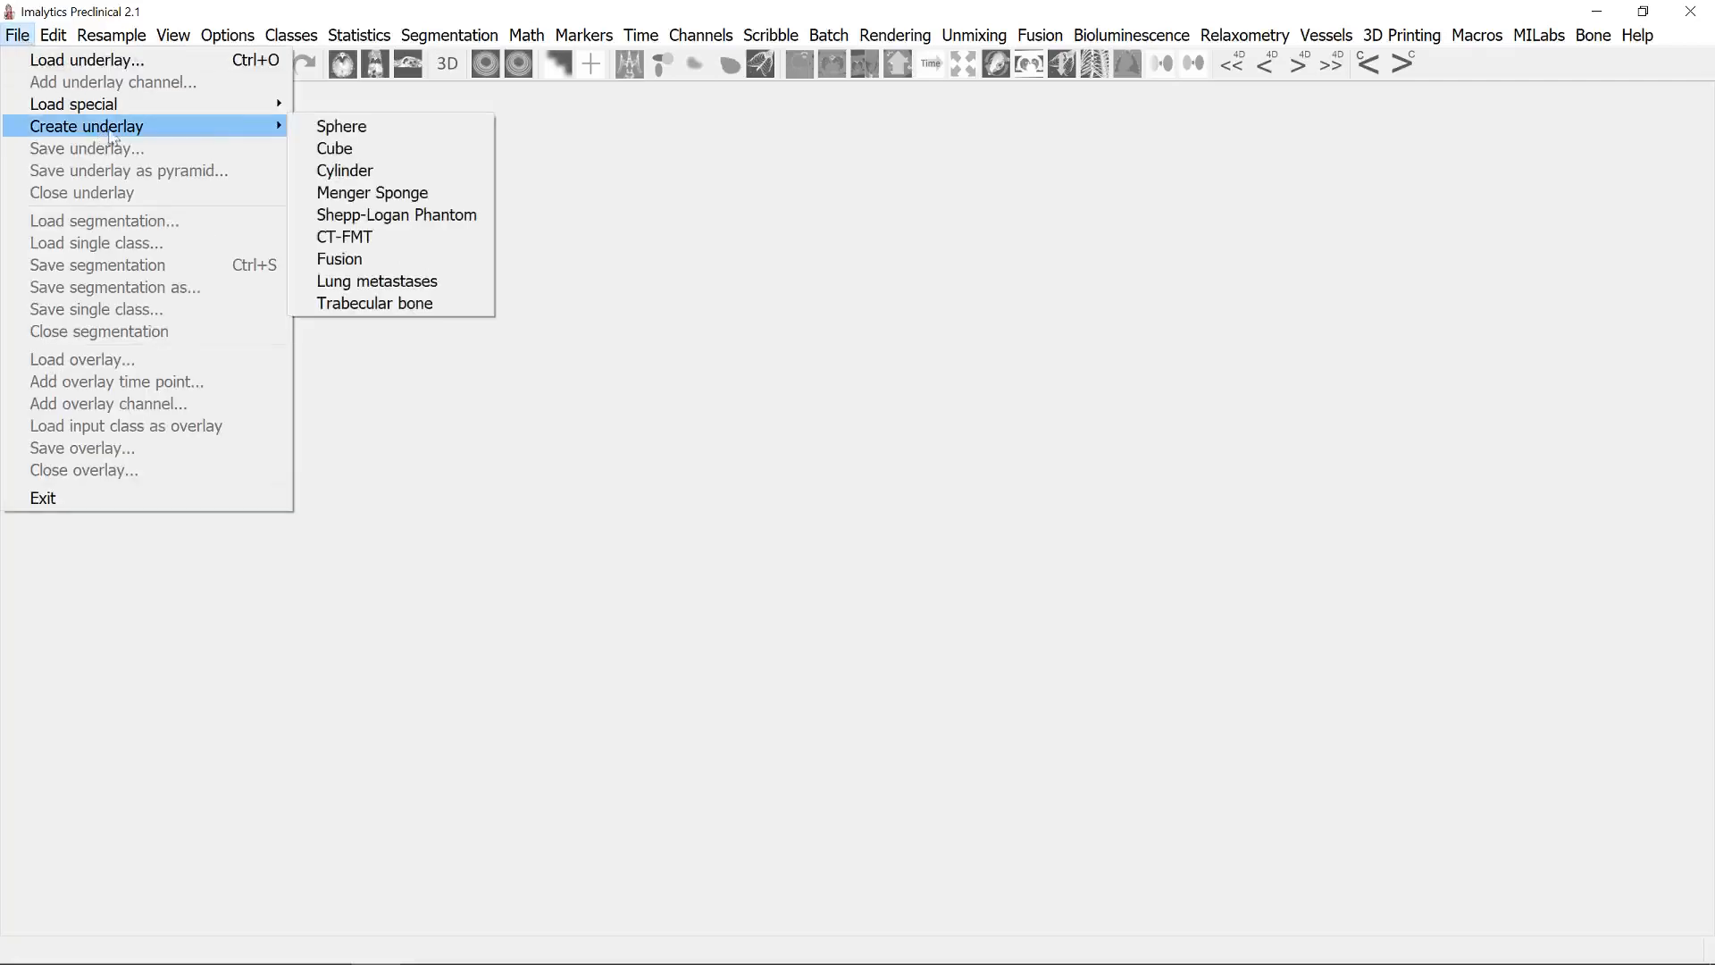
{"action": "left_click", "coordinate": [375, 304]}
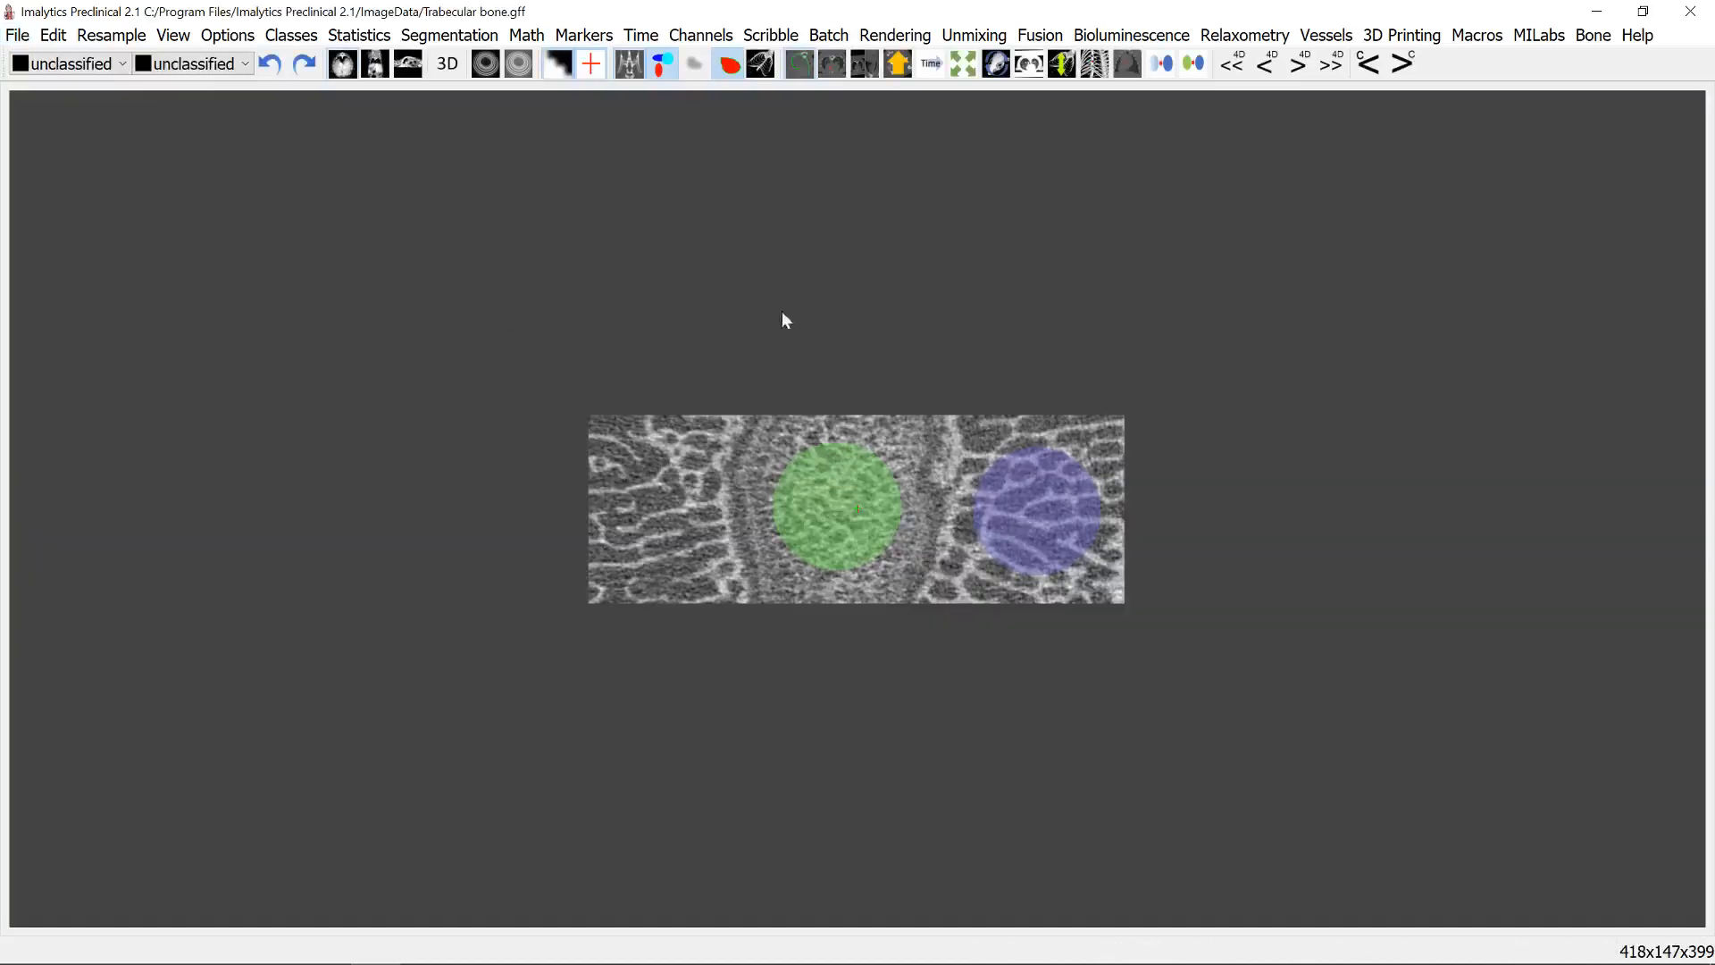
{"action": "left_click", "coordinate": [448, 35]}
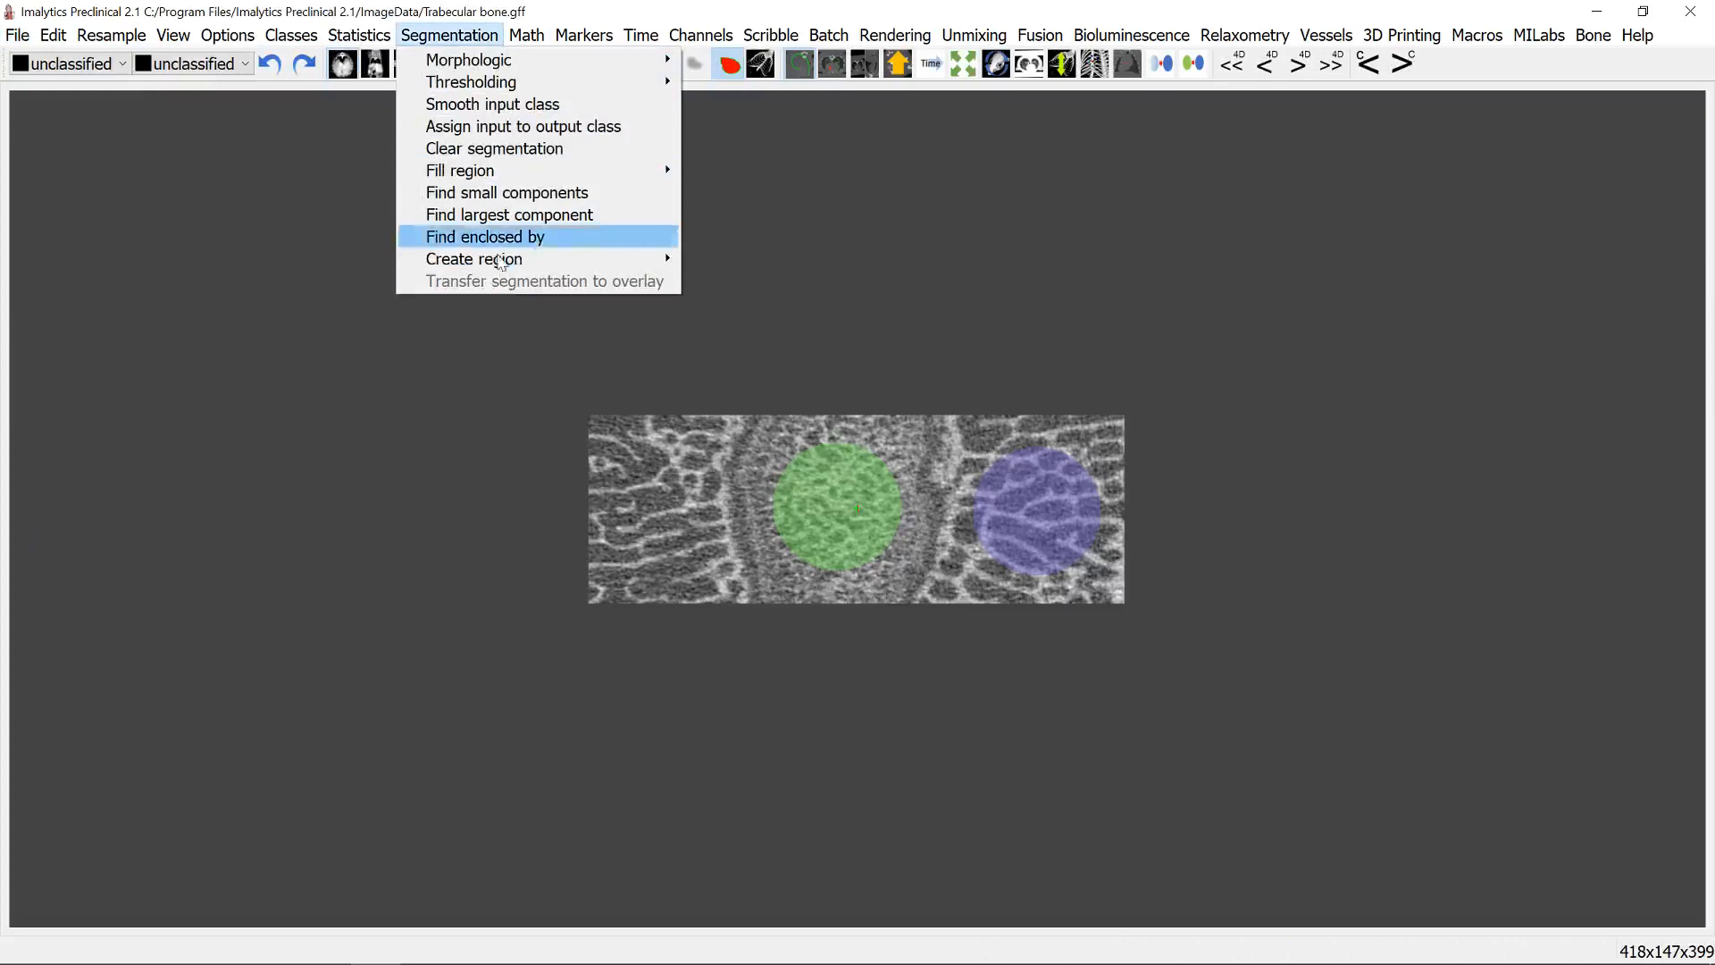
{"action": "left_click", "coordinate": [228, 35]}
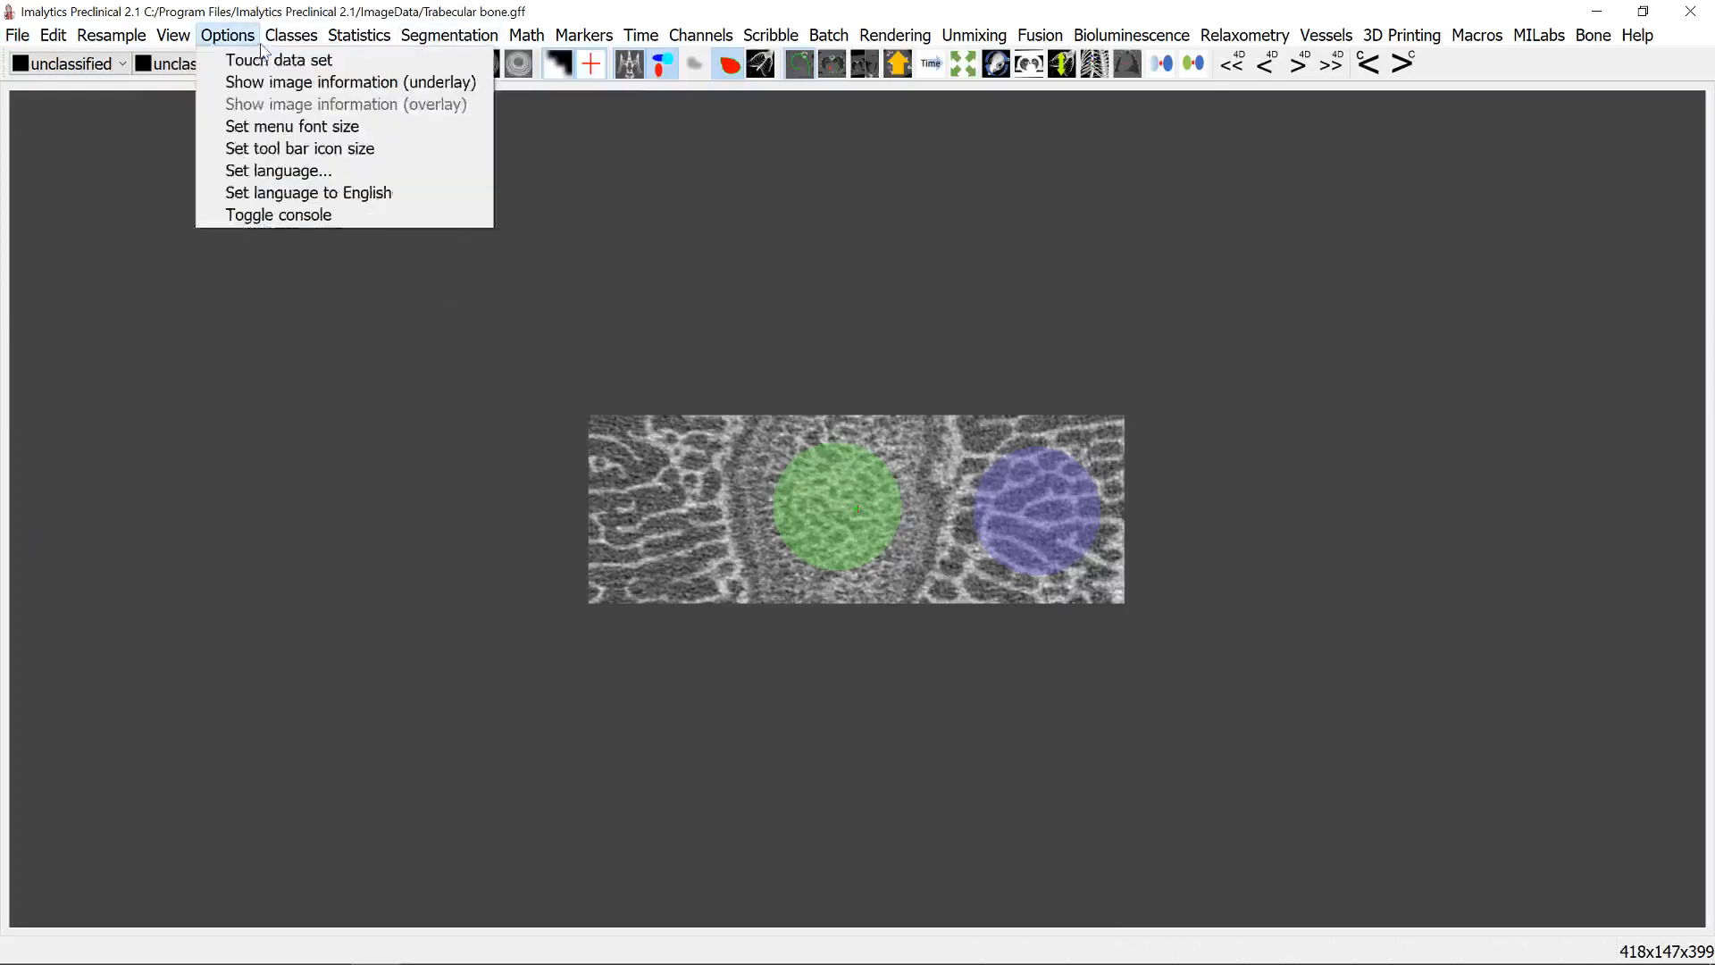
{"action": "left_click", "coordinate": [16, 34]}
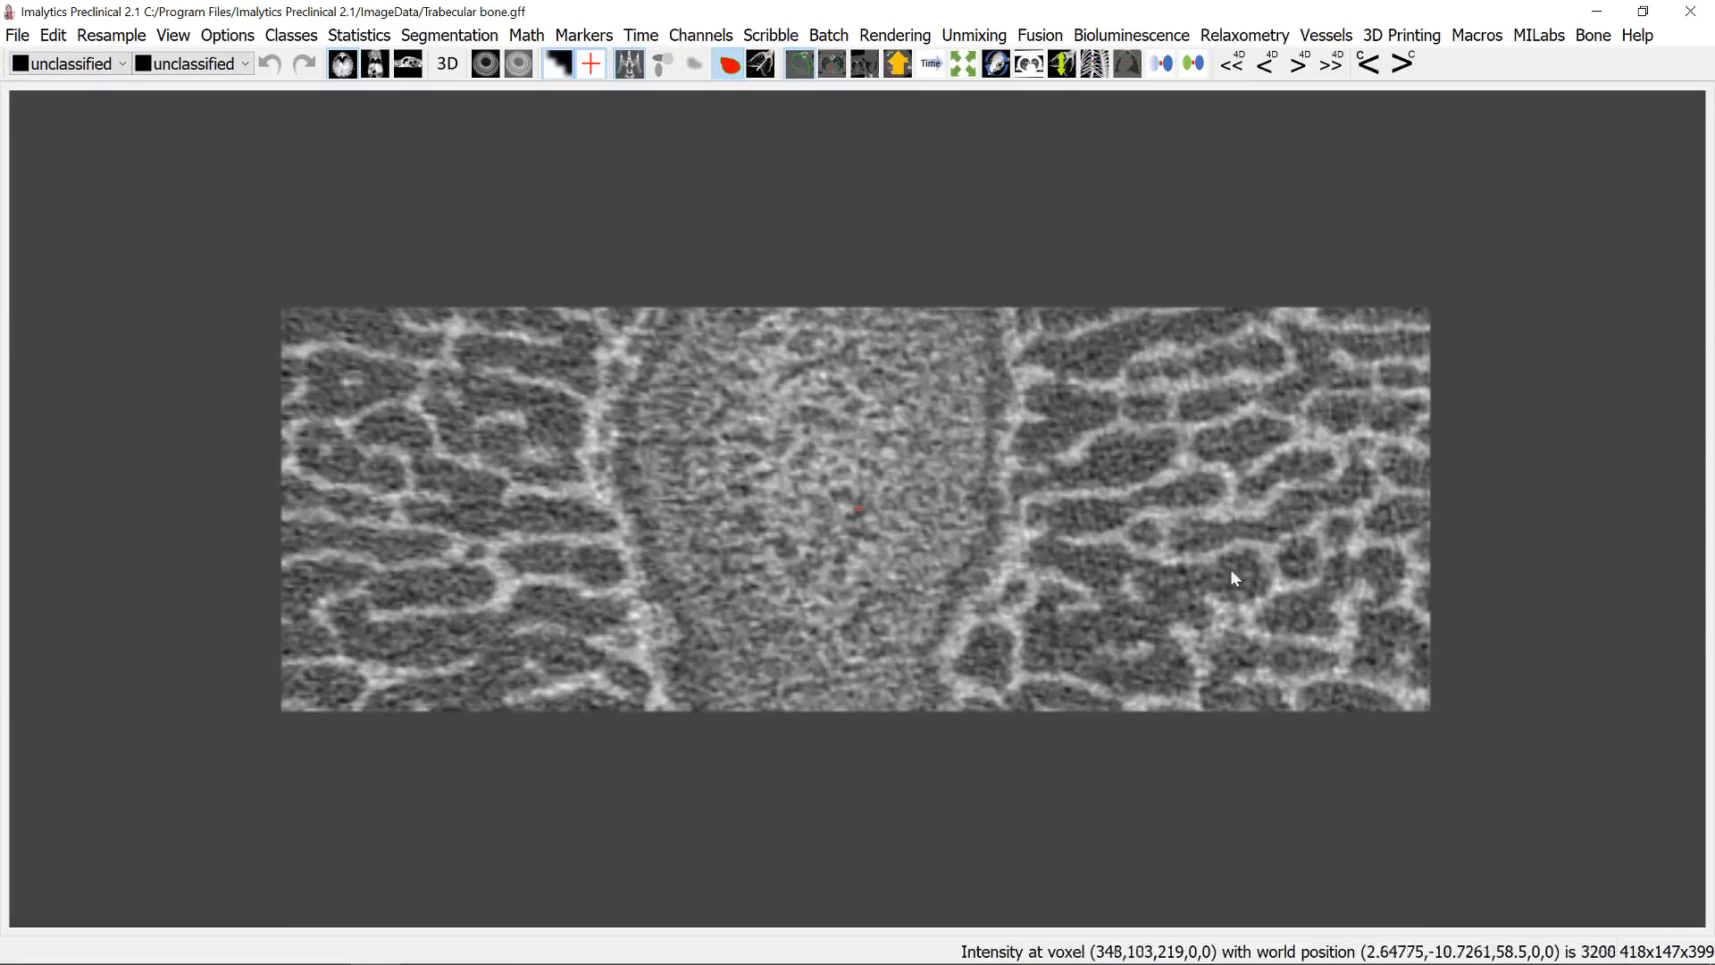
{"action": "mouse_move", "coordinate": [1225, 486]}
{"action": "type", "text": "B"}
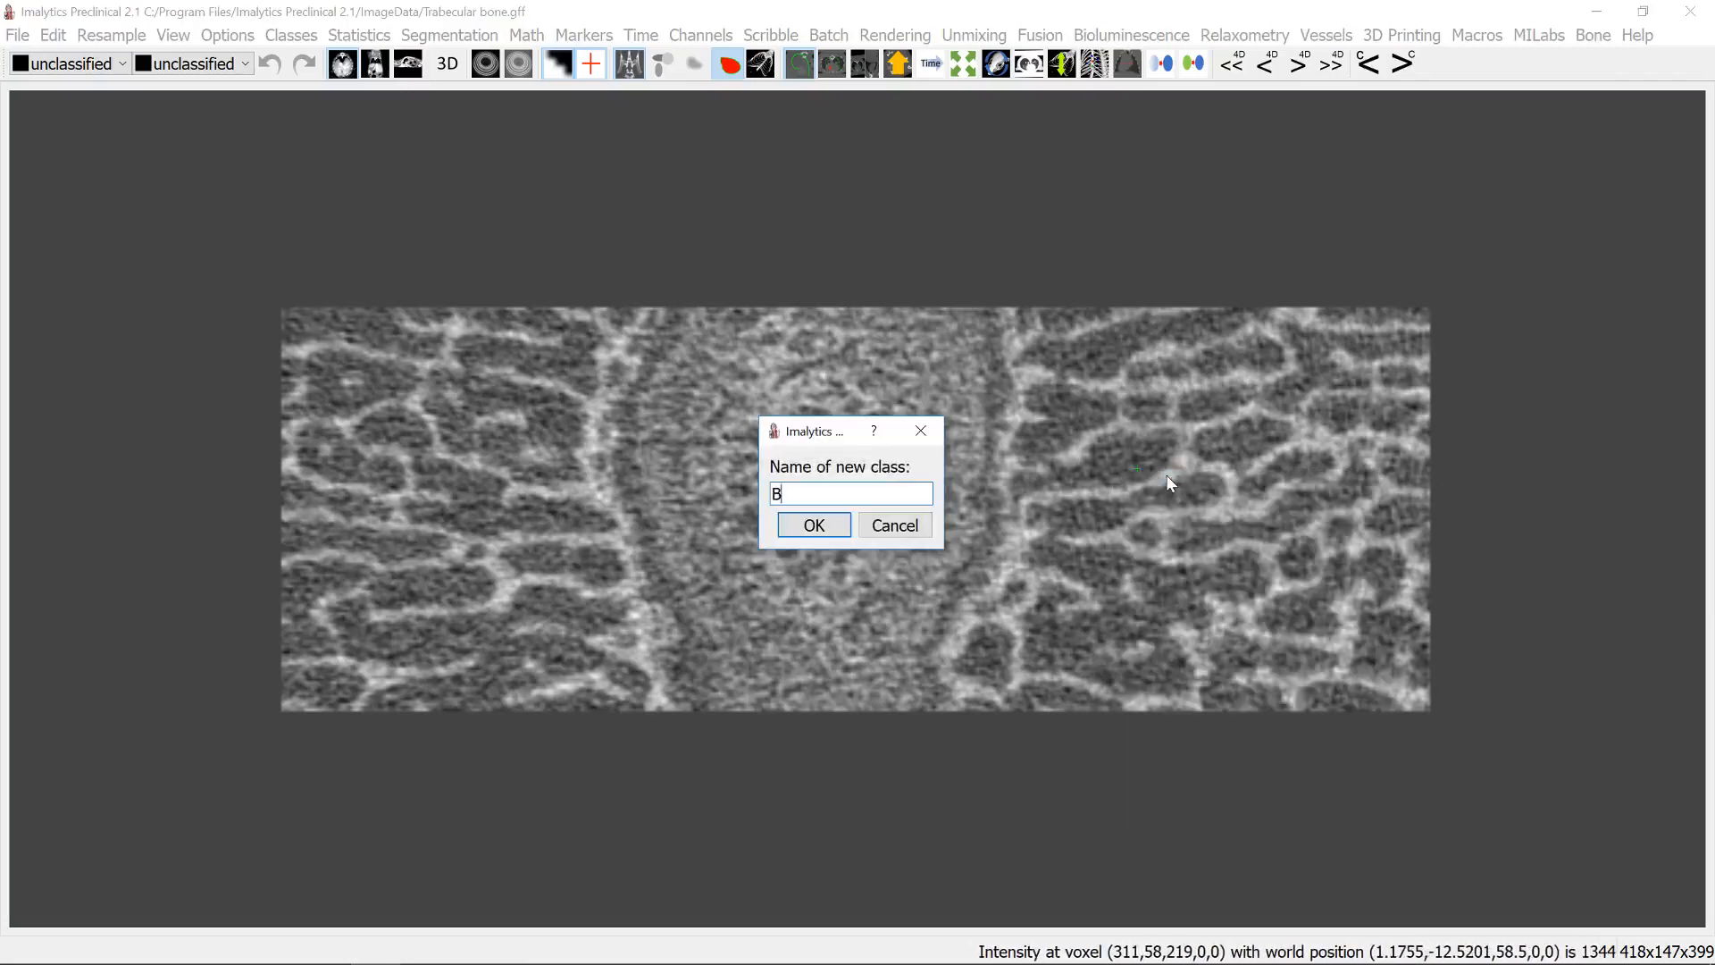
- Add the Bone class and threshold voxels above 1600 into it
{"action": "left_click", "coordinate": [813, 525]}
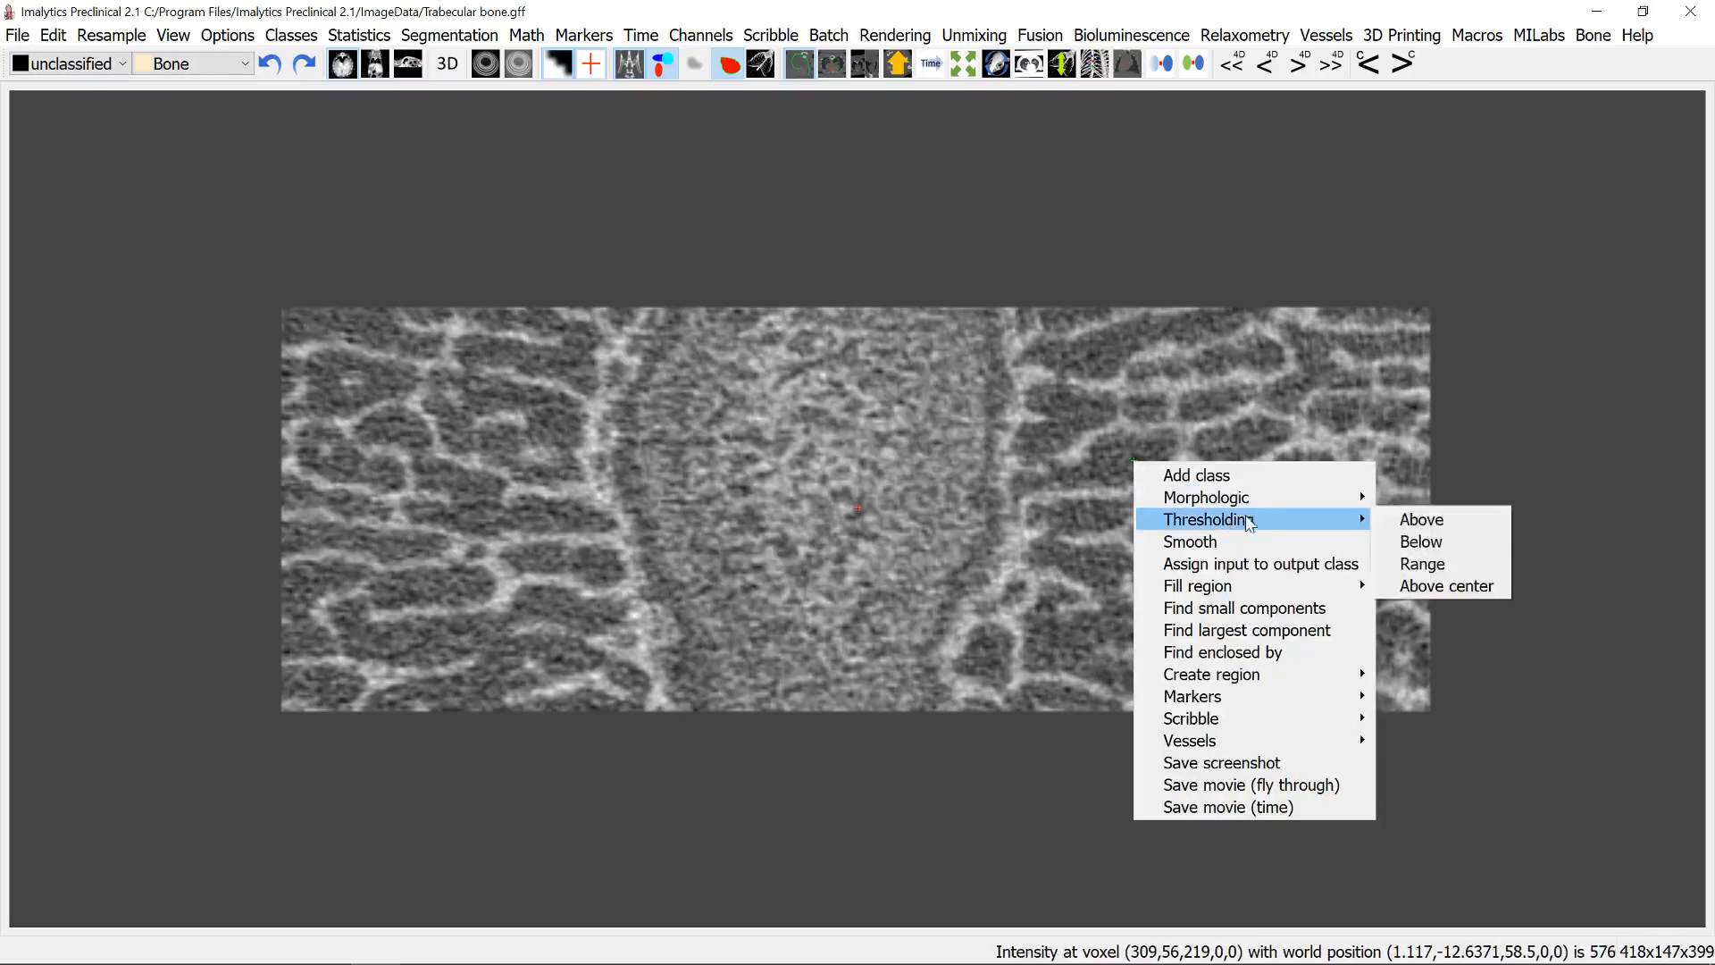
{"action": "left_click", "coordinate": [1422, 518]}
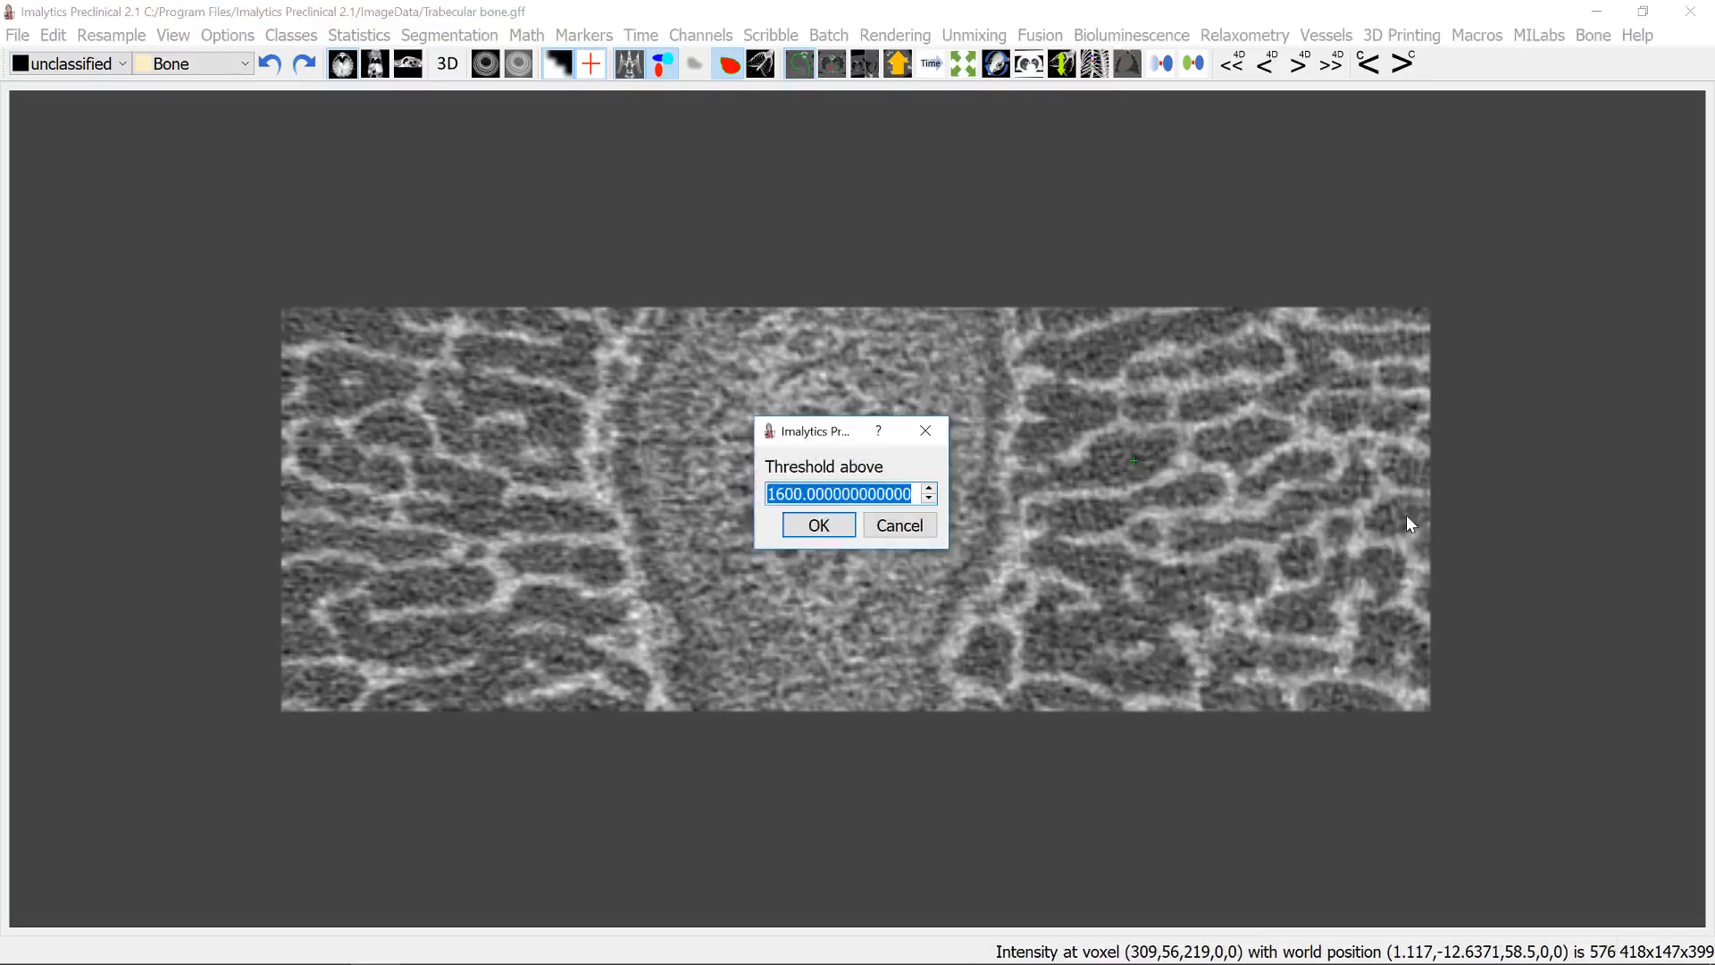
{"action": "left_click", "coordinate": [817, 526]}
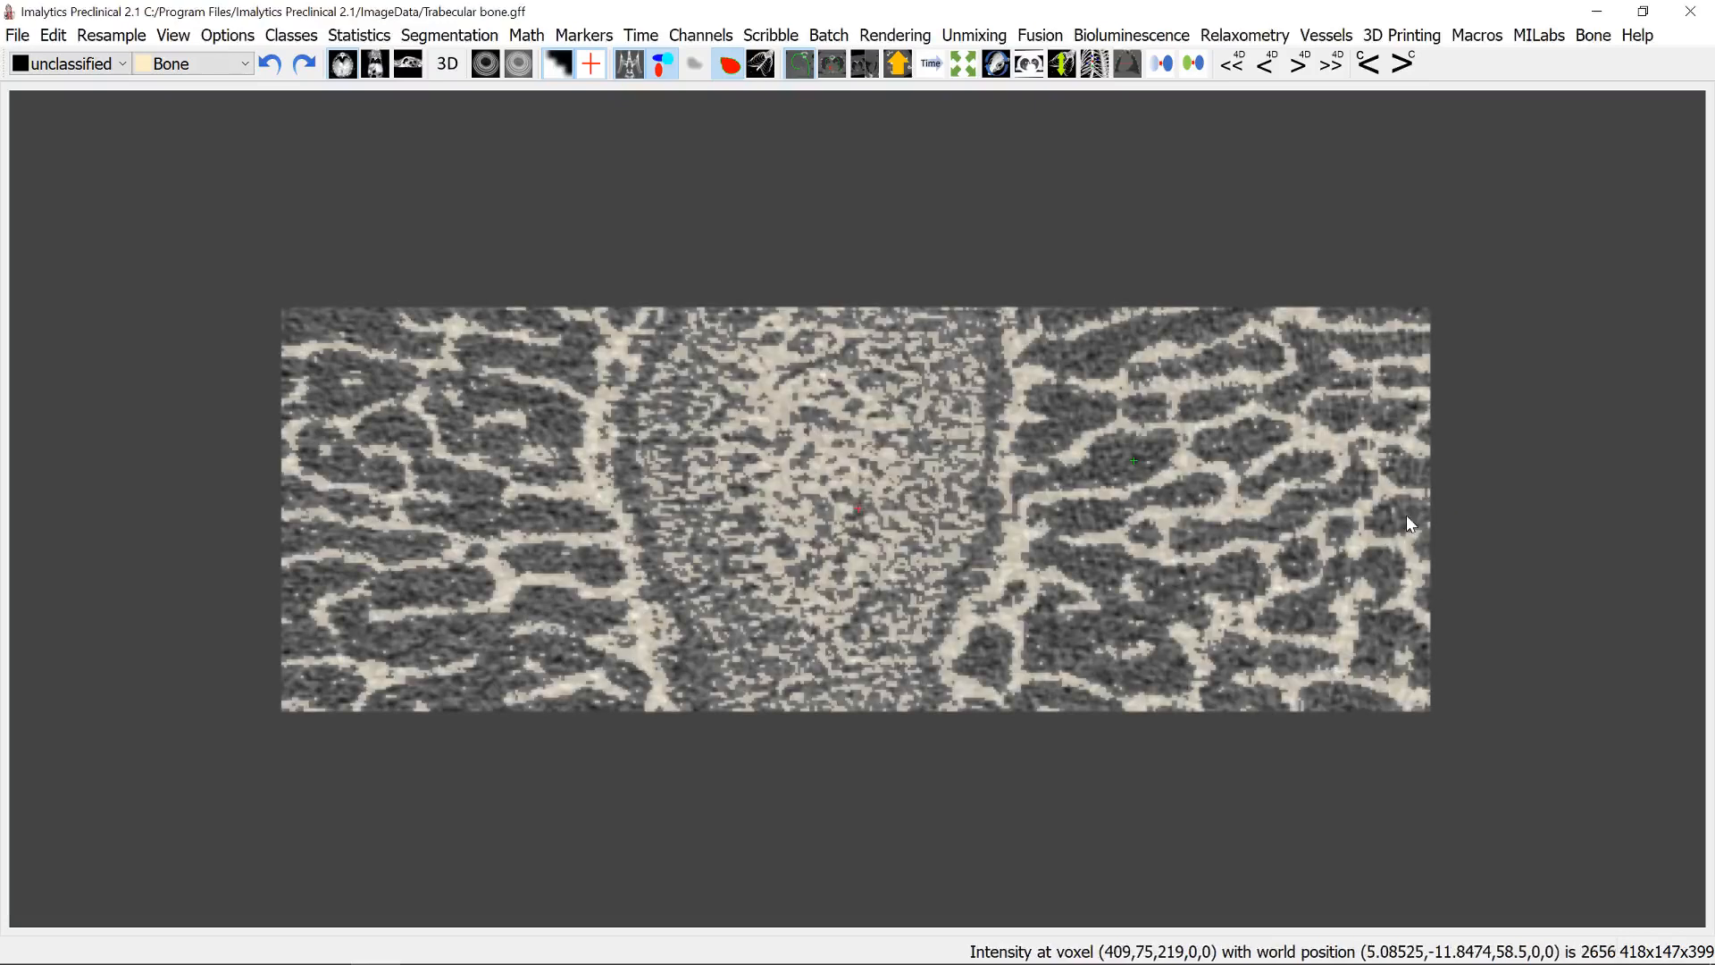
{"action": "mouse_move", "coordinate": [1332, 493]}
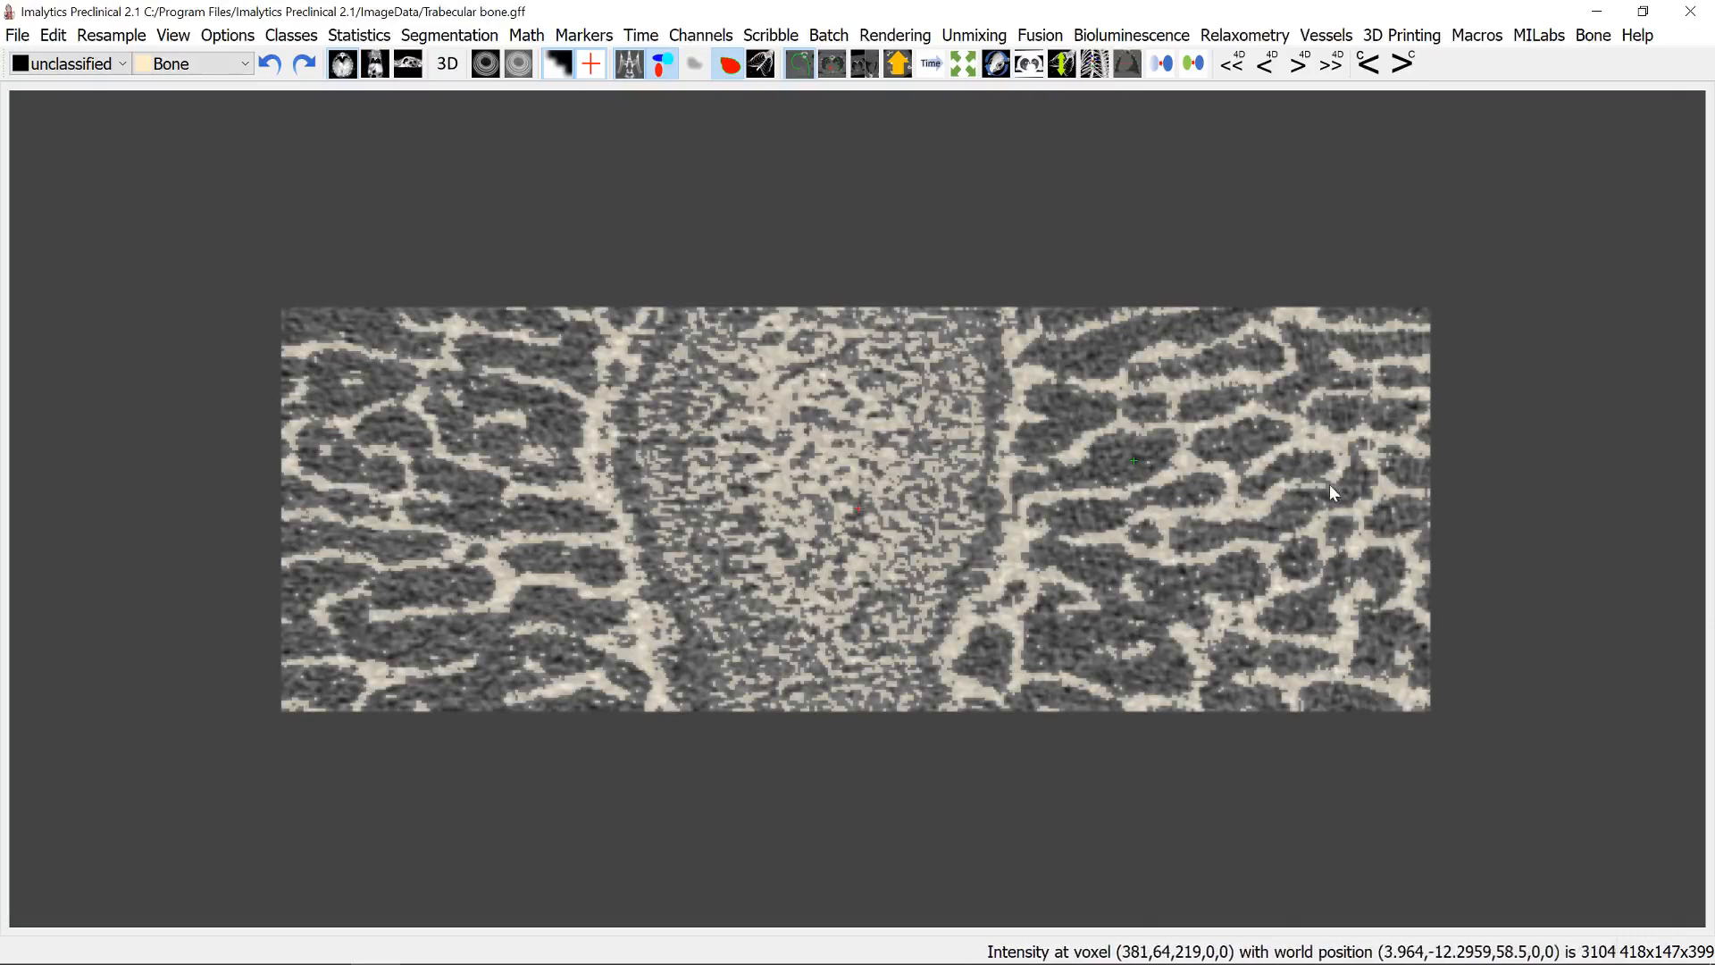
{"action": "mouse_move", "coordinate": [1100, 432]}
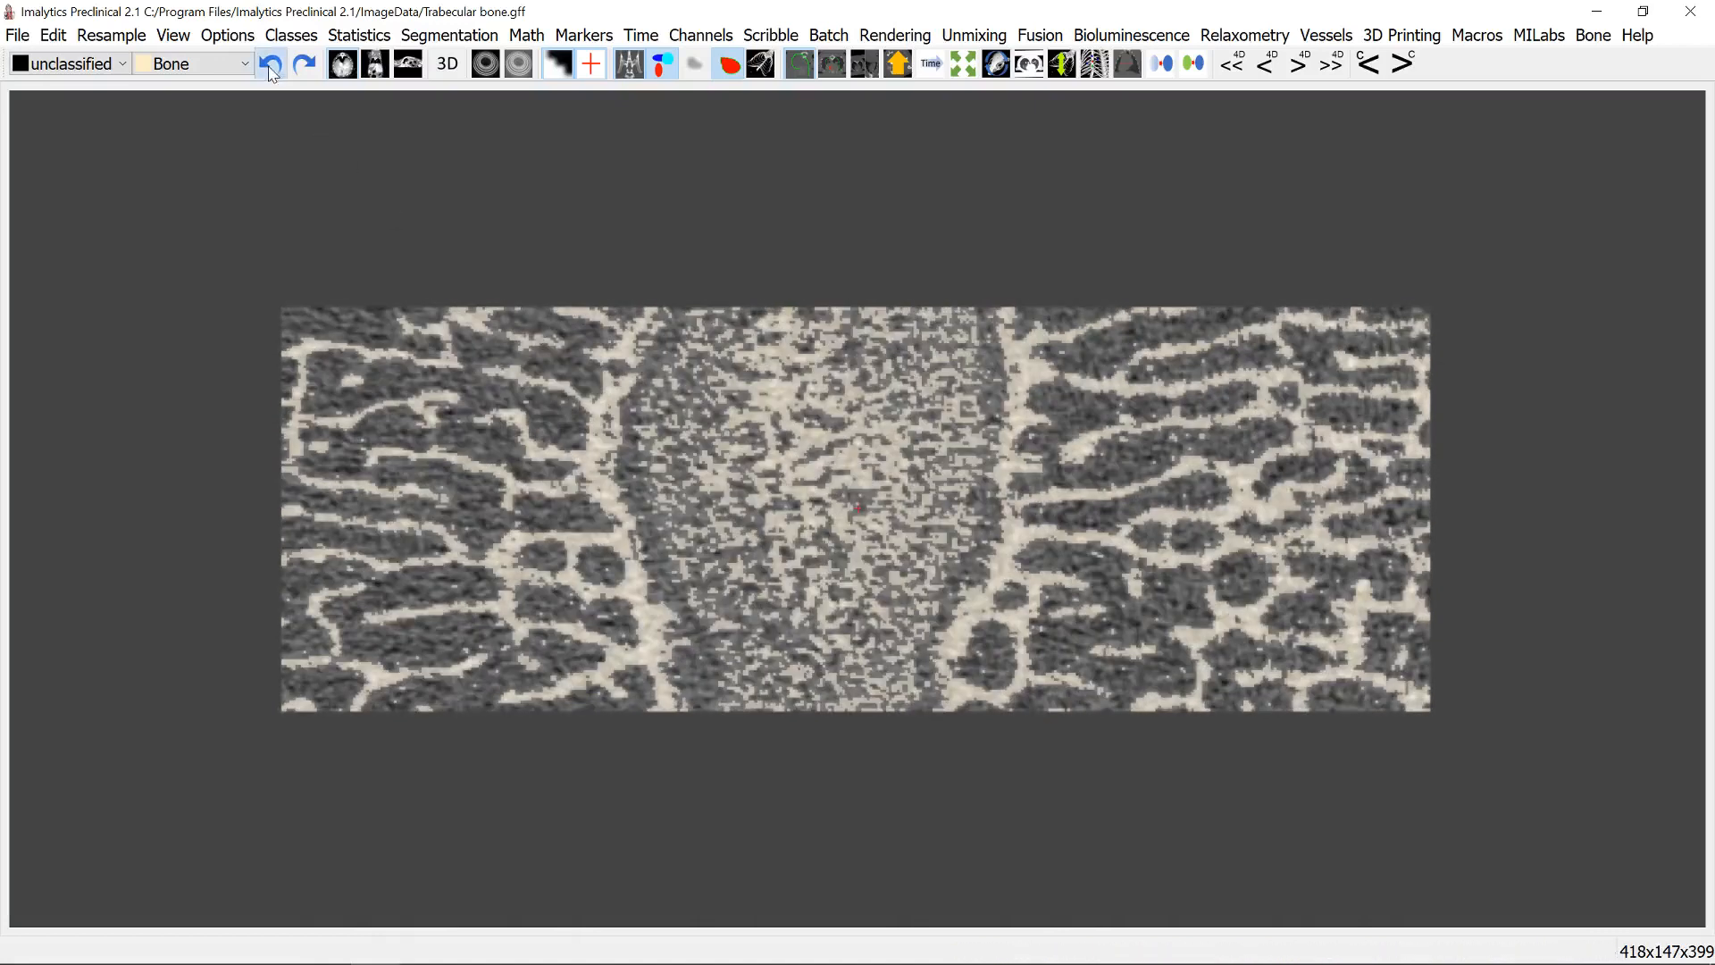
- Undo the bone labelling and apply a Gauss filter with stddev 1
{"action": "left_click", "coordinate": [52, 34]}
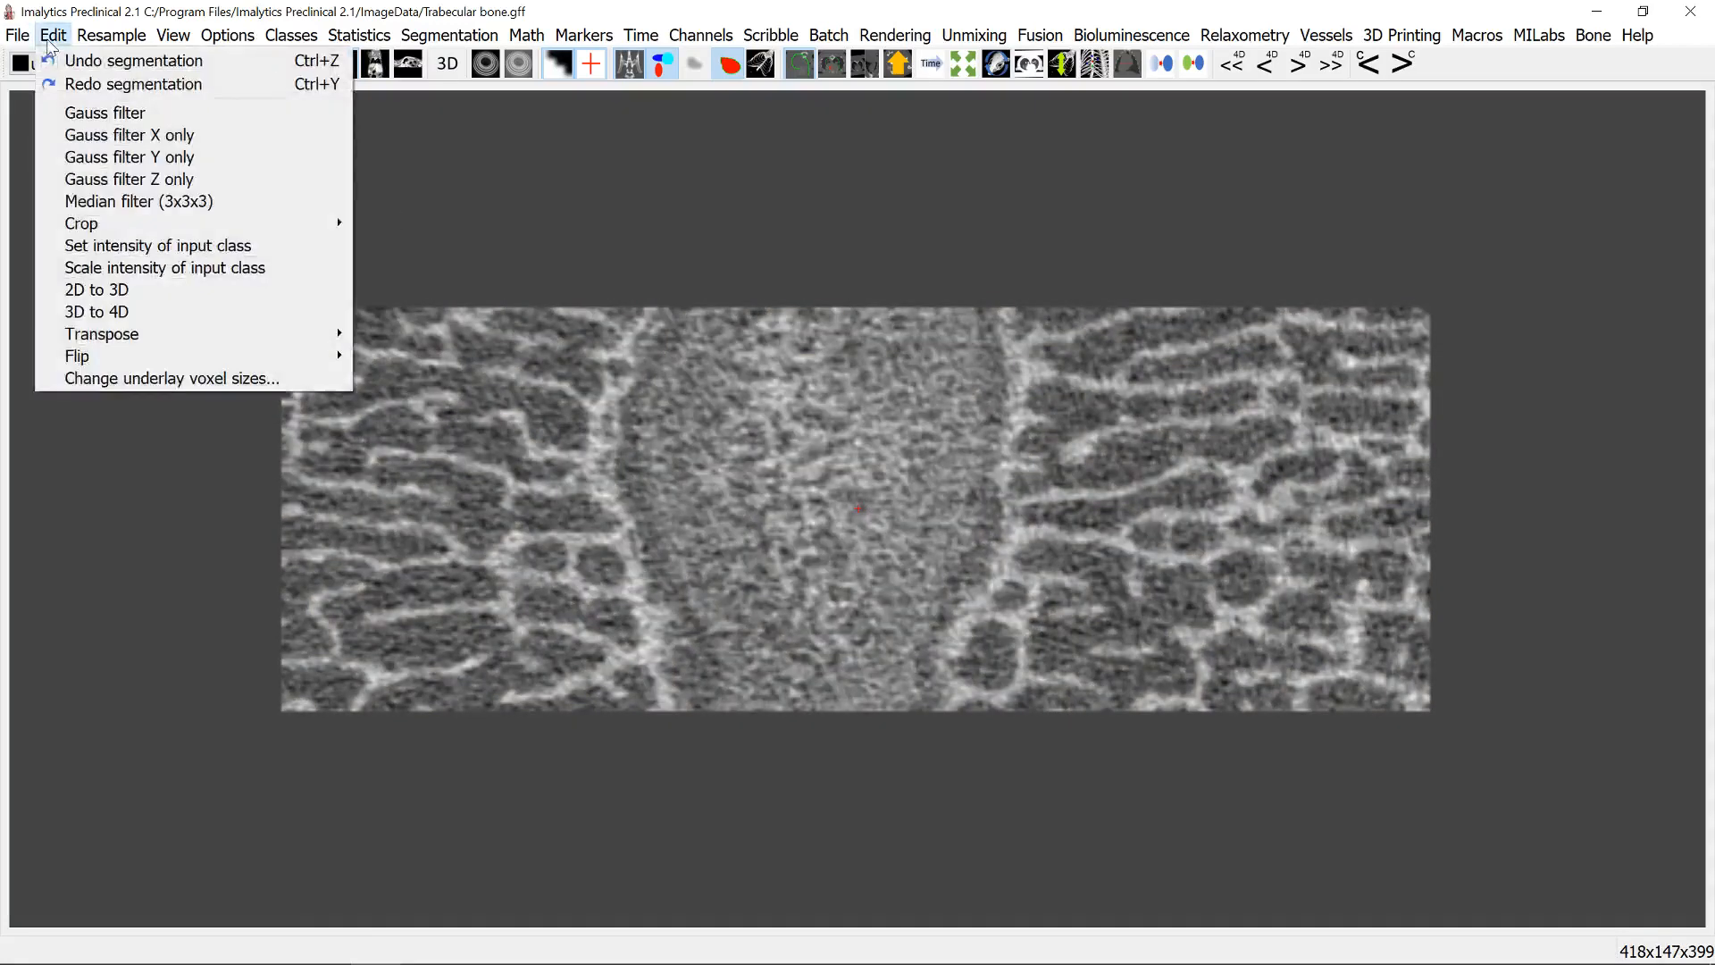
{"action": "left_click", "coordinate": [105, 112]}
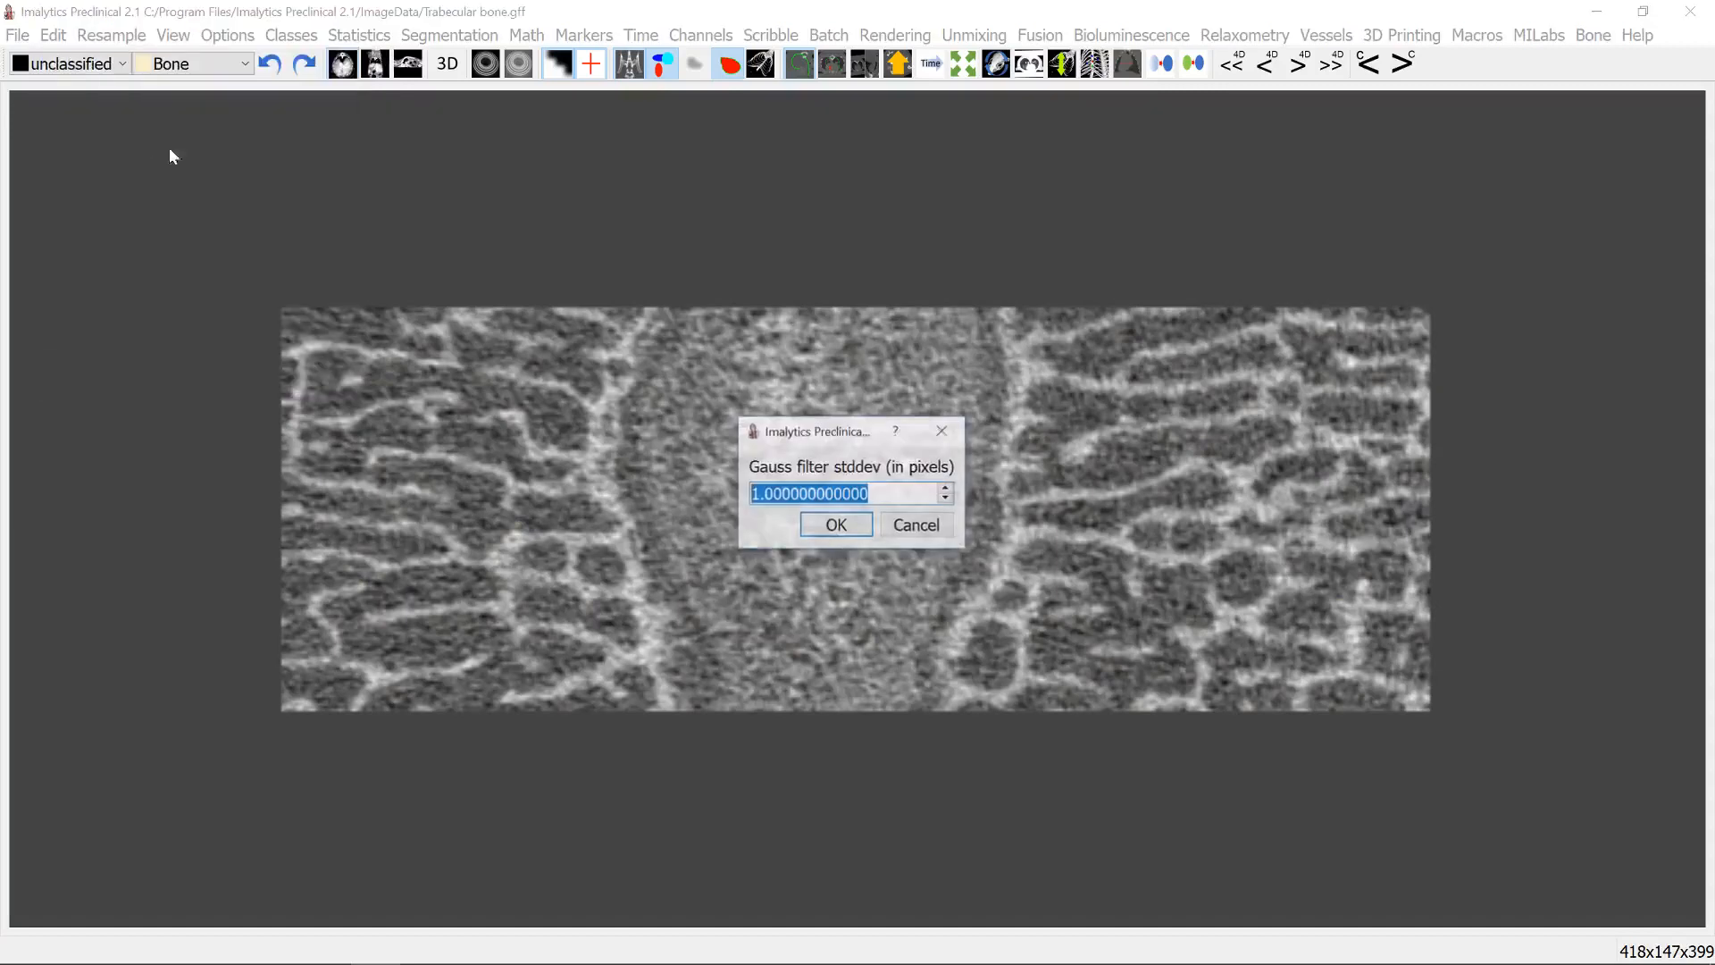
{"action": "left_click", "coordinate": [834, 525]}
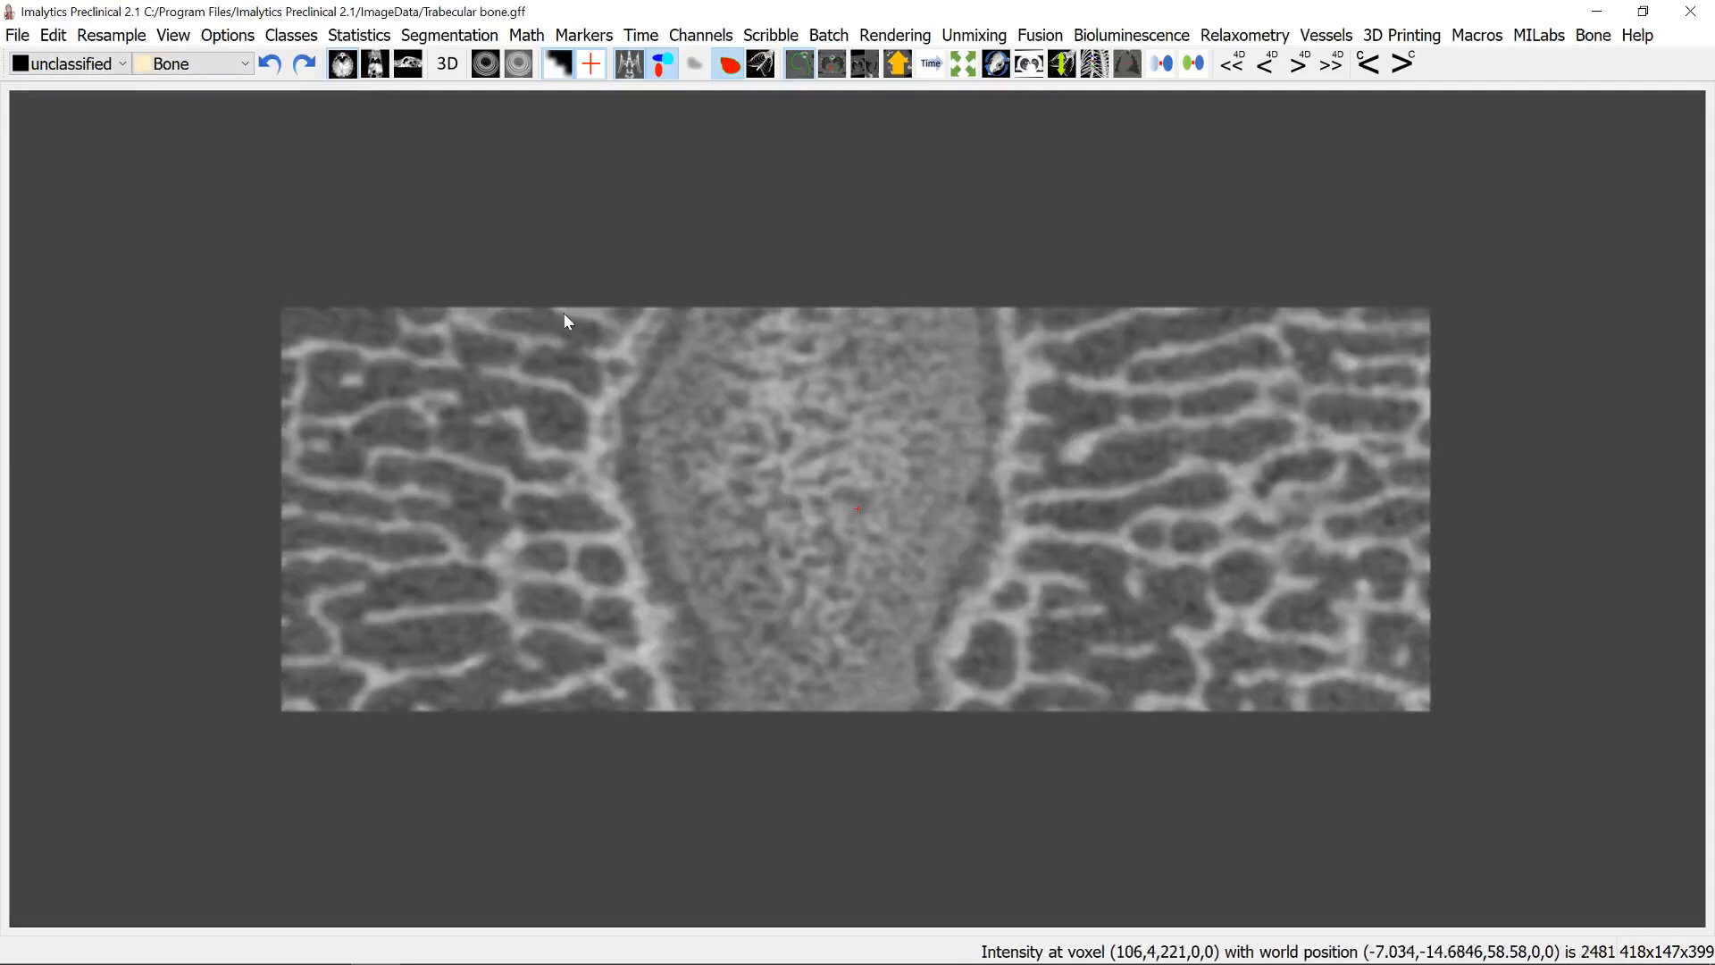
{"action": "mouse_move", "coordinate": [1138, 454]}
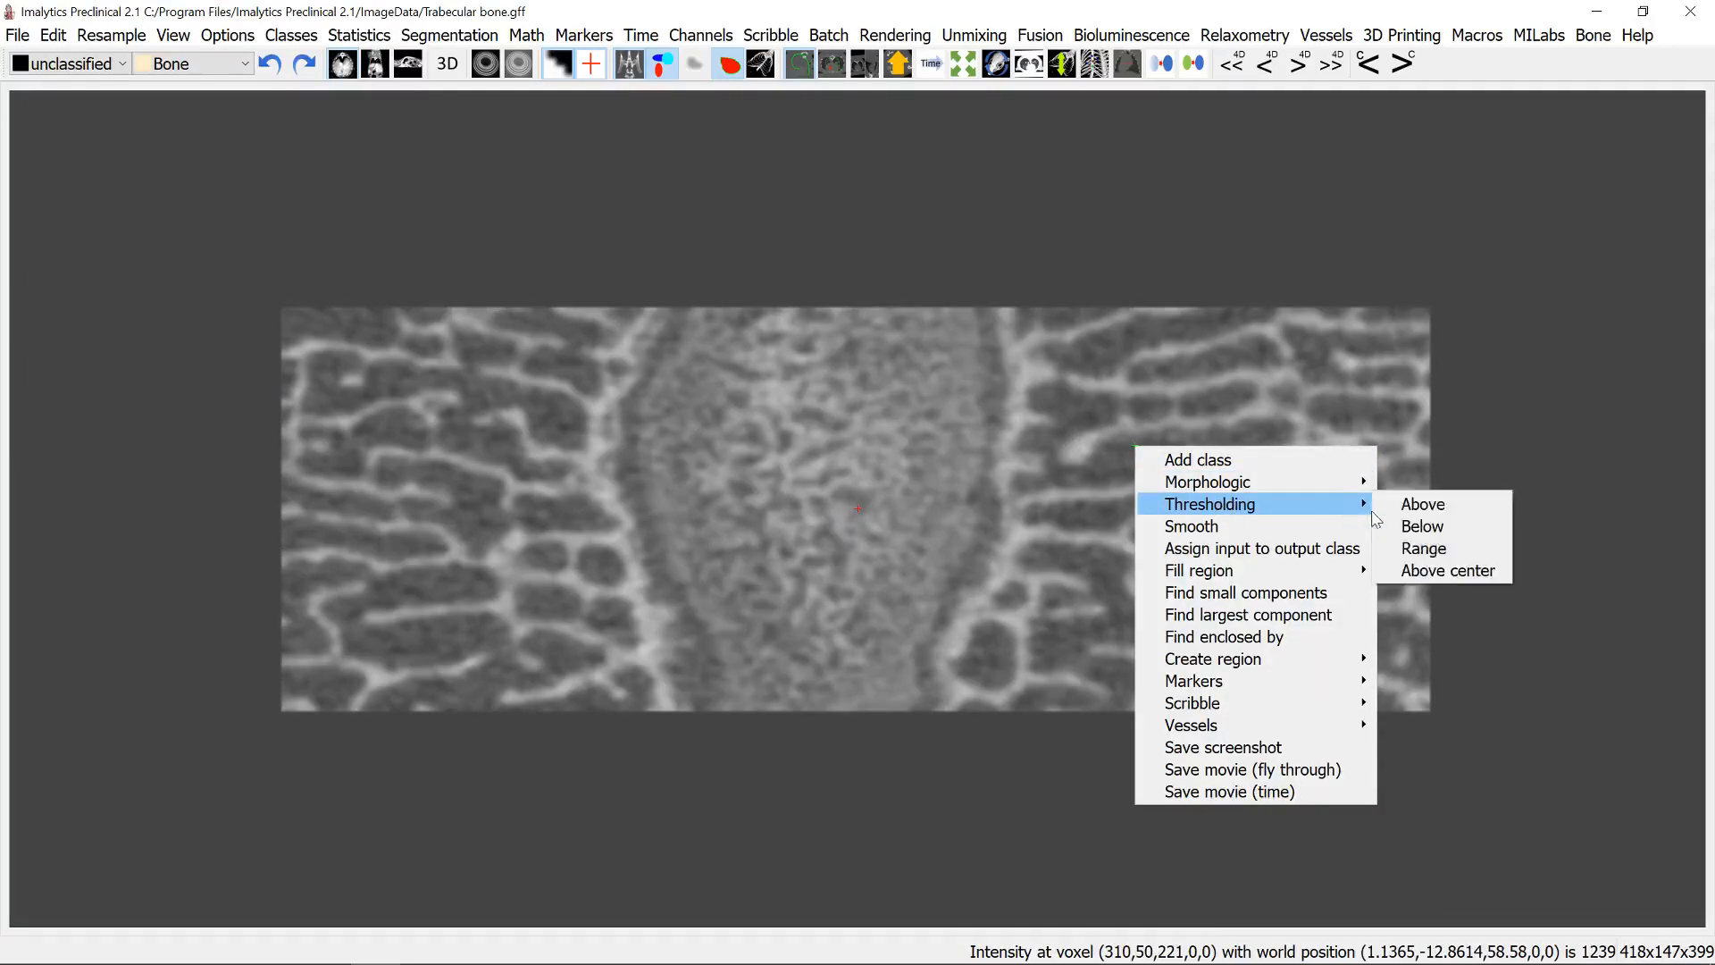
{"action": "left_click", "coordinate": [1423, 503]}
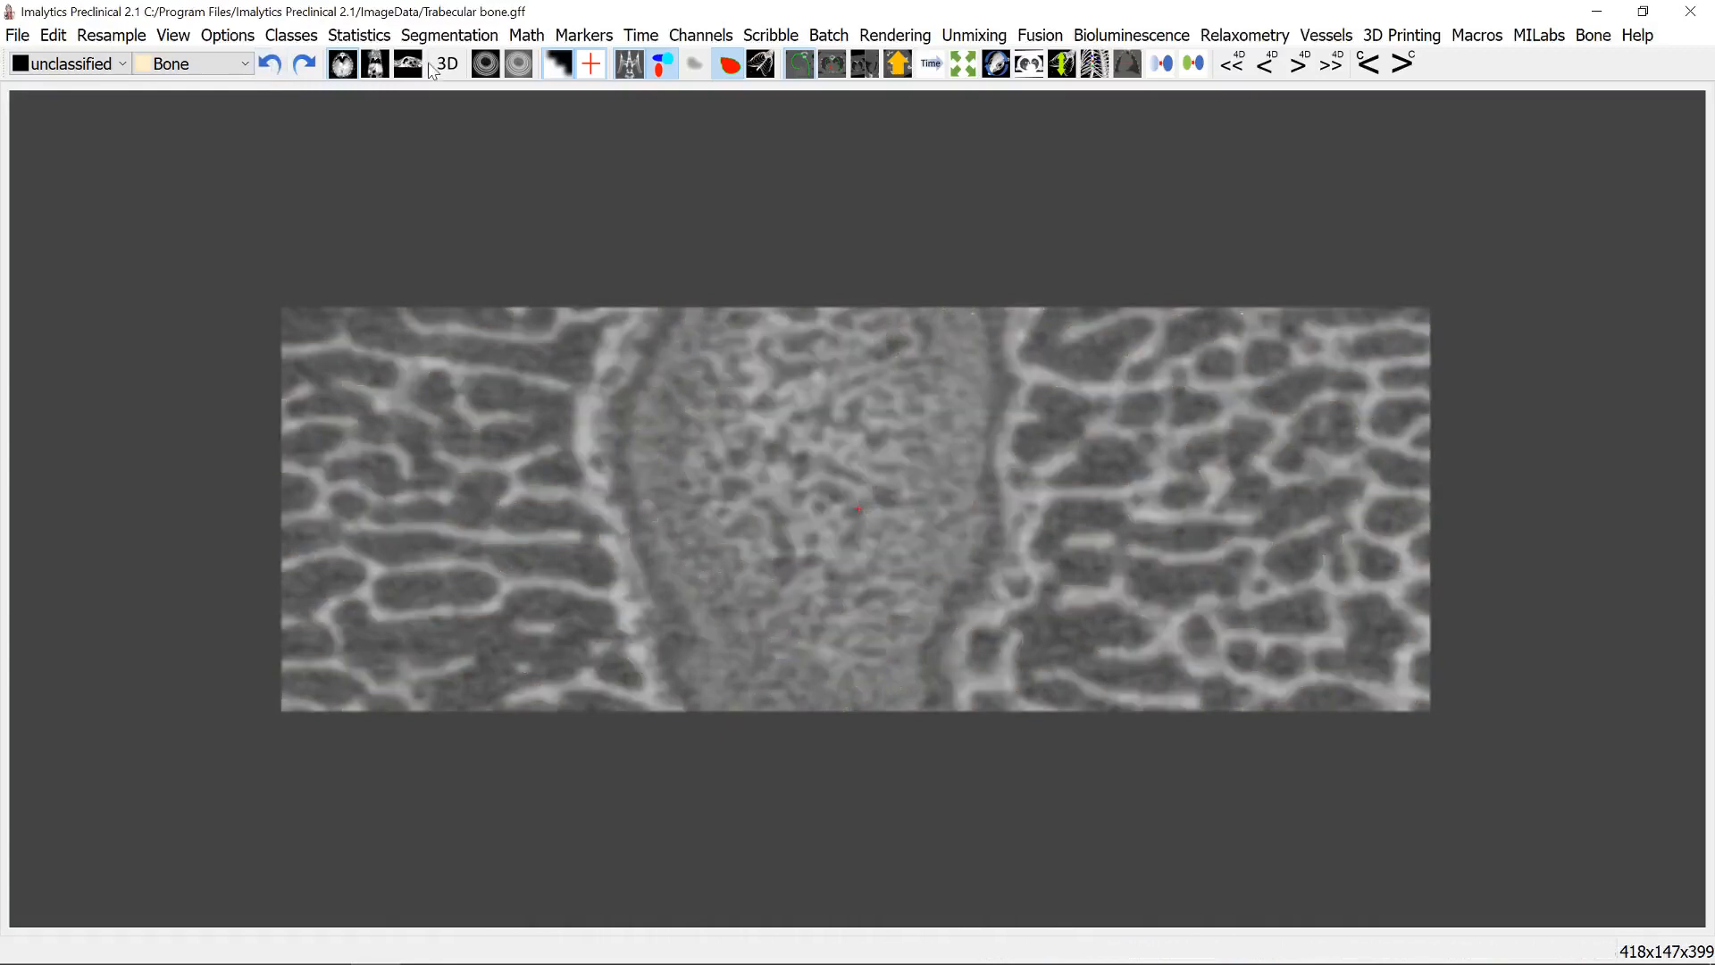
- Show the 3D rendering and measure distances of 0.757112, 0.218365 and 0.143462 mm
{"action": "left_click", "coordinate": [444, 63]}
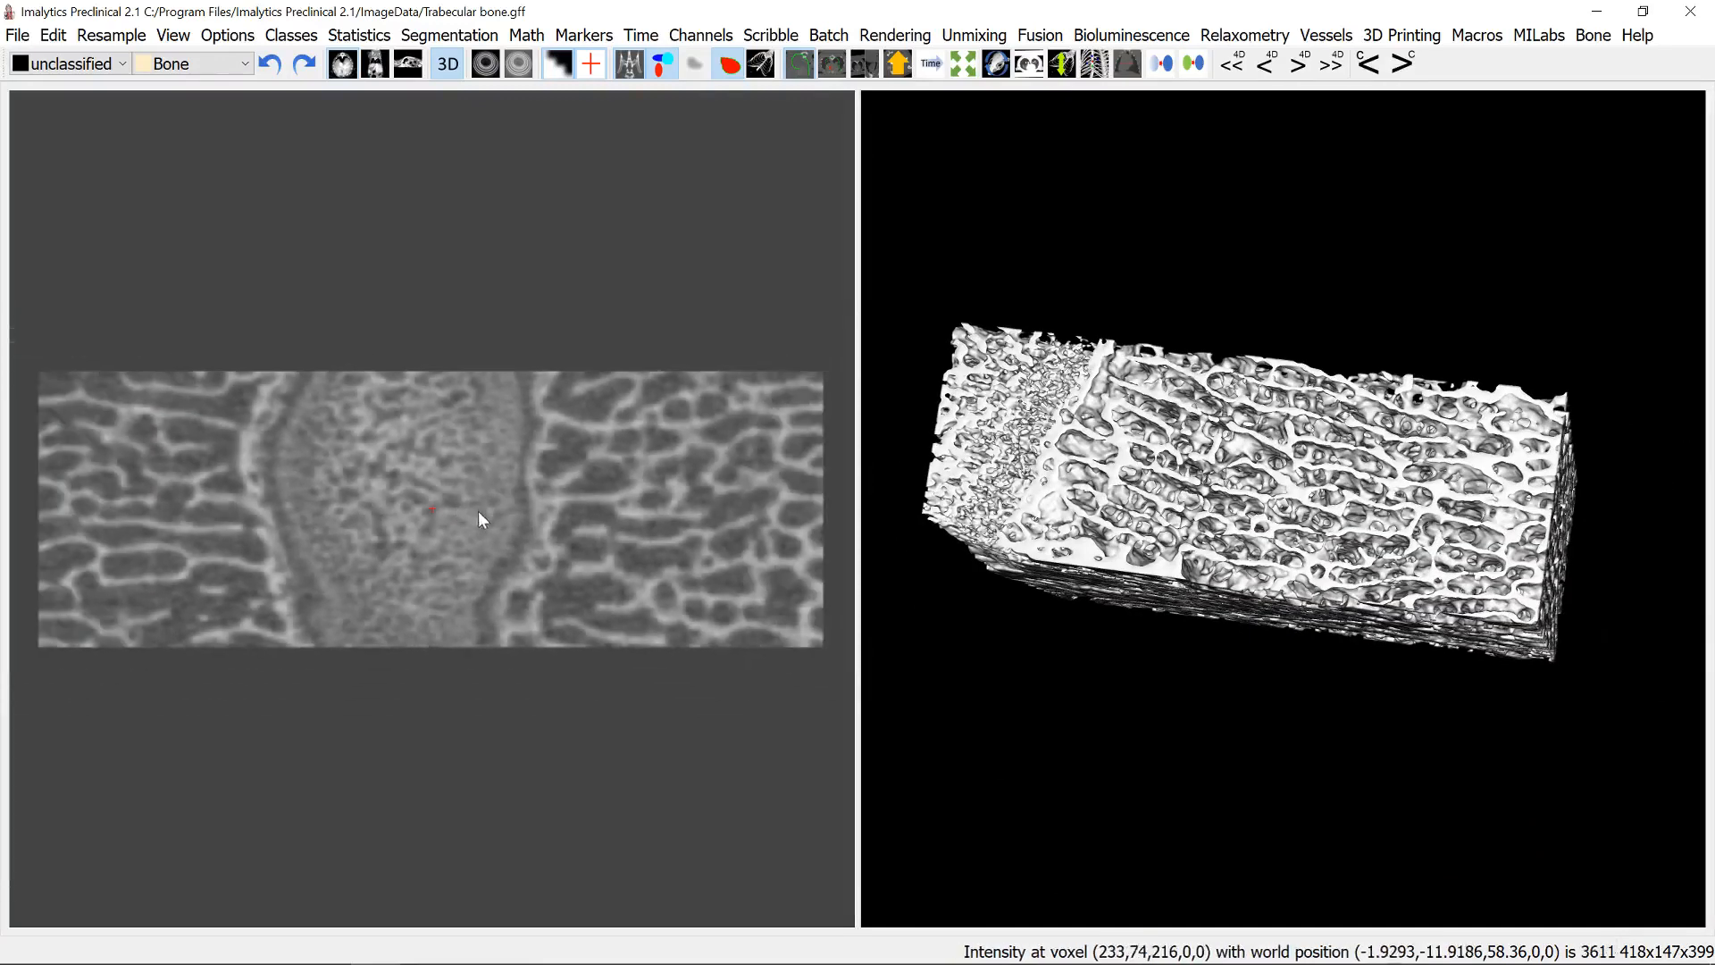
{"action": "mouse_move", "coordinate": [758, 535]}
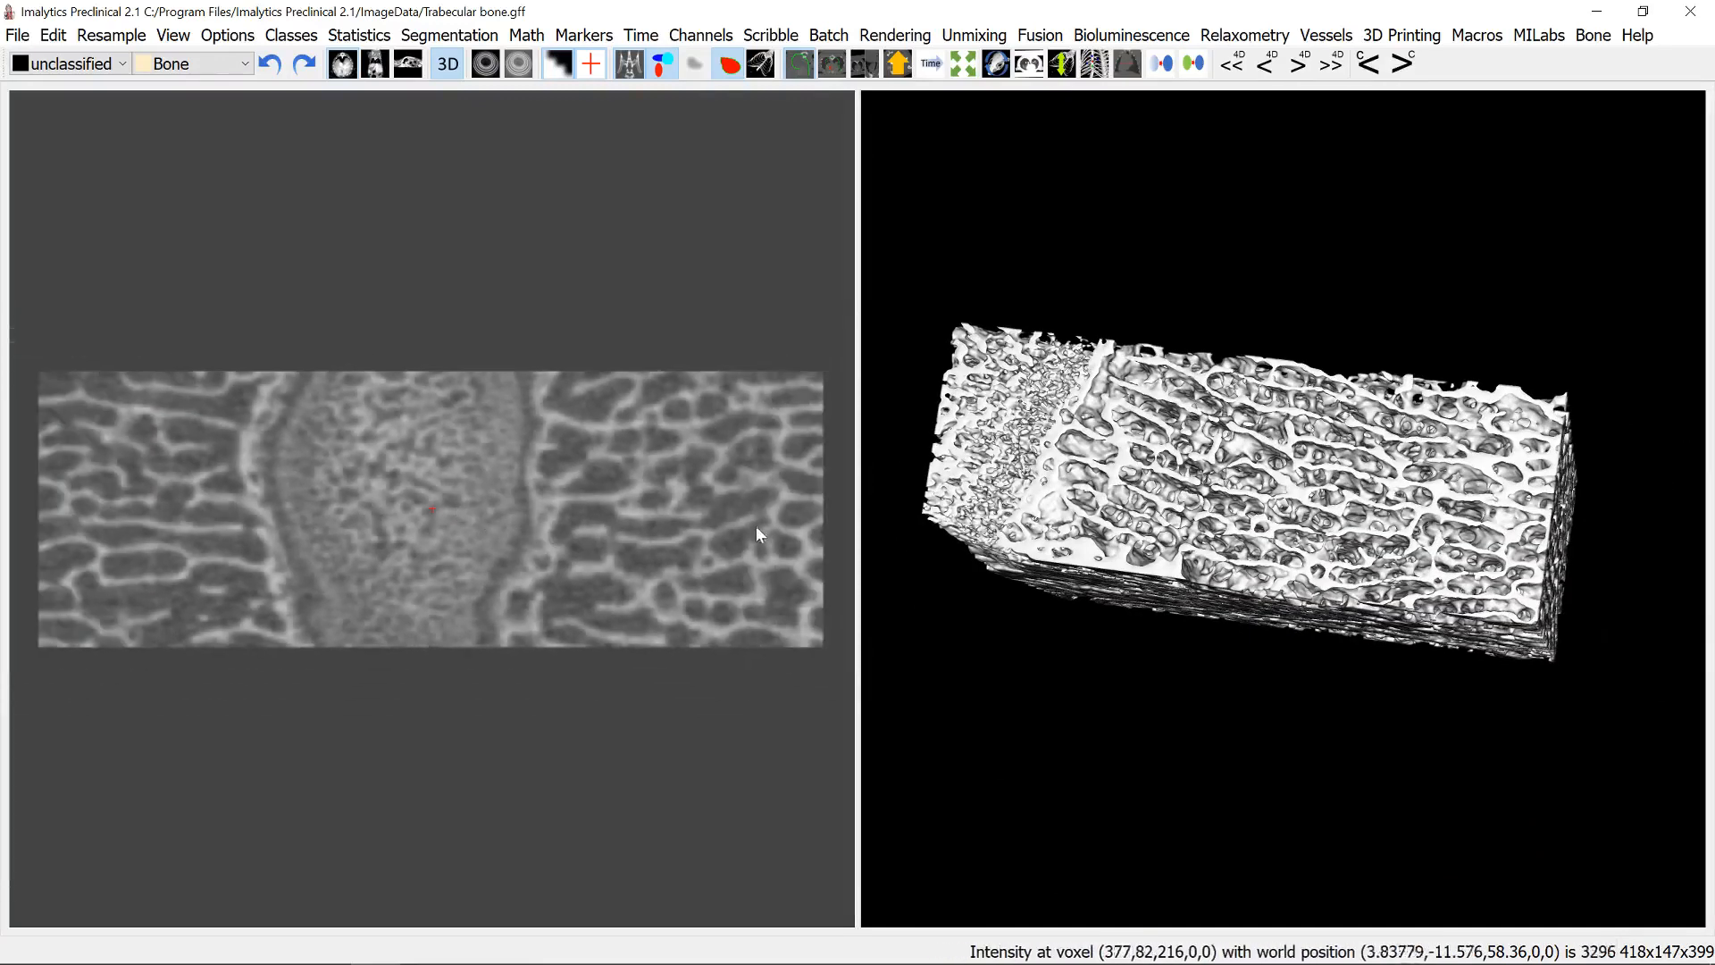
{"action": "mouse_move", "coordinate": [689, 580]}
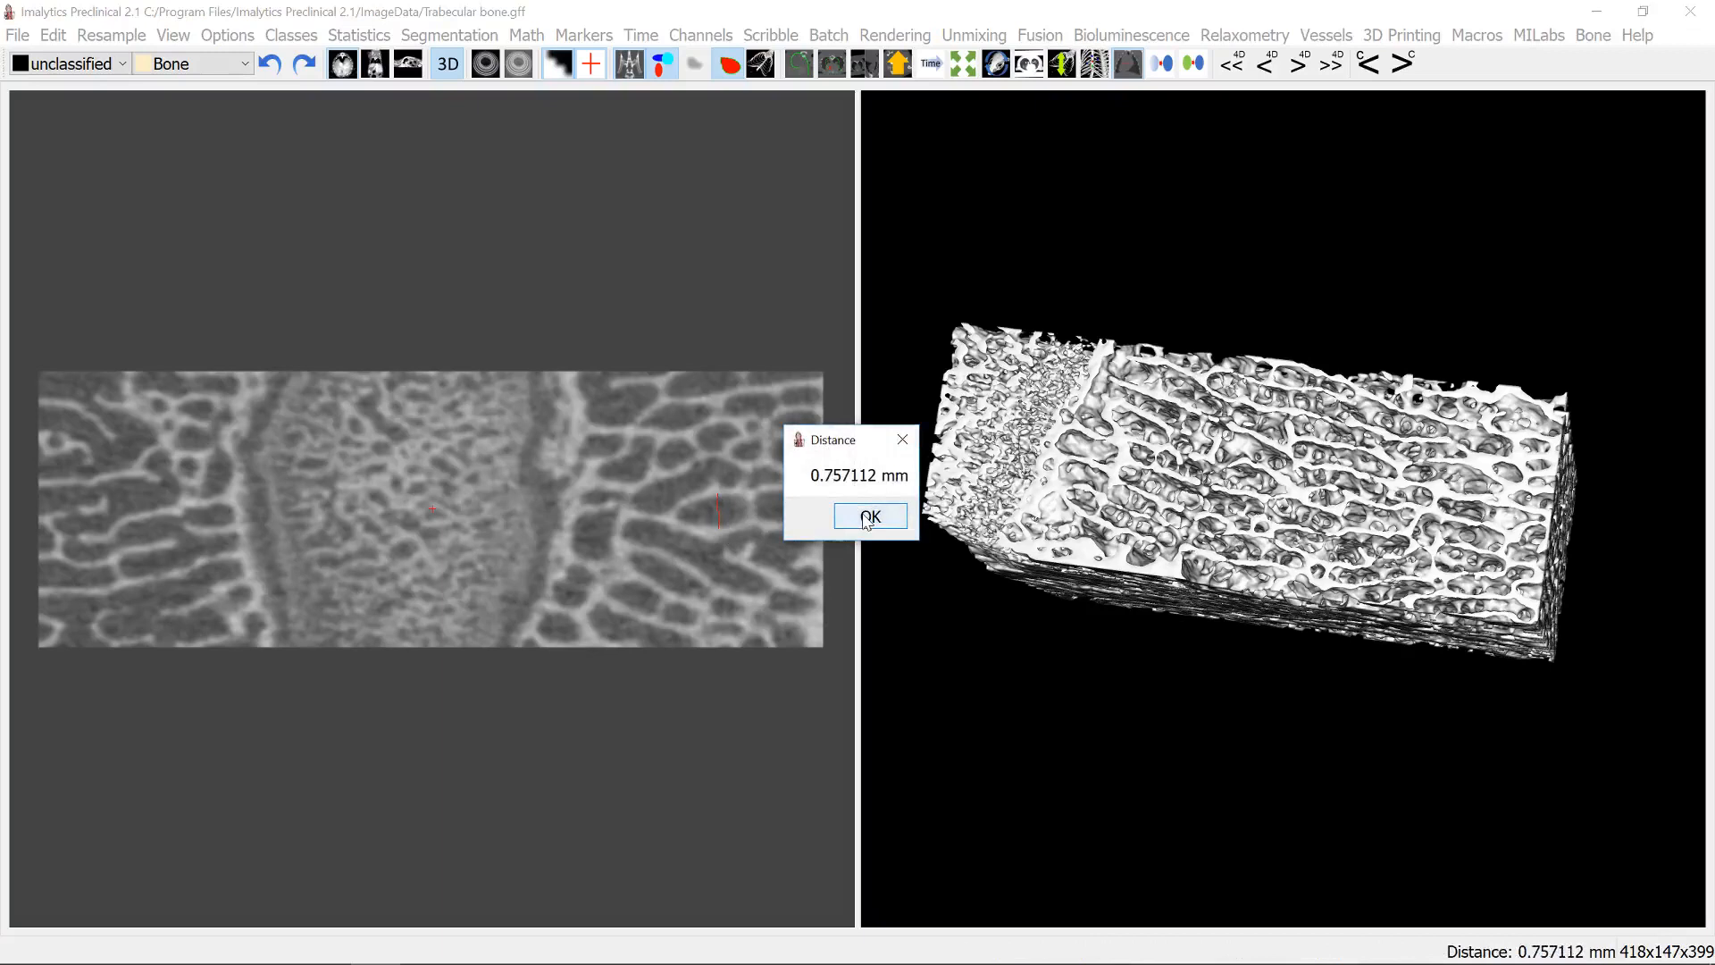
{"action": "left_click", "coordinate": [868, 515]}
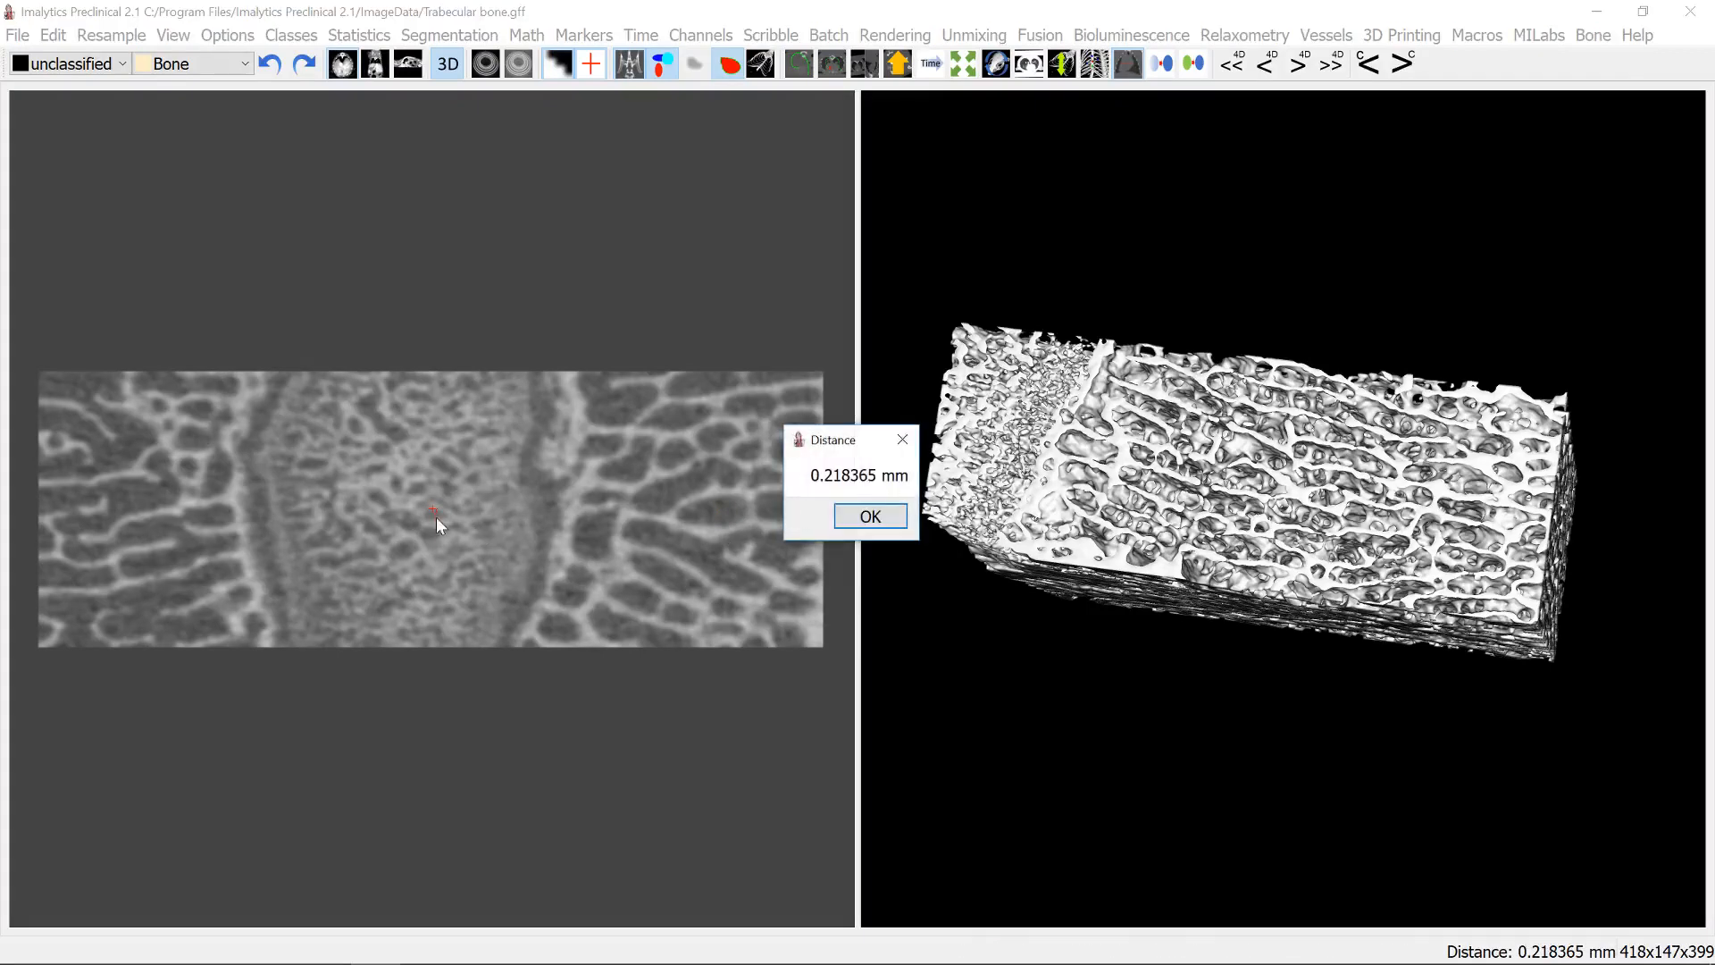
{"action": "left_click", "coordinate": [868, 516]}
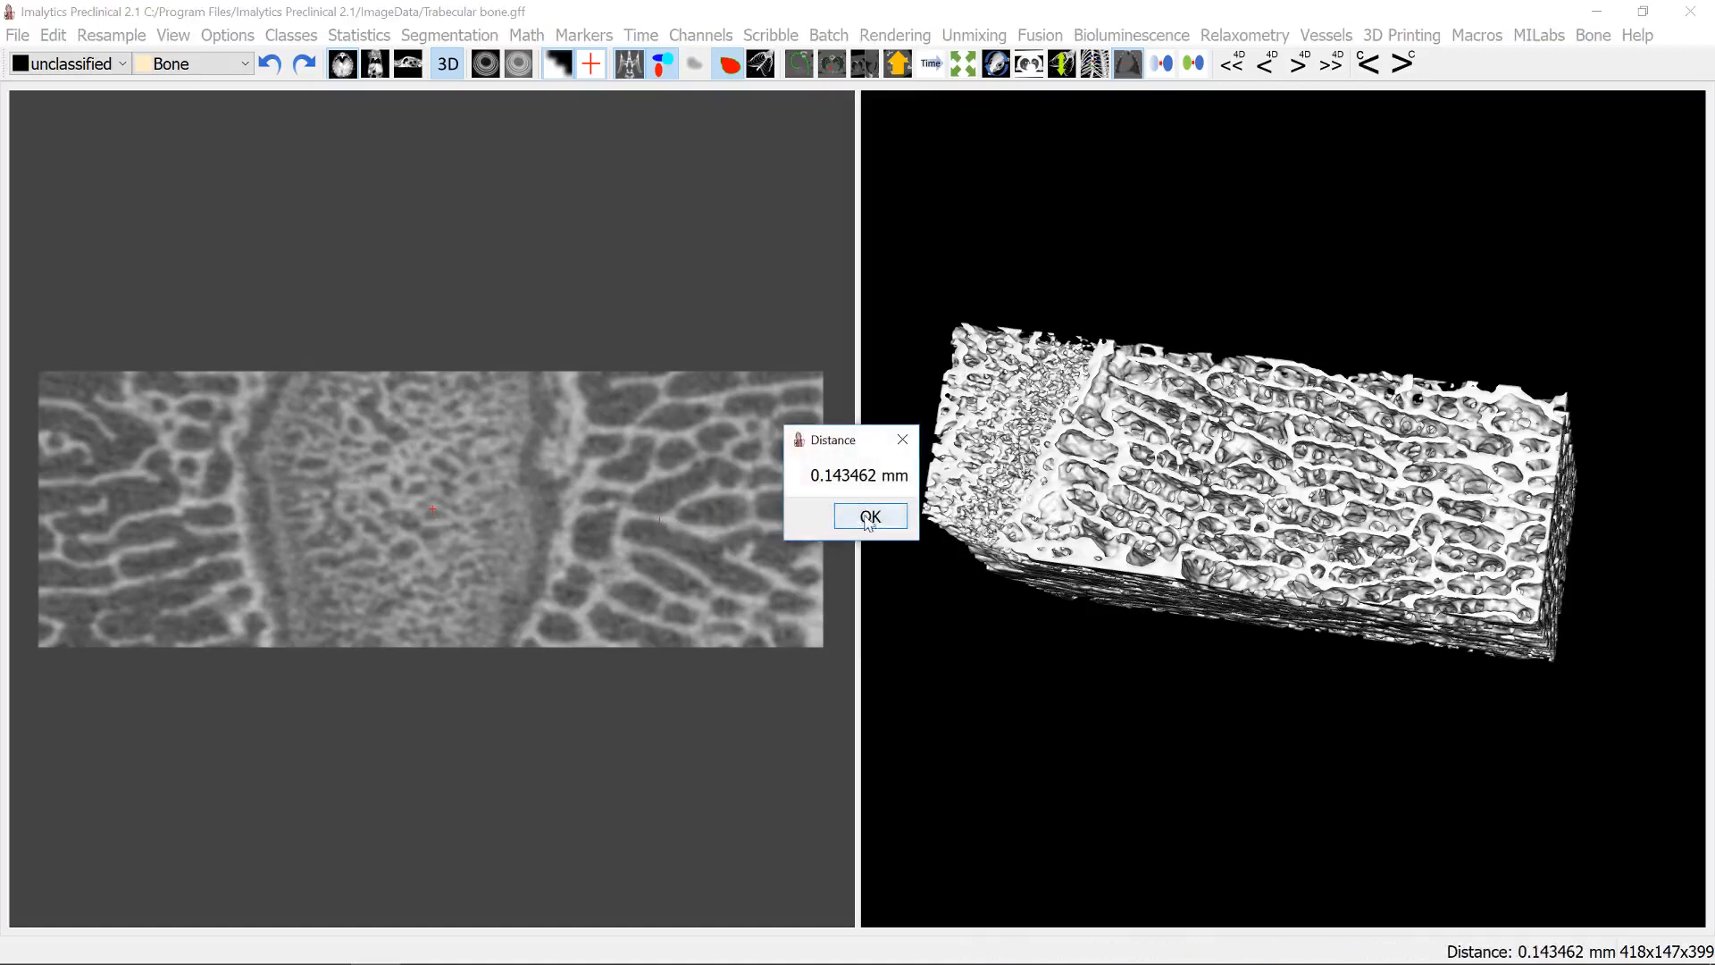
{"action": "left_click", "coordinate": [868, 516]}
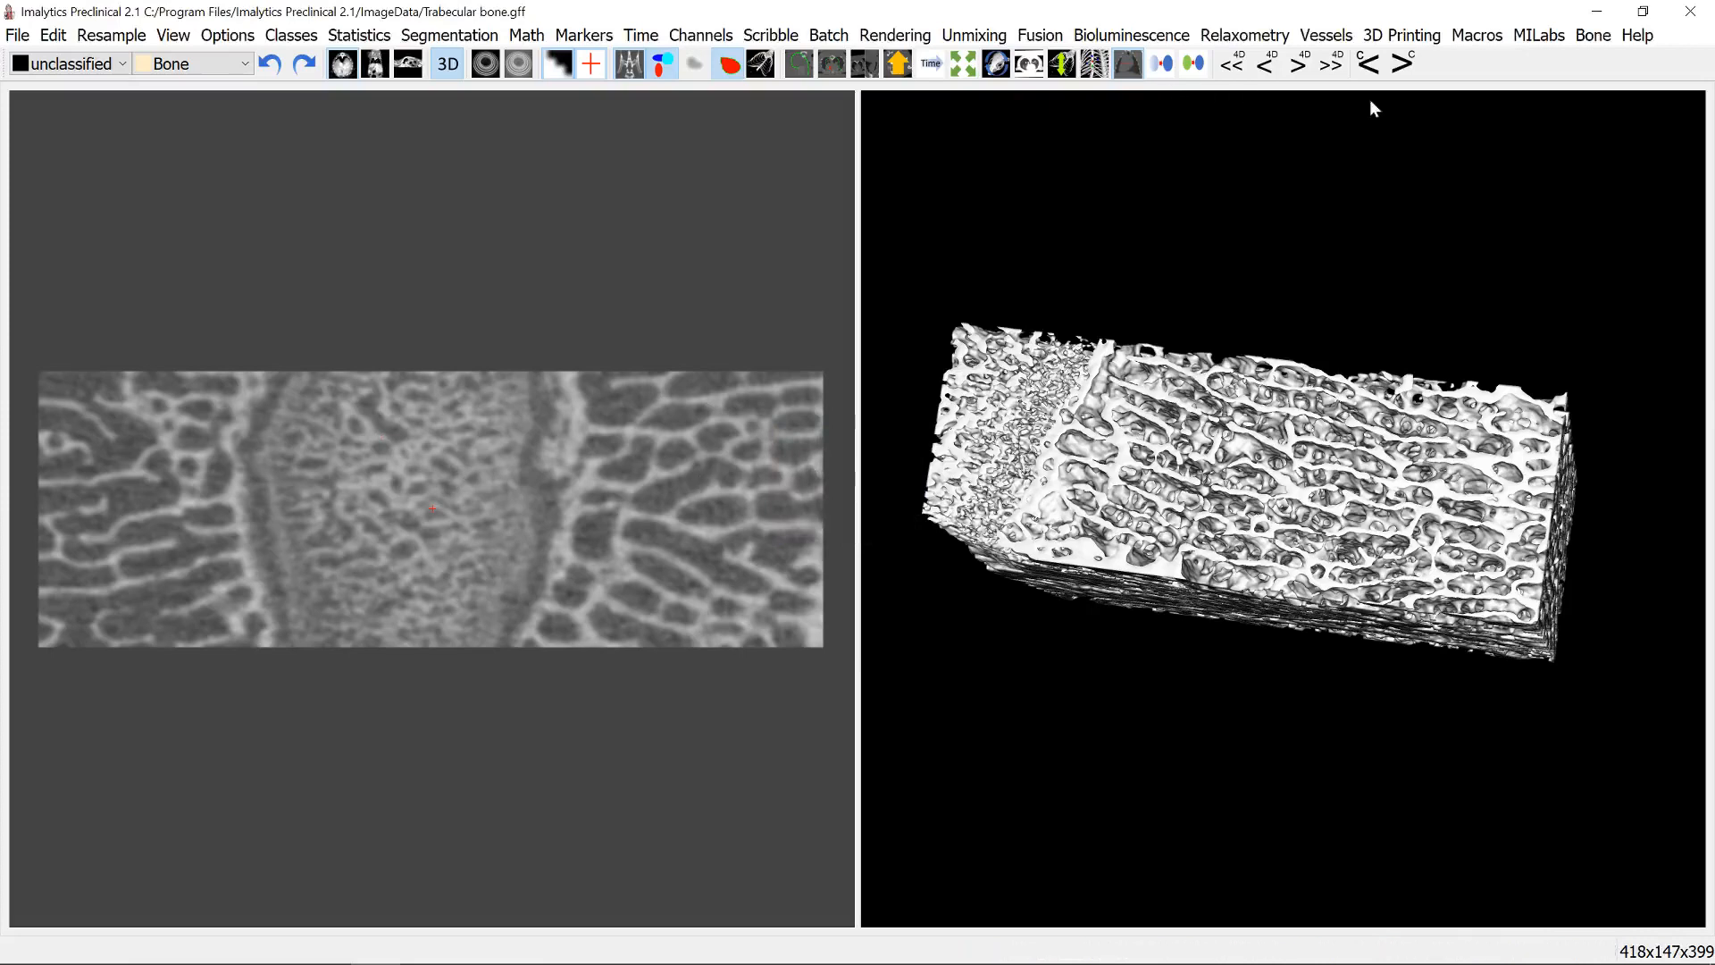
- Measure a 3.64191 mm distance across the bone slice
{"action": "left_click", "coordinate": [1325, 35]}
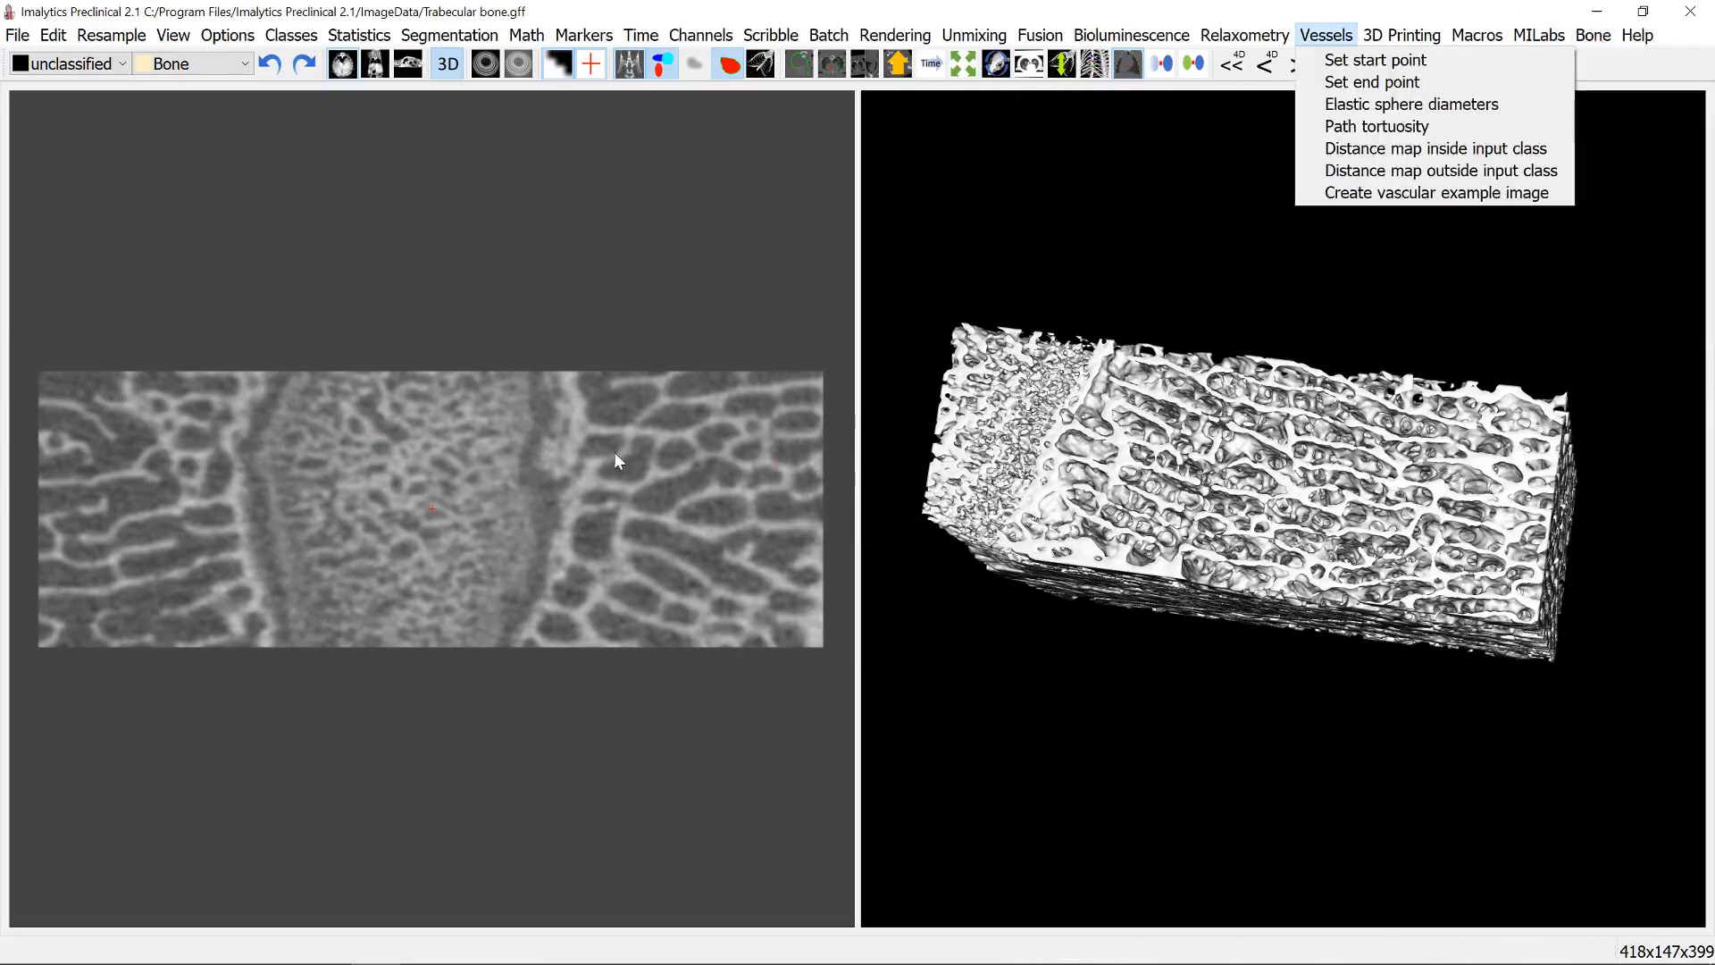
{"action": "mouse_move", "coordinate": [741, 520]}
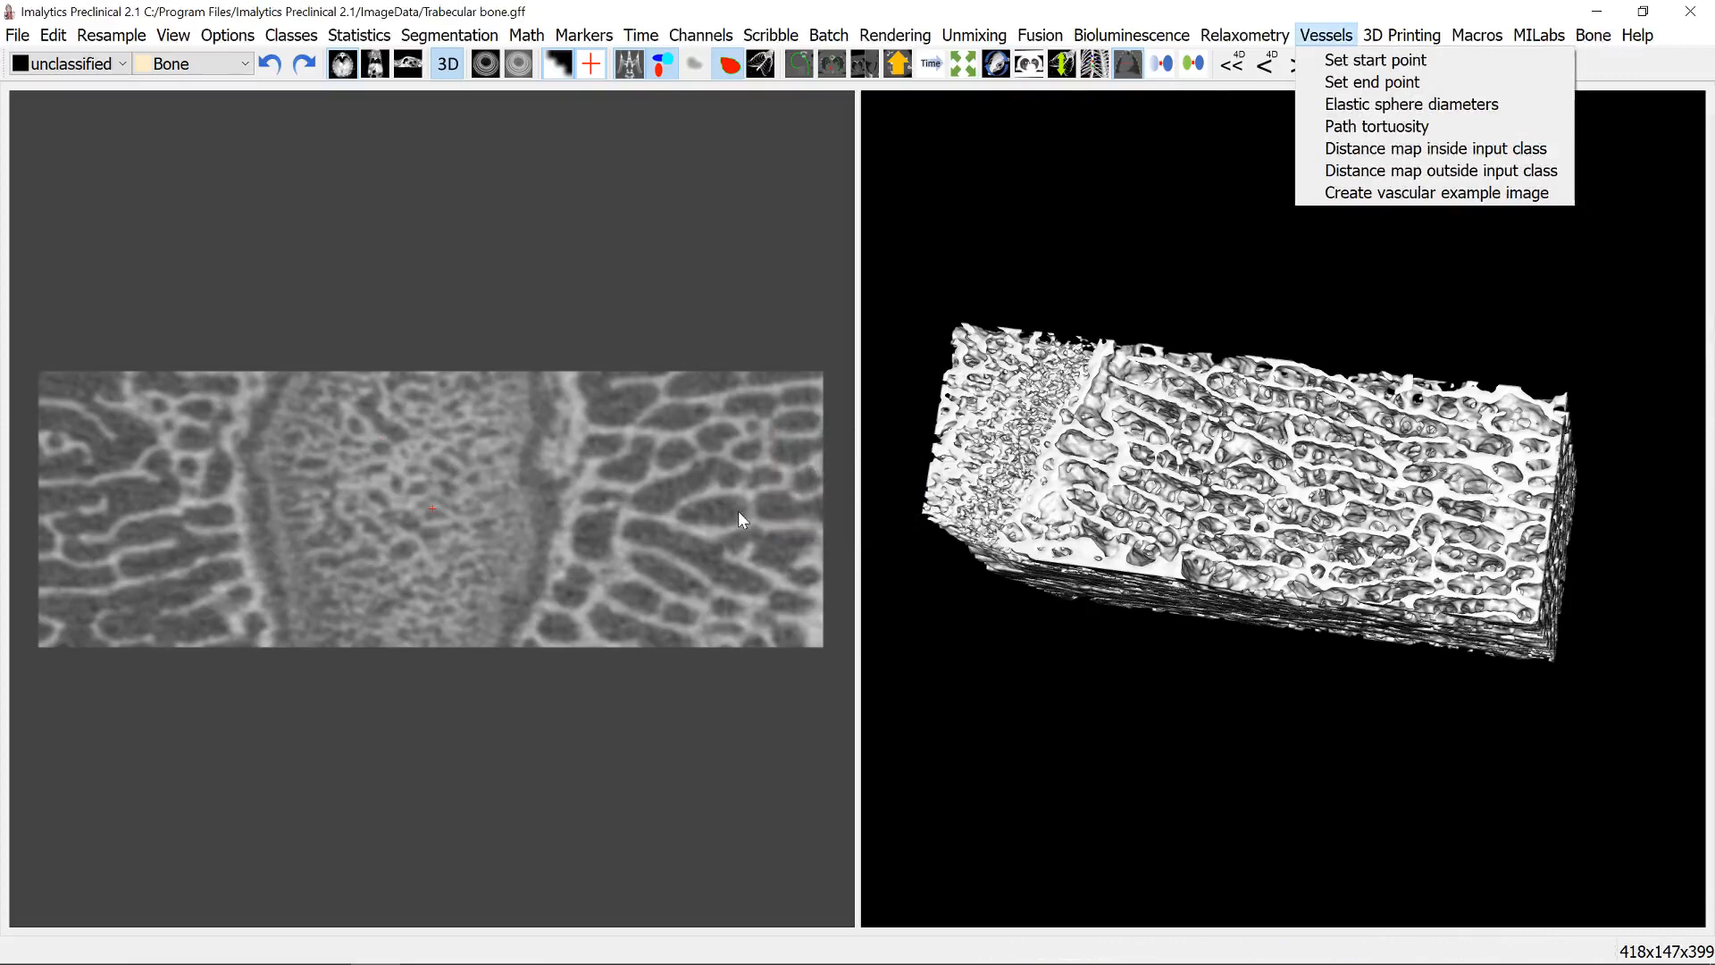
{"action": "mouse_move", "coordinate": [689, 518]}
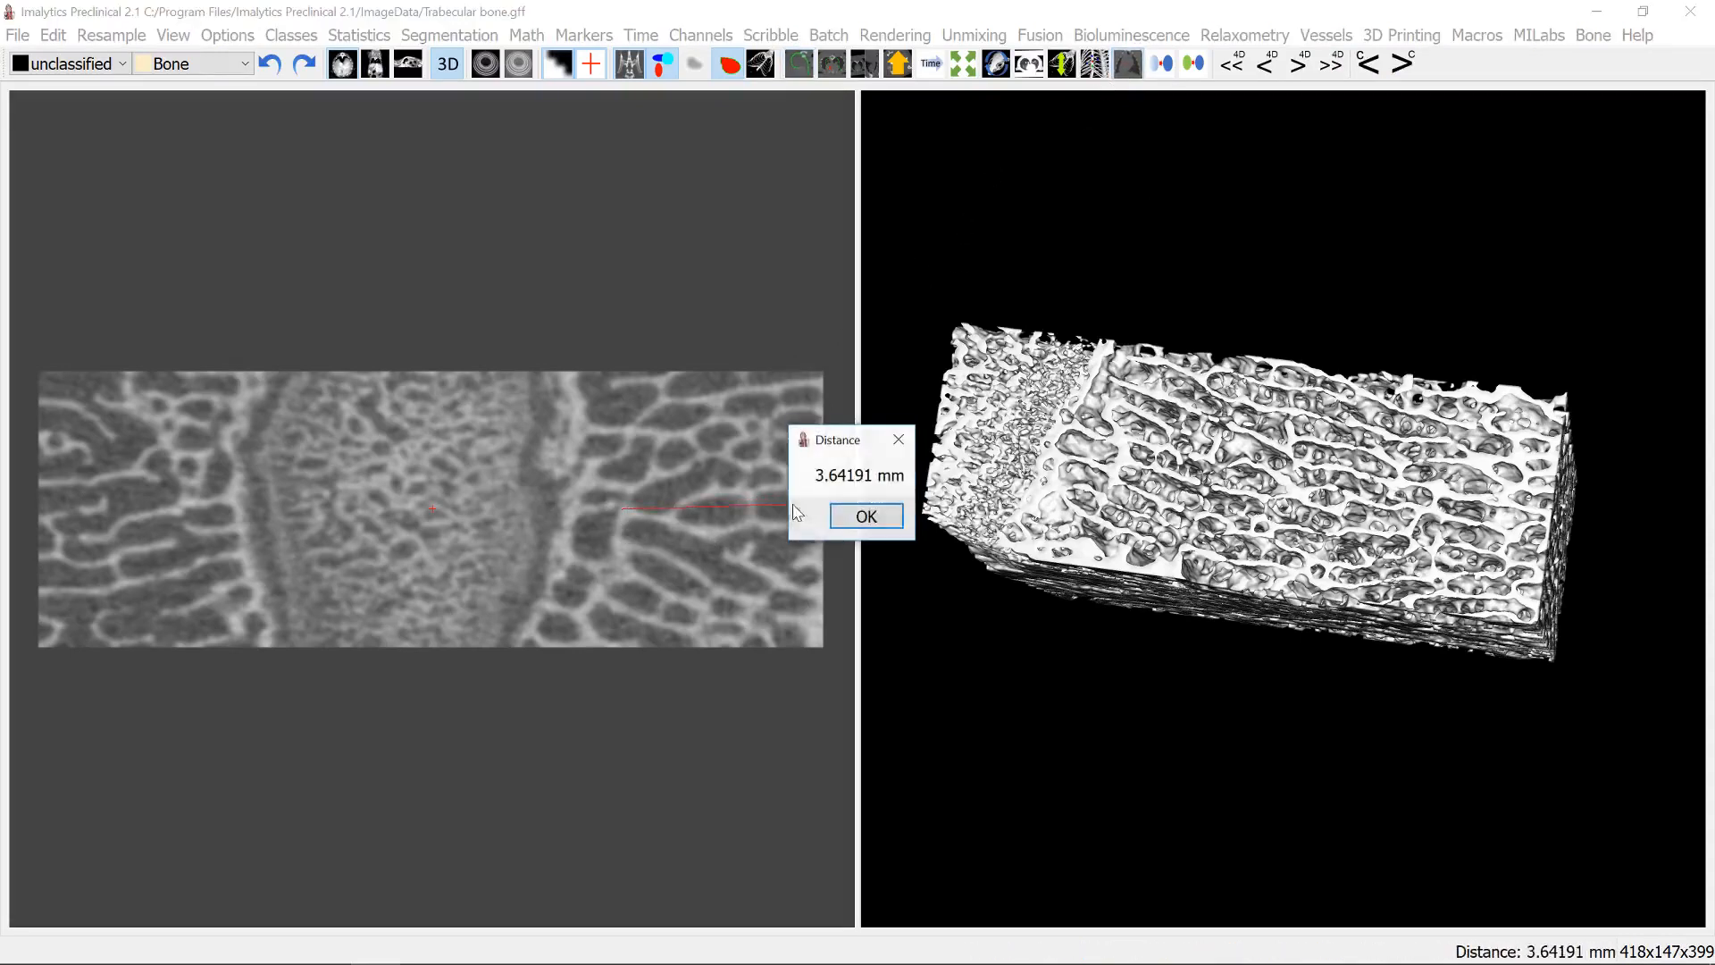
{"action": "left_click", "coordinate": [864, 515]}
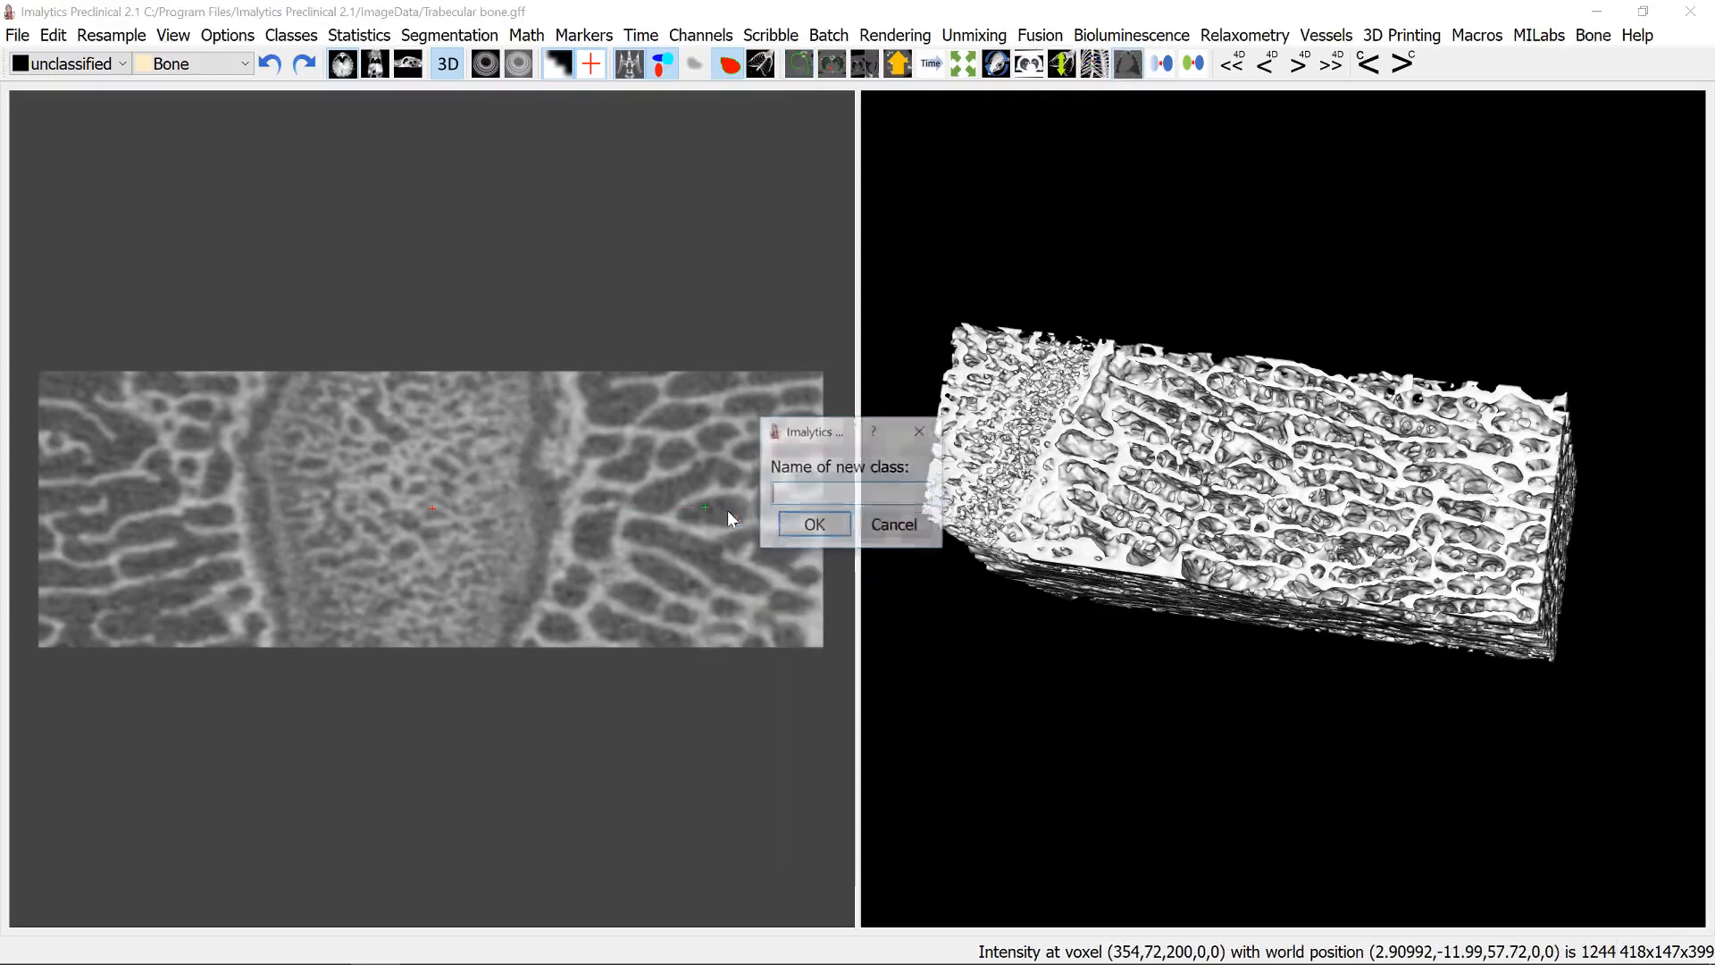
- Add class A with a 4 mm diameter cylinder region on the slice's right side
{"action": "type", "text": "A"}
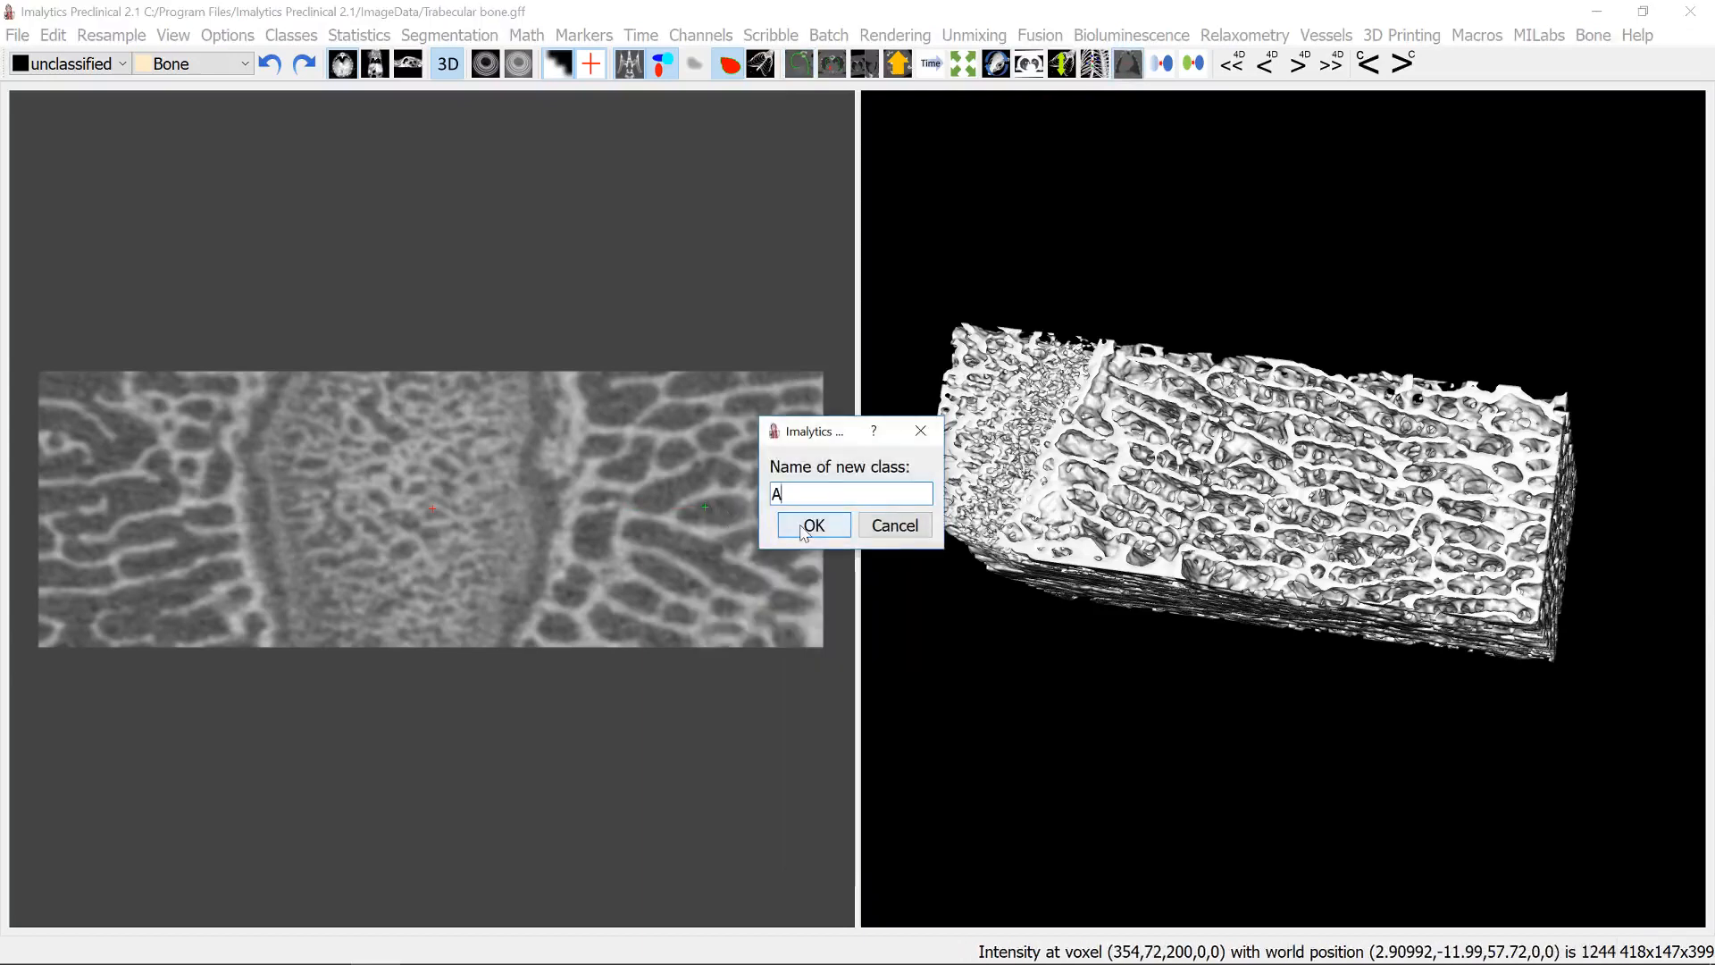
{"action": "left_click", "coordinate": [813, 525]}
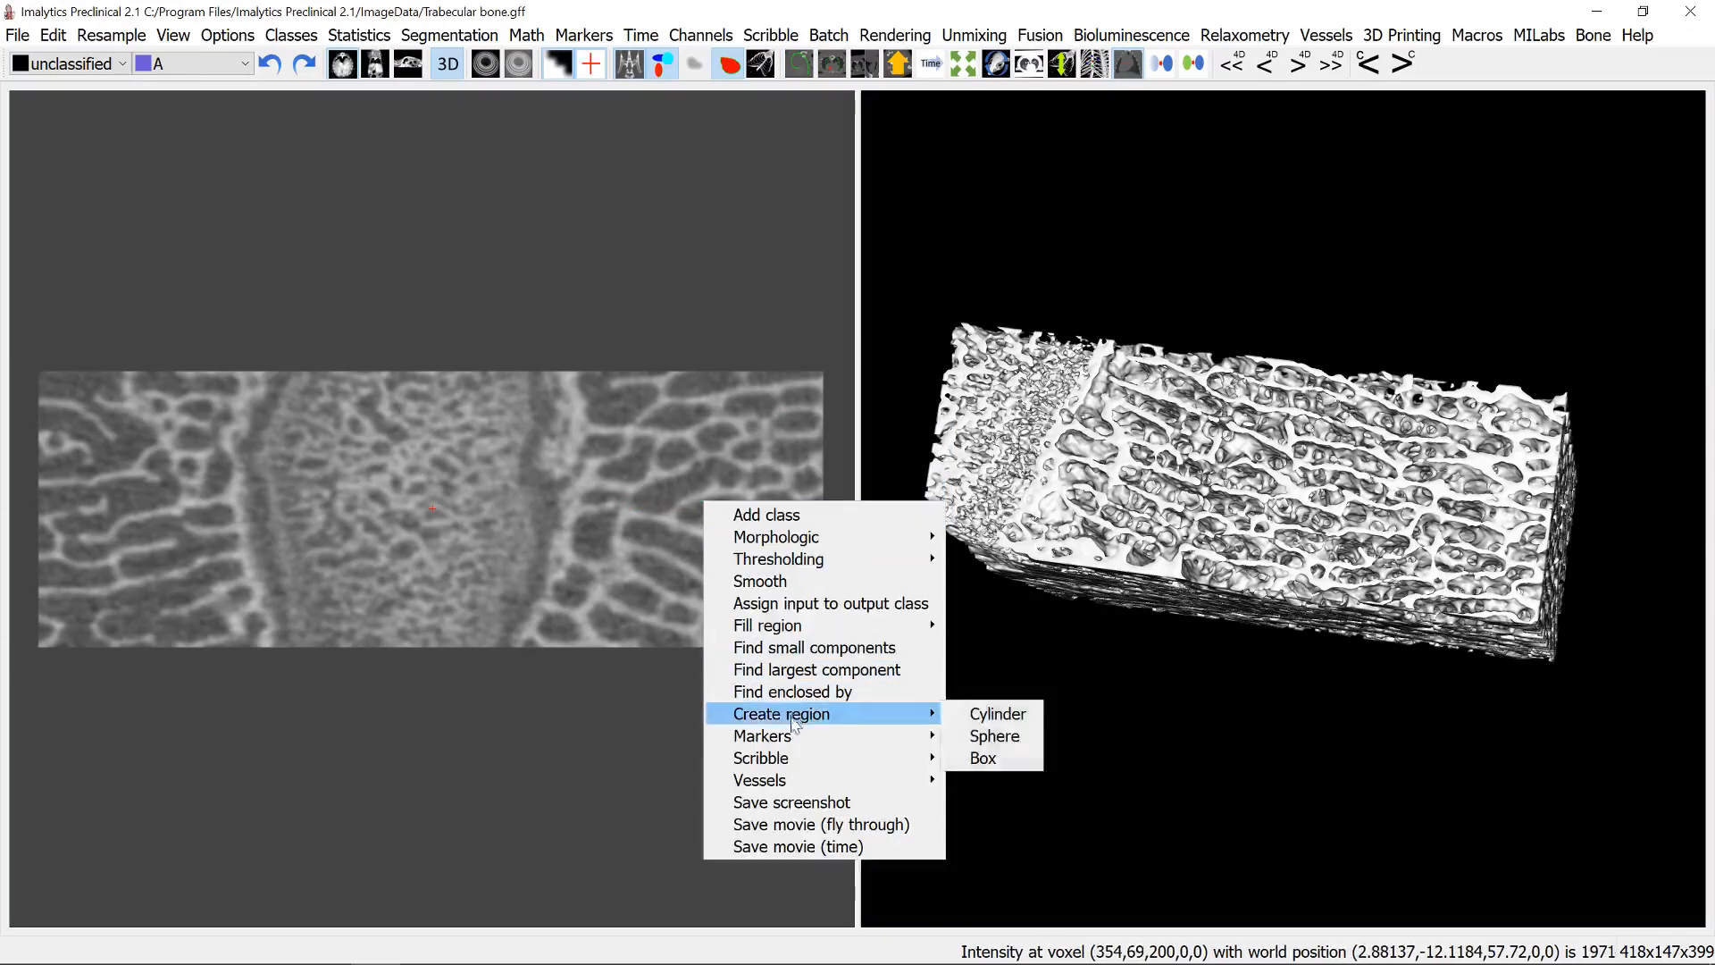
{"action": "left_click", "coordinate": [994, 713]}
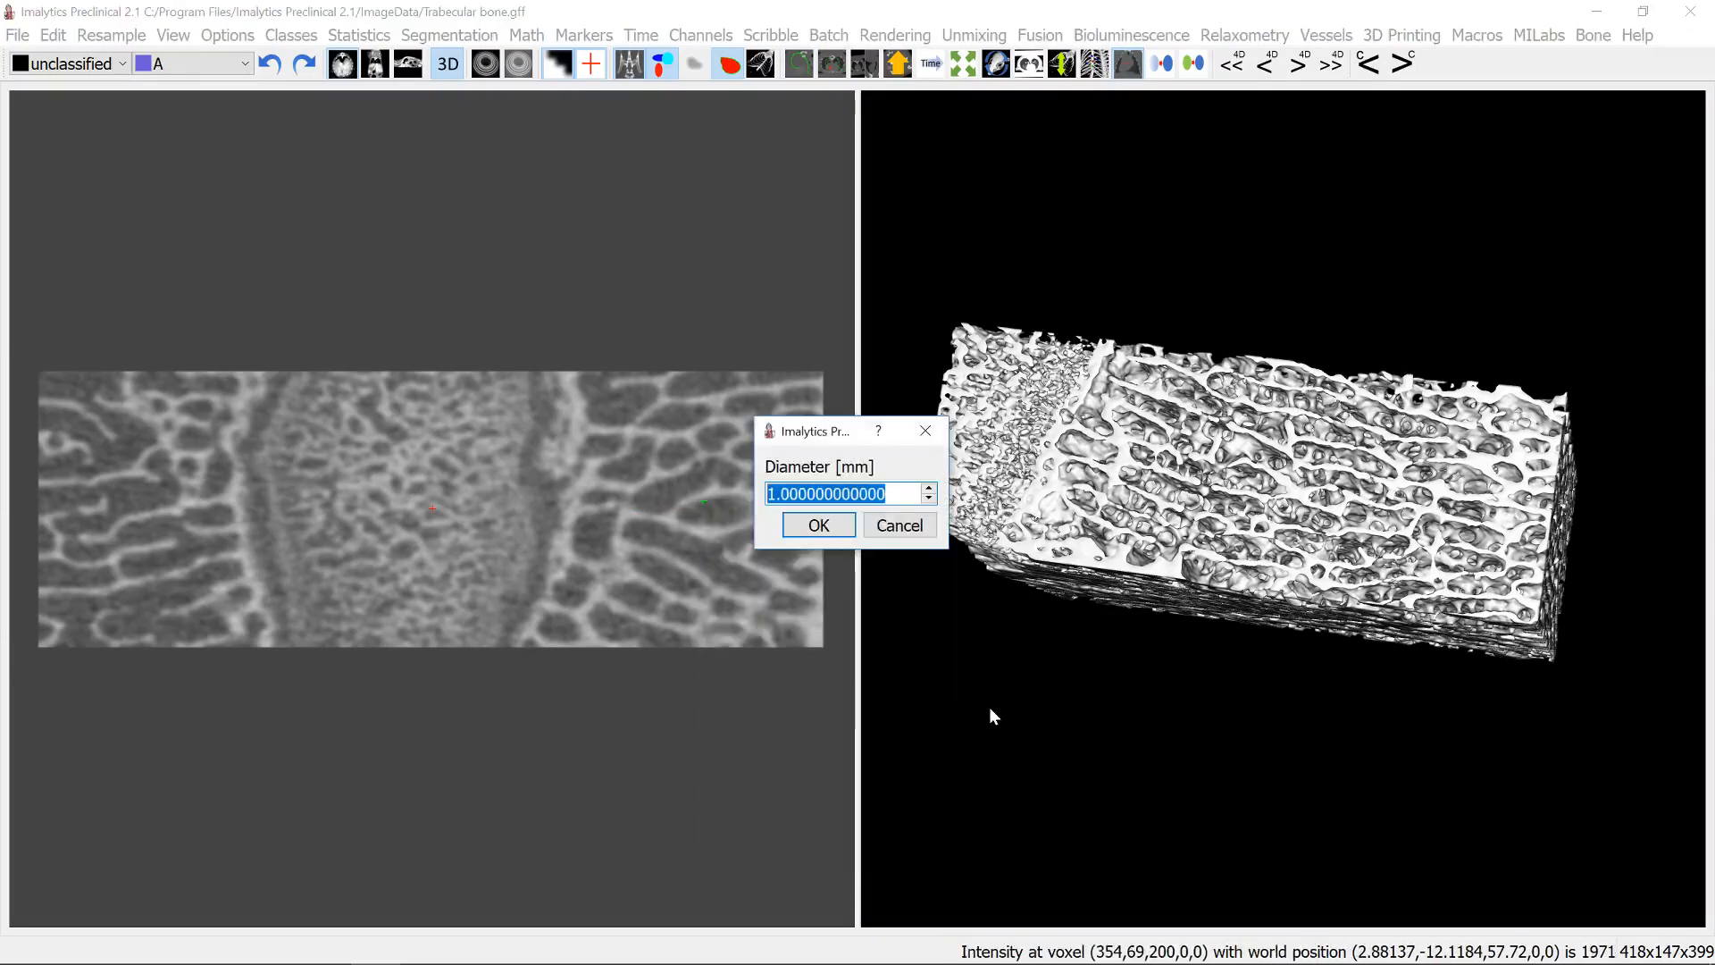
{"action": "type", "text": "4"}
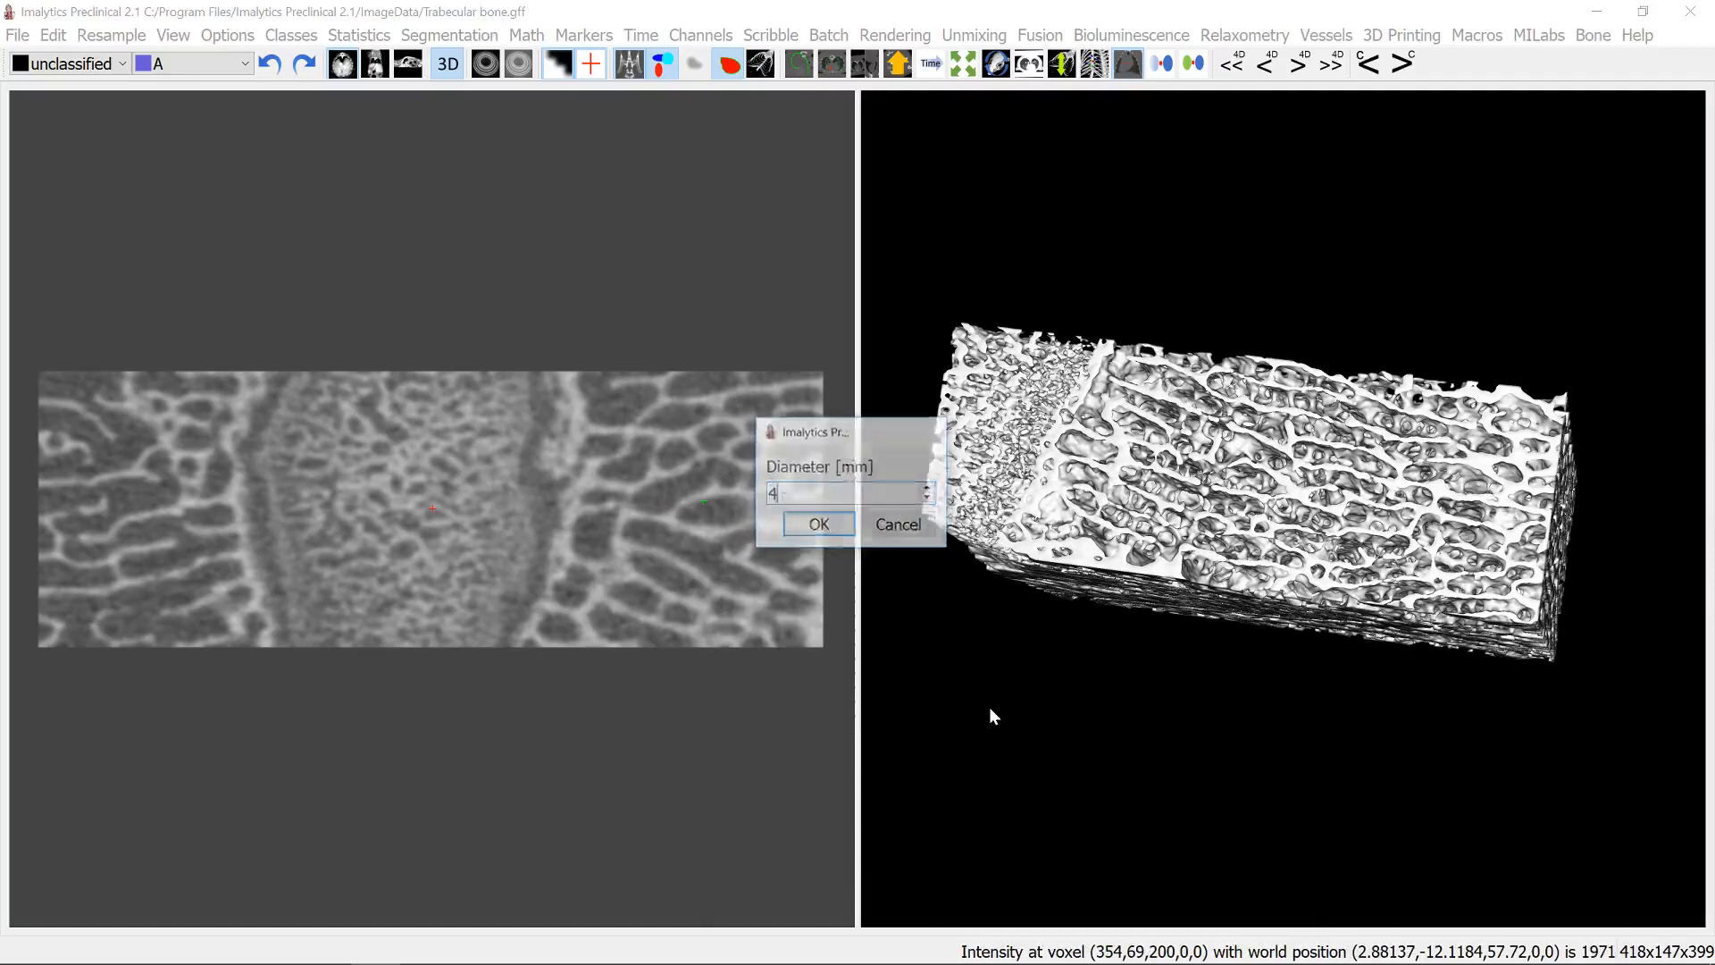
{"action": "left_click", "coordinate": [817, 524]}
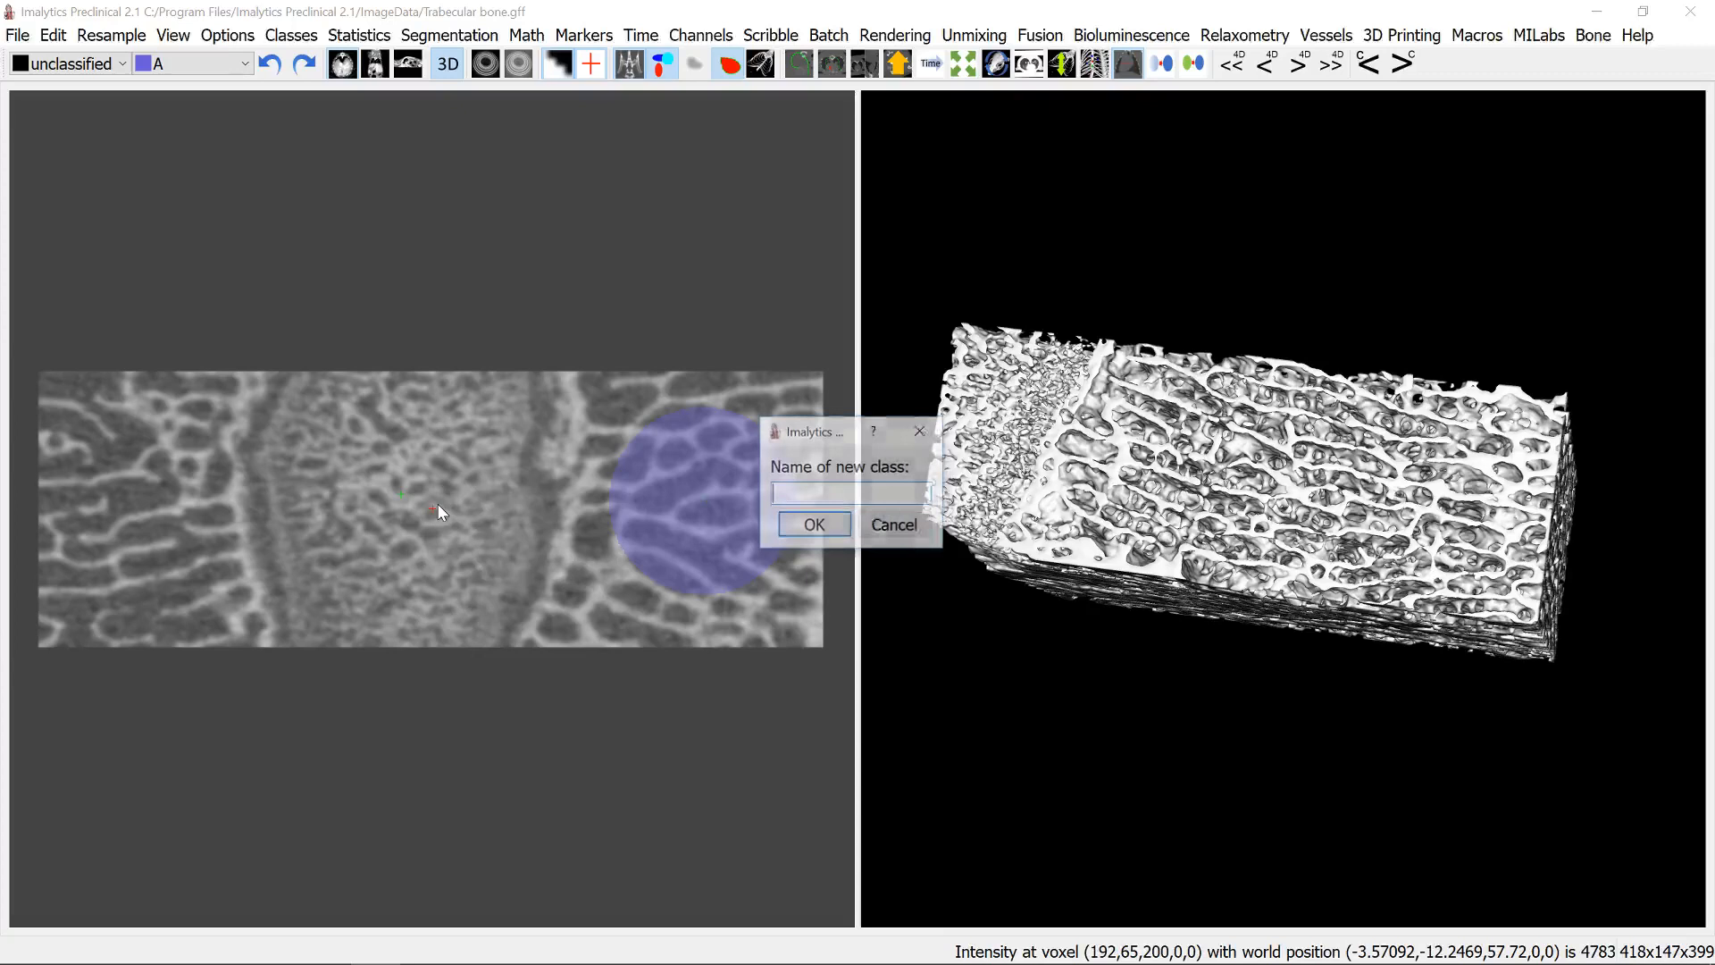
{"action": "left_click", "coordinate": [813, 526]}
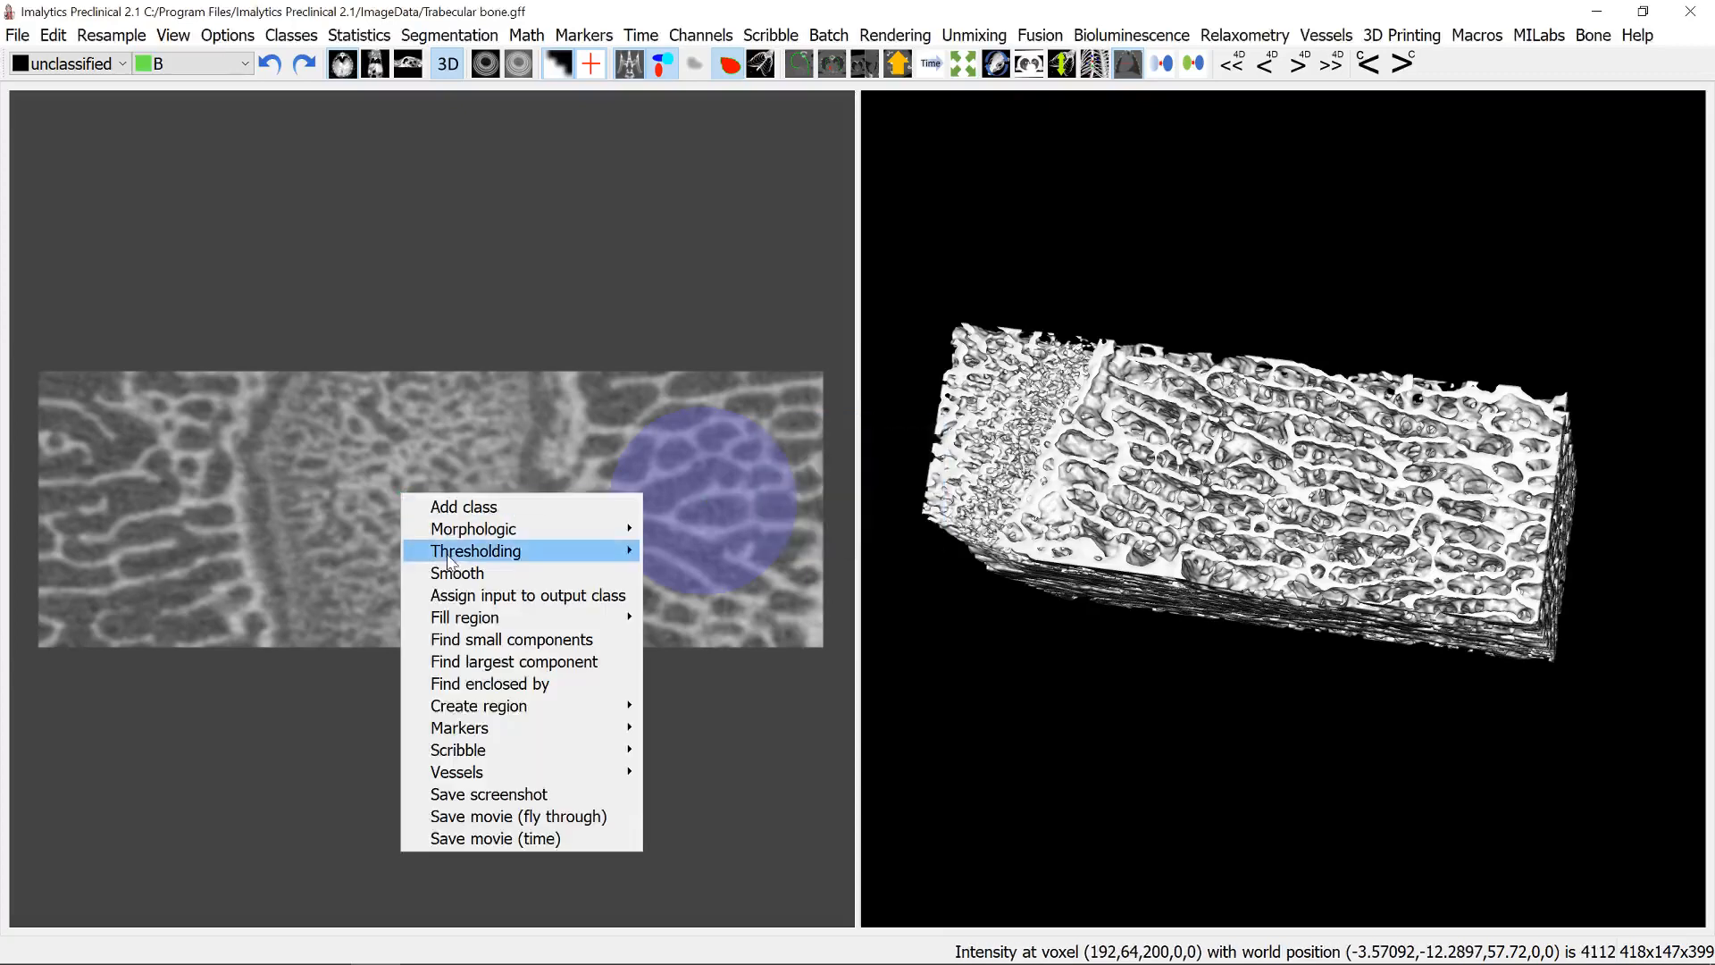
- Place class B's cylinder region, 4 mm diameter and length, at the bone centre
{"action": "left_click", "coordinate": [456, 571]}
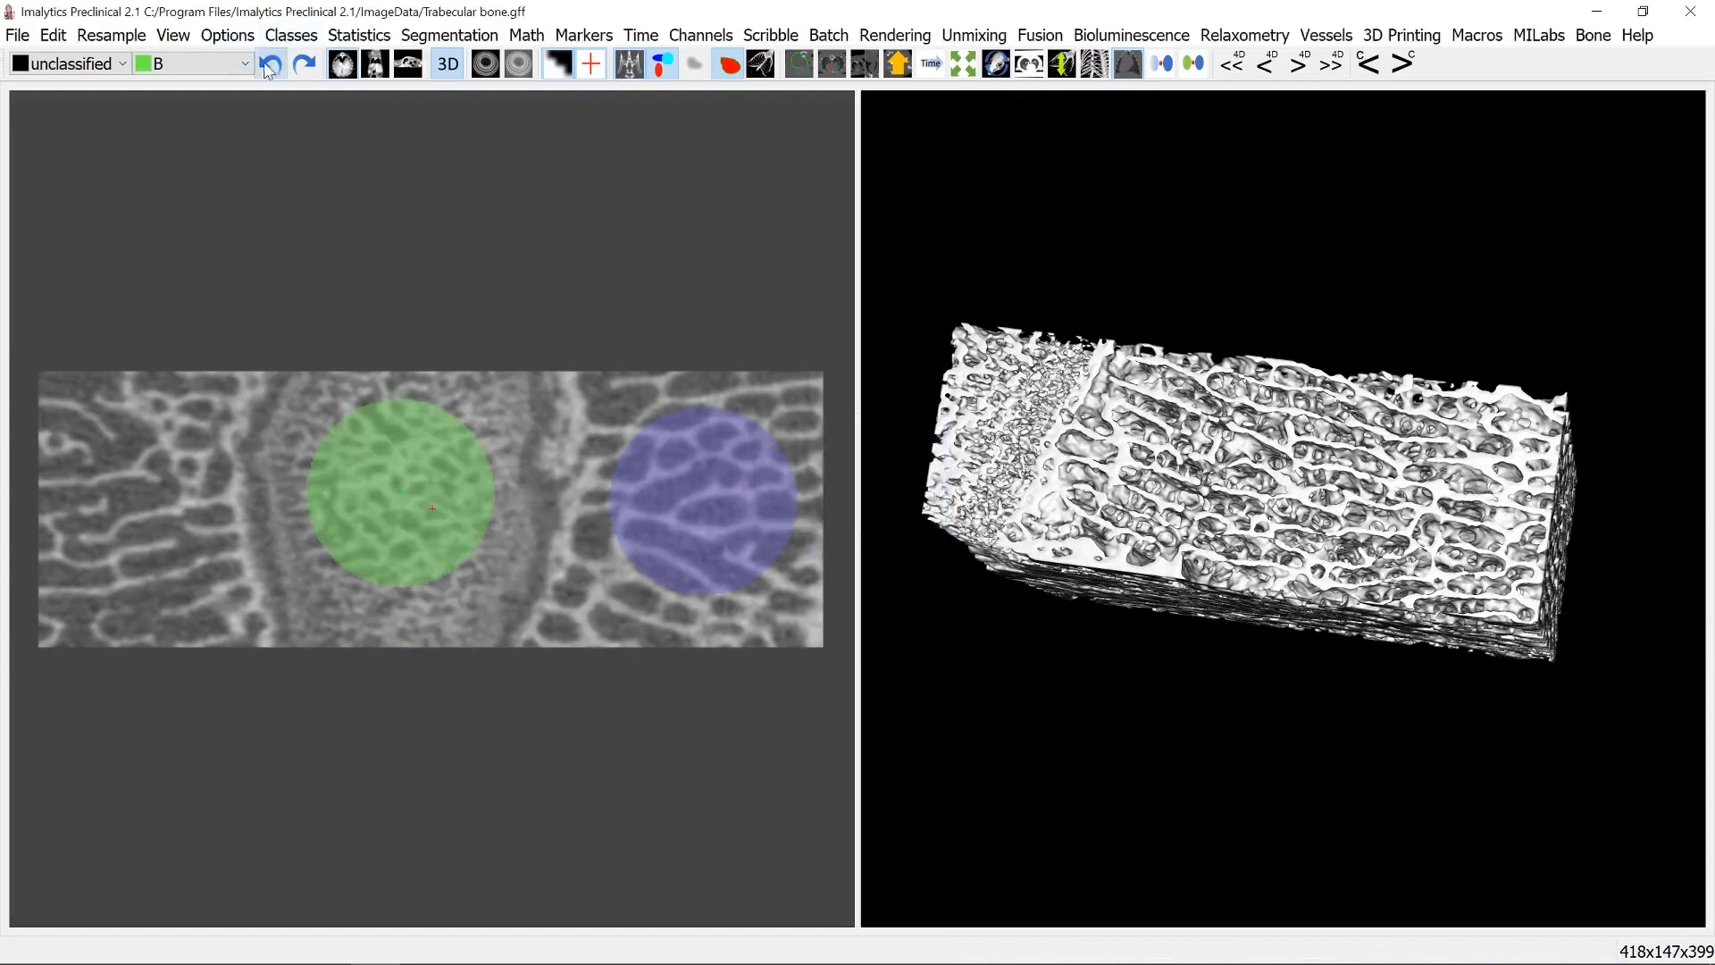
{"action": "right_click", "coordinate": [430, 510]}
{"action": "type", "text": "4"}
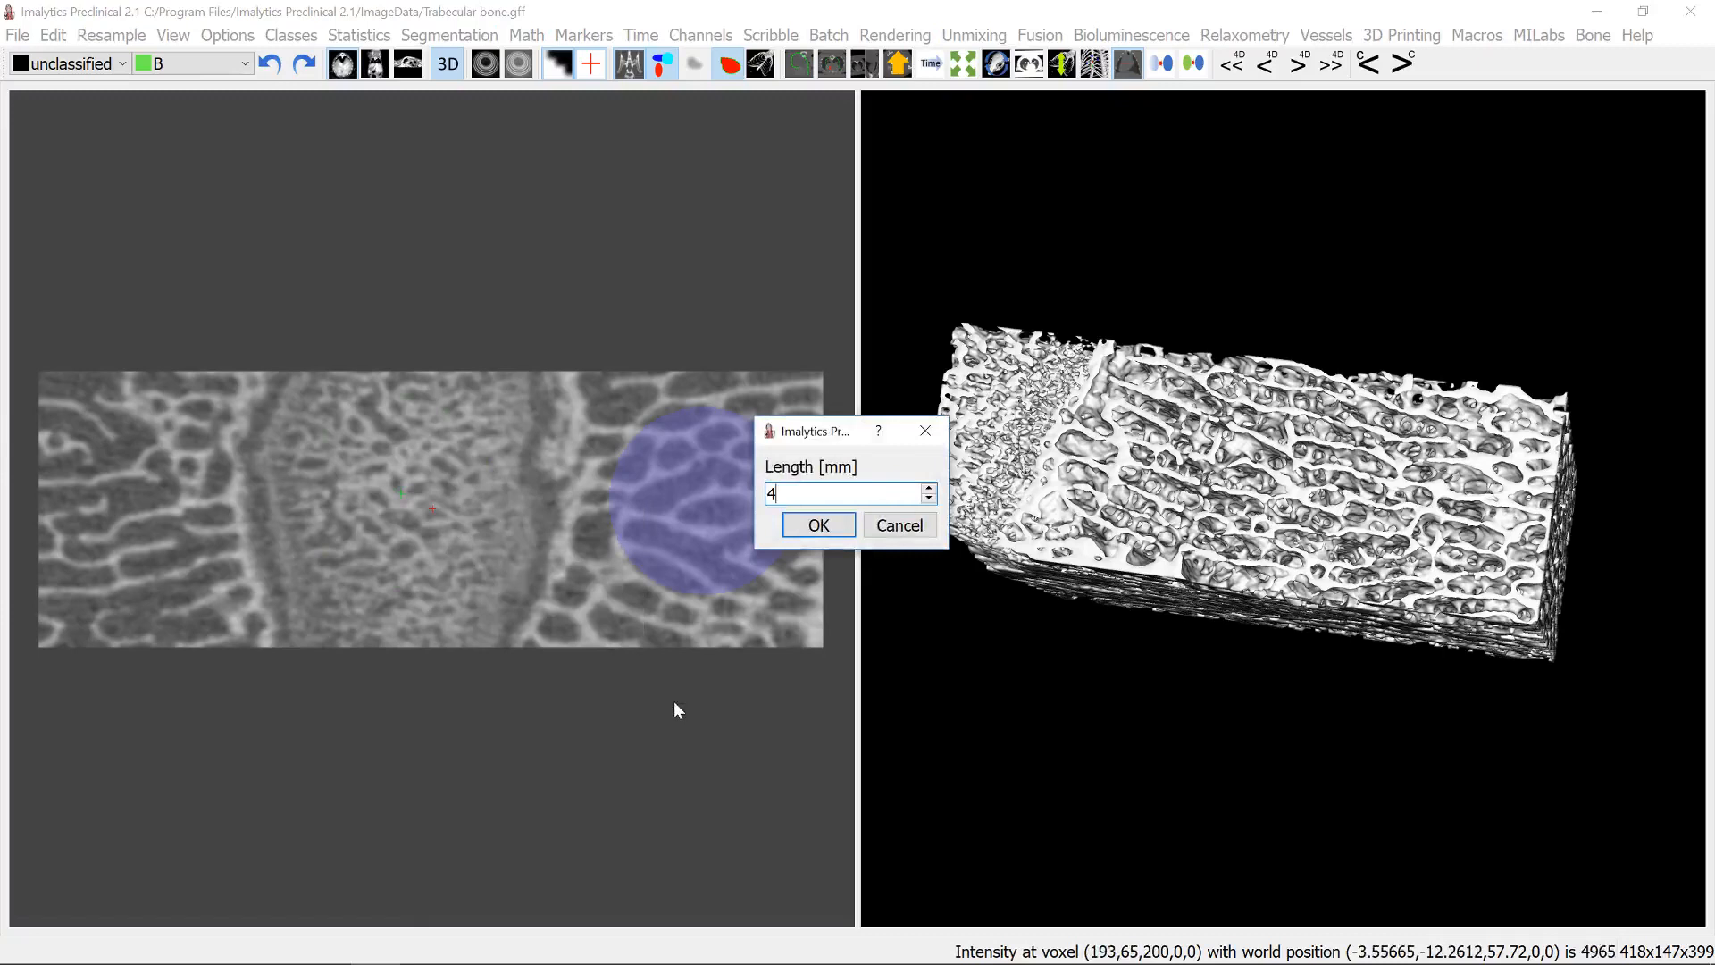
{"action": "left_click", "coordinate": [818, 526]}
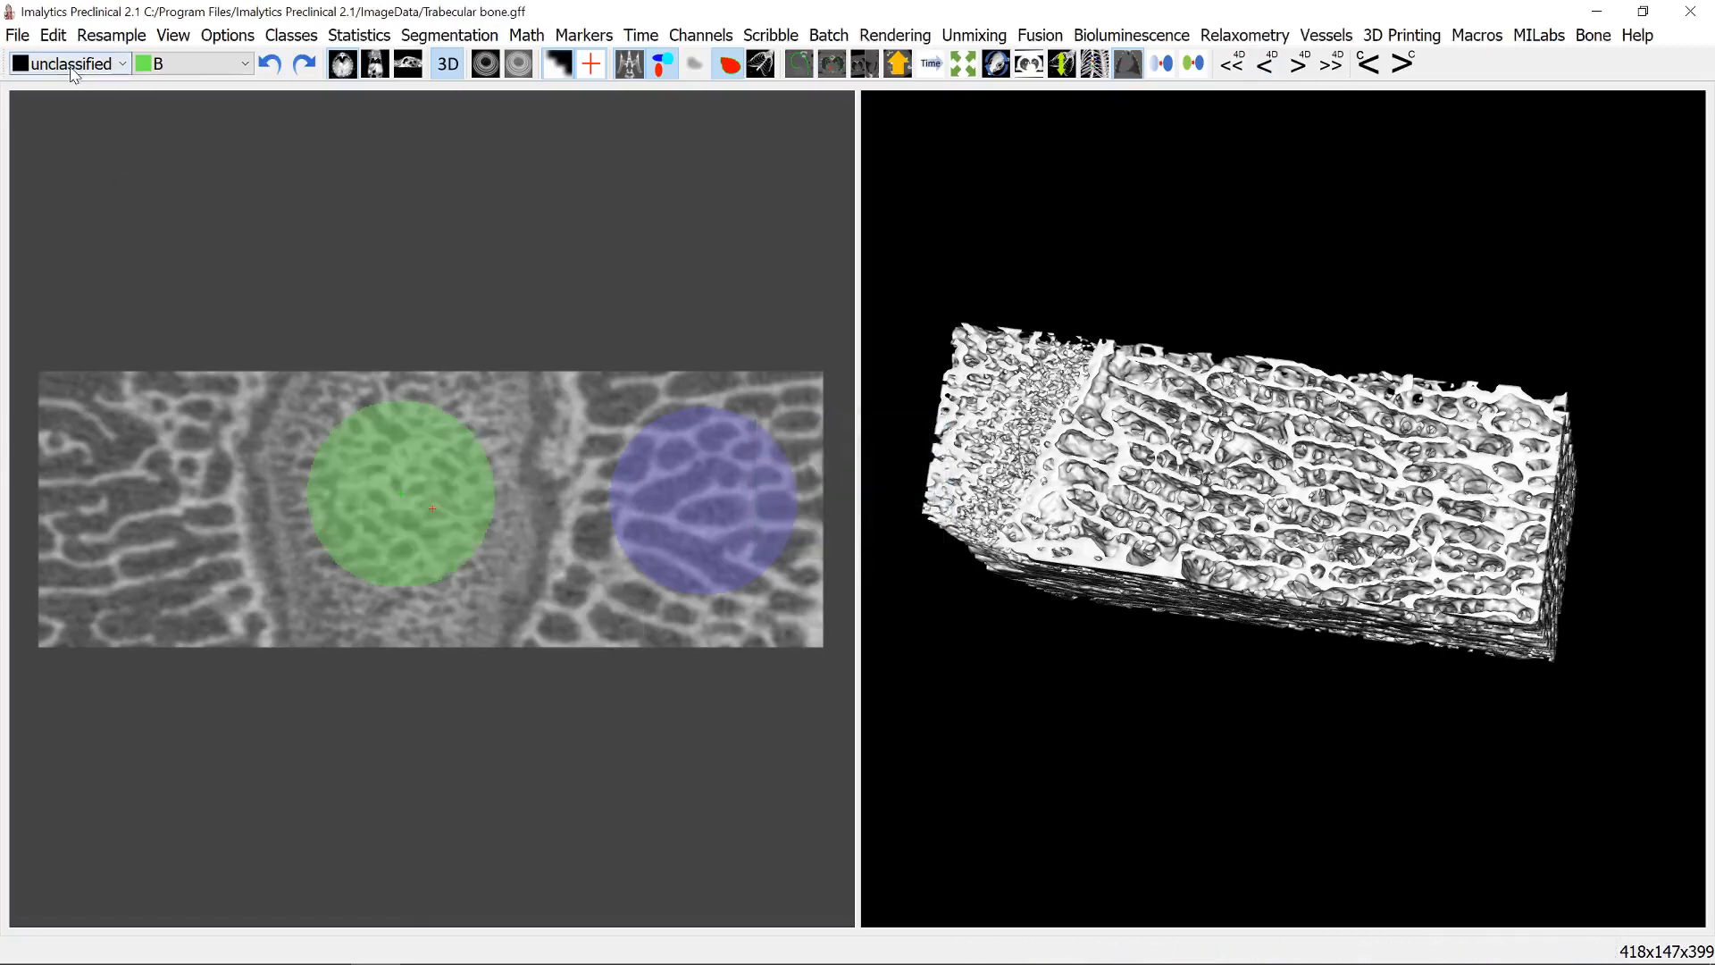
- Compute class A's trabecular thickness at bone threshold 400, giving 0.0253965 cm
{"action": "left_click", "coordinate": [121, 62]}
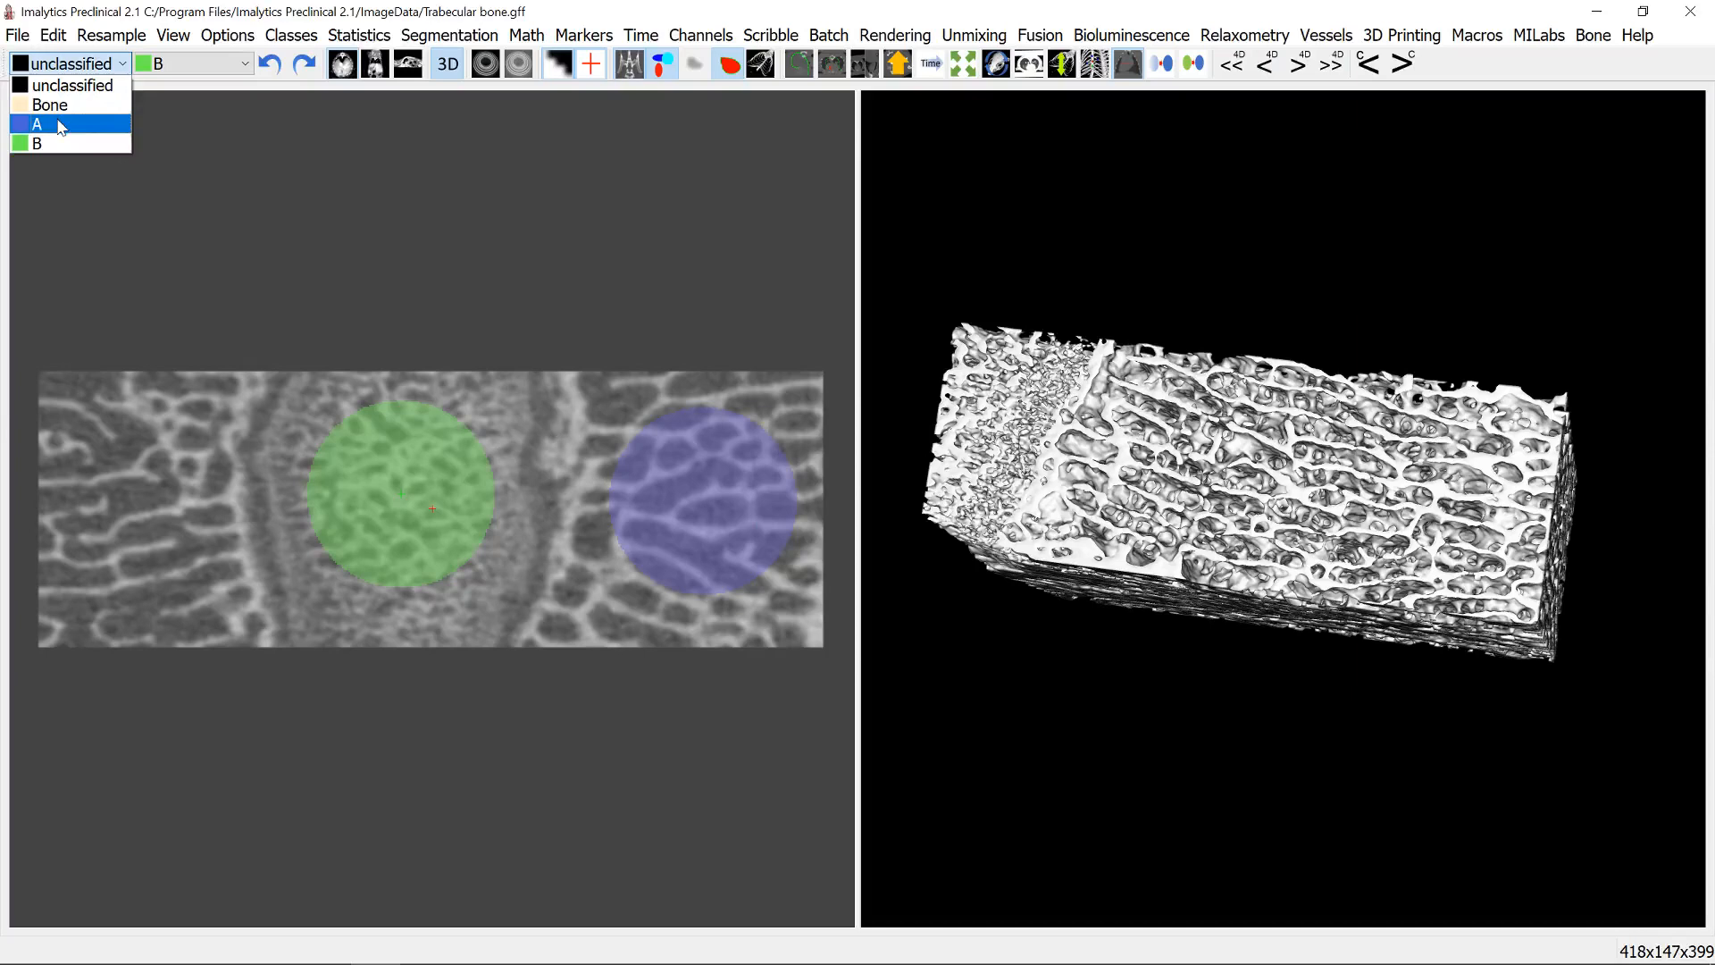
{"action": "left_click", "coordinate": [1593, 35]}
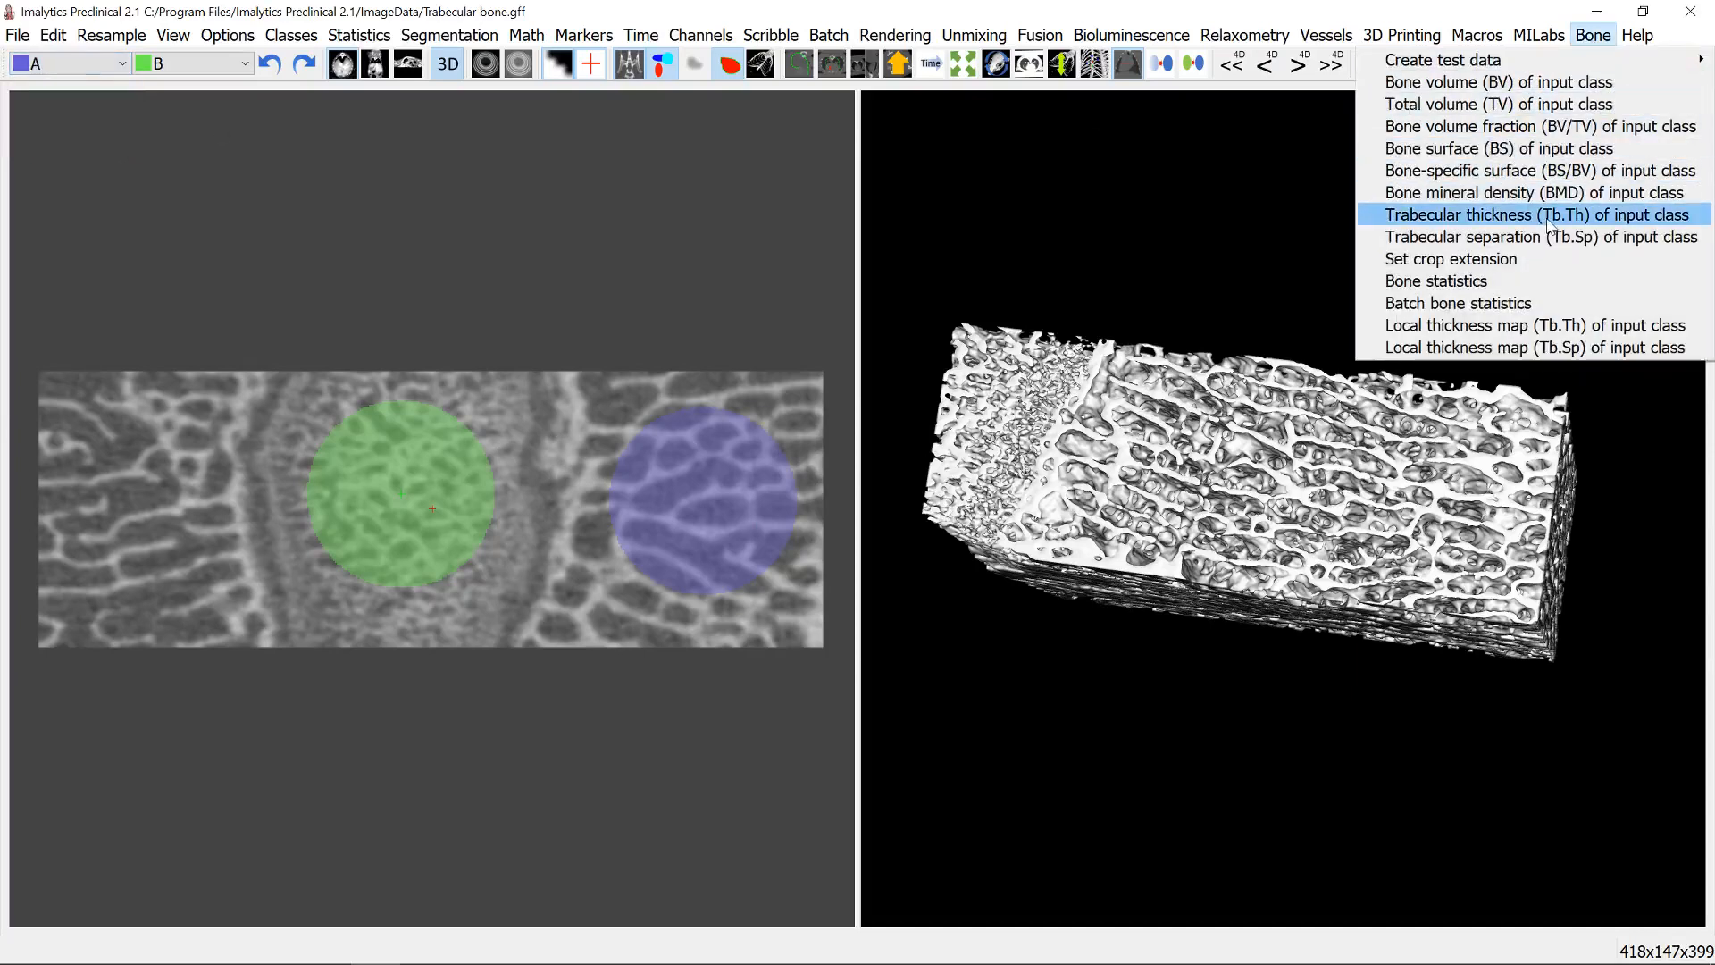
{"action": "left_click", "coordinate": [1538, 215]}
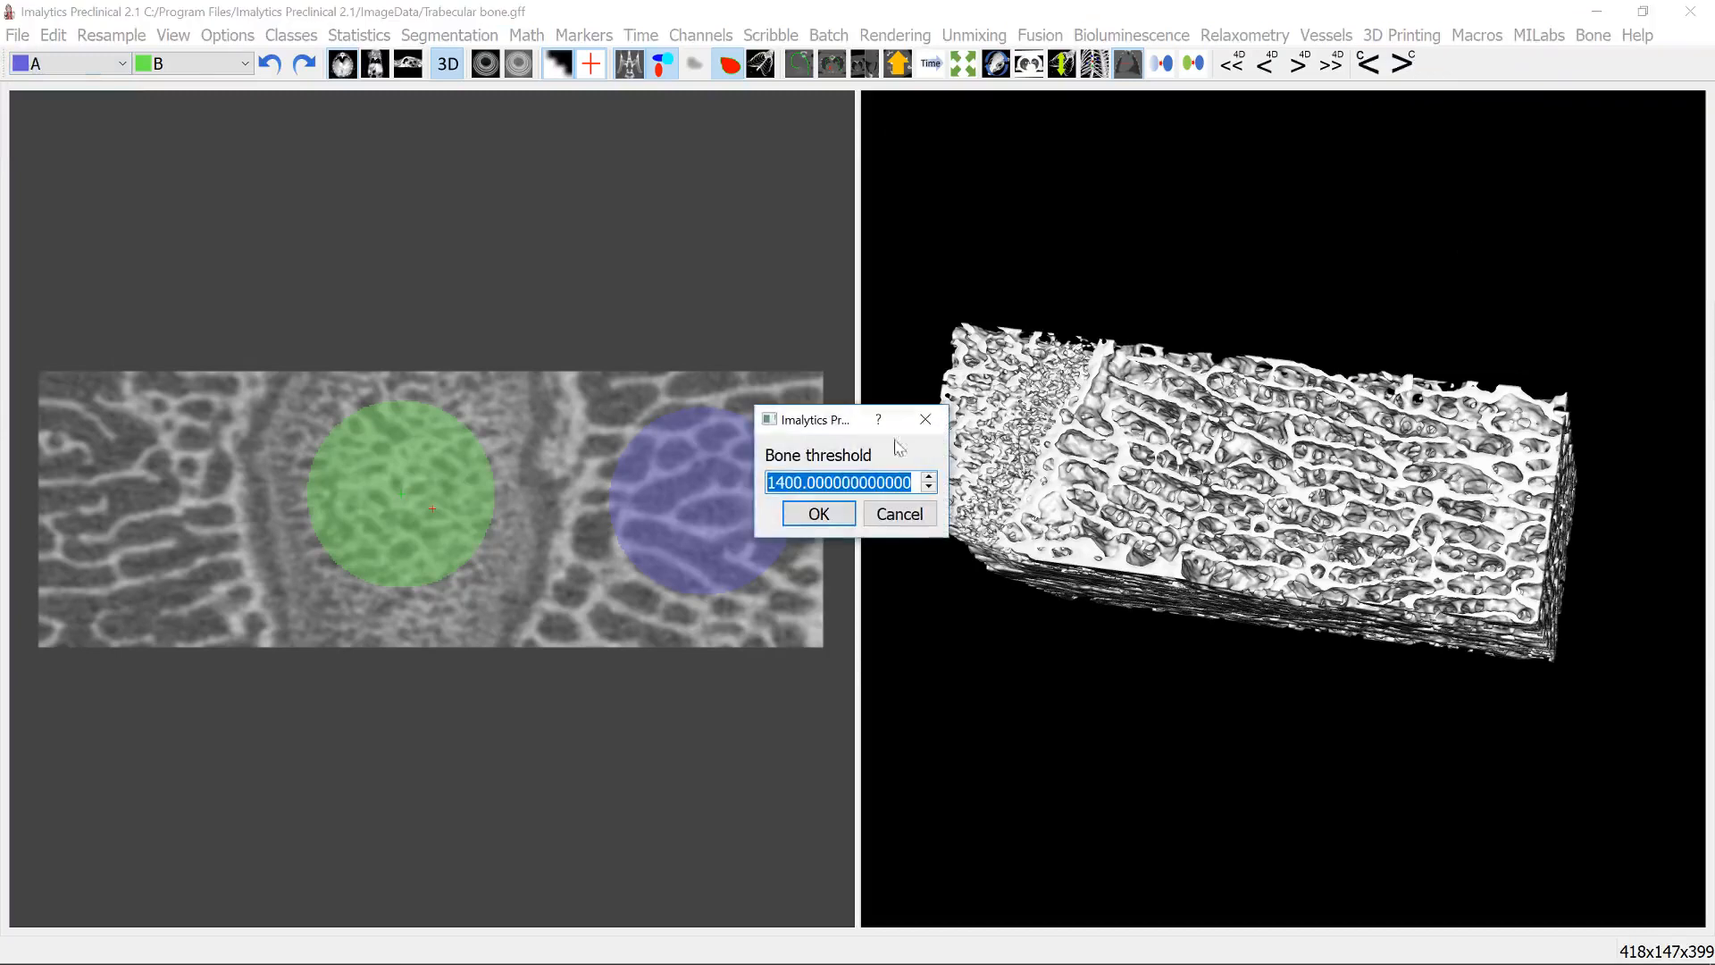
{"action": "type", "text": "400"}
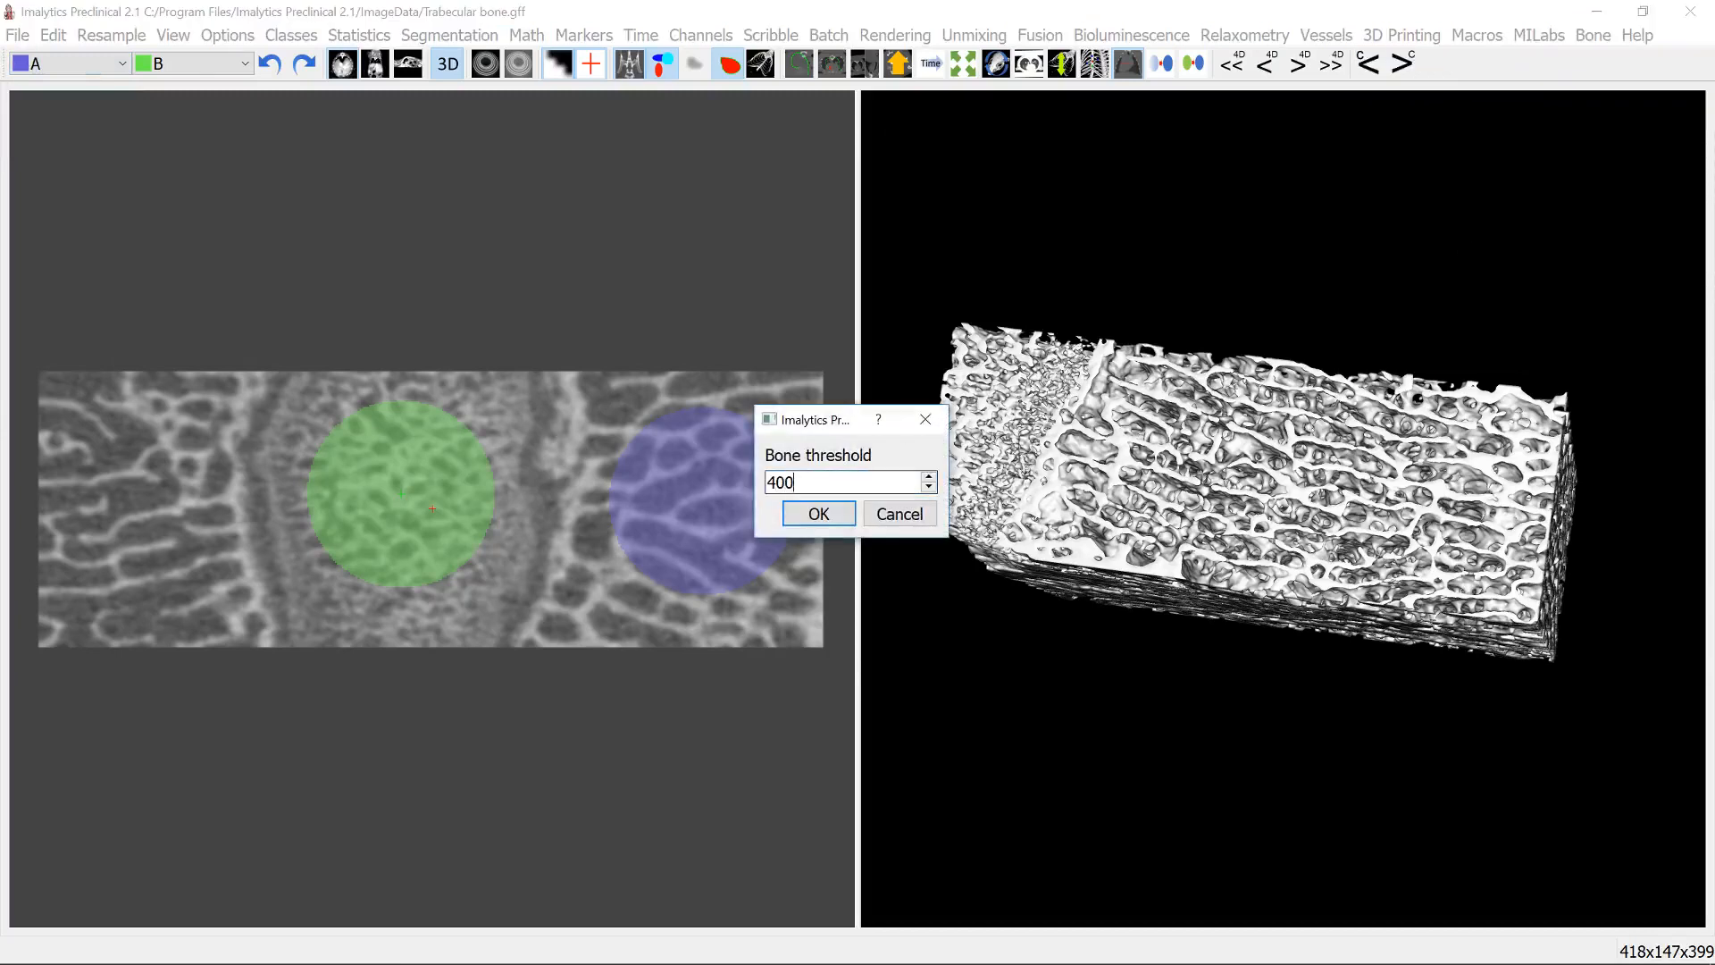
{"action": "left_click", "coordinate": [818, 514]}
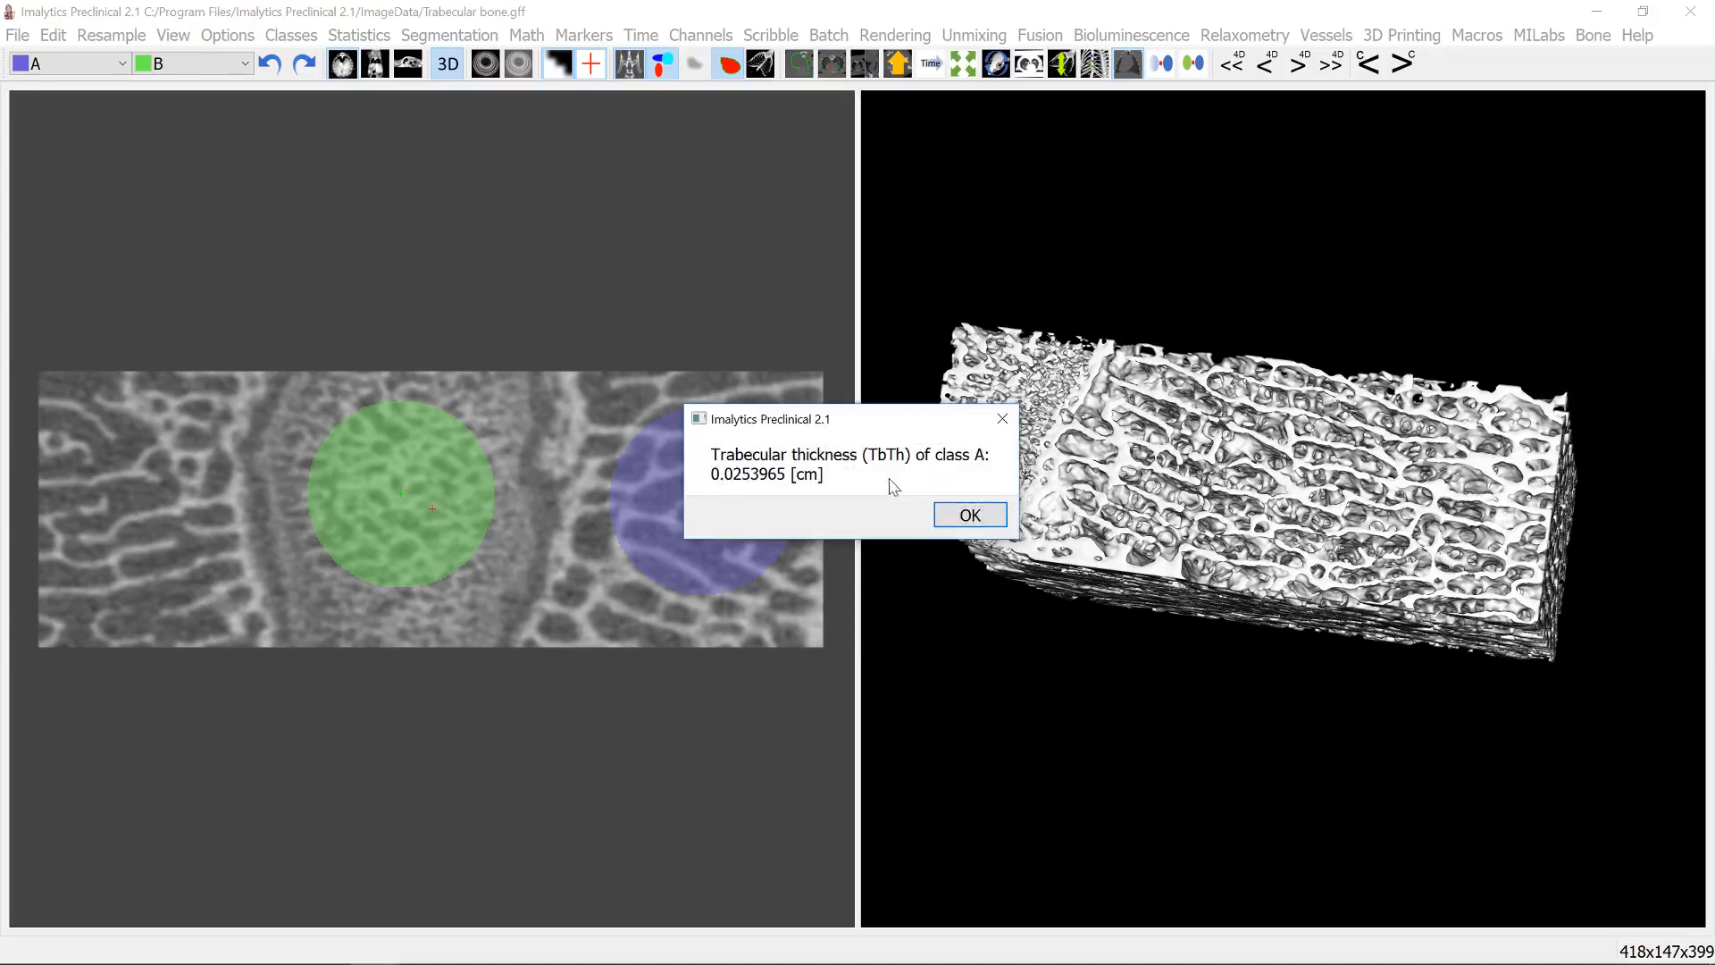
{"action": "left_click_drag", "start_coordinate": [771, 419], "coordinate": [936, 342]}
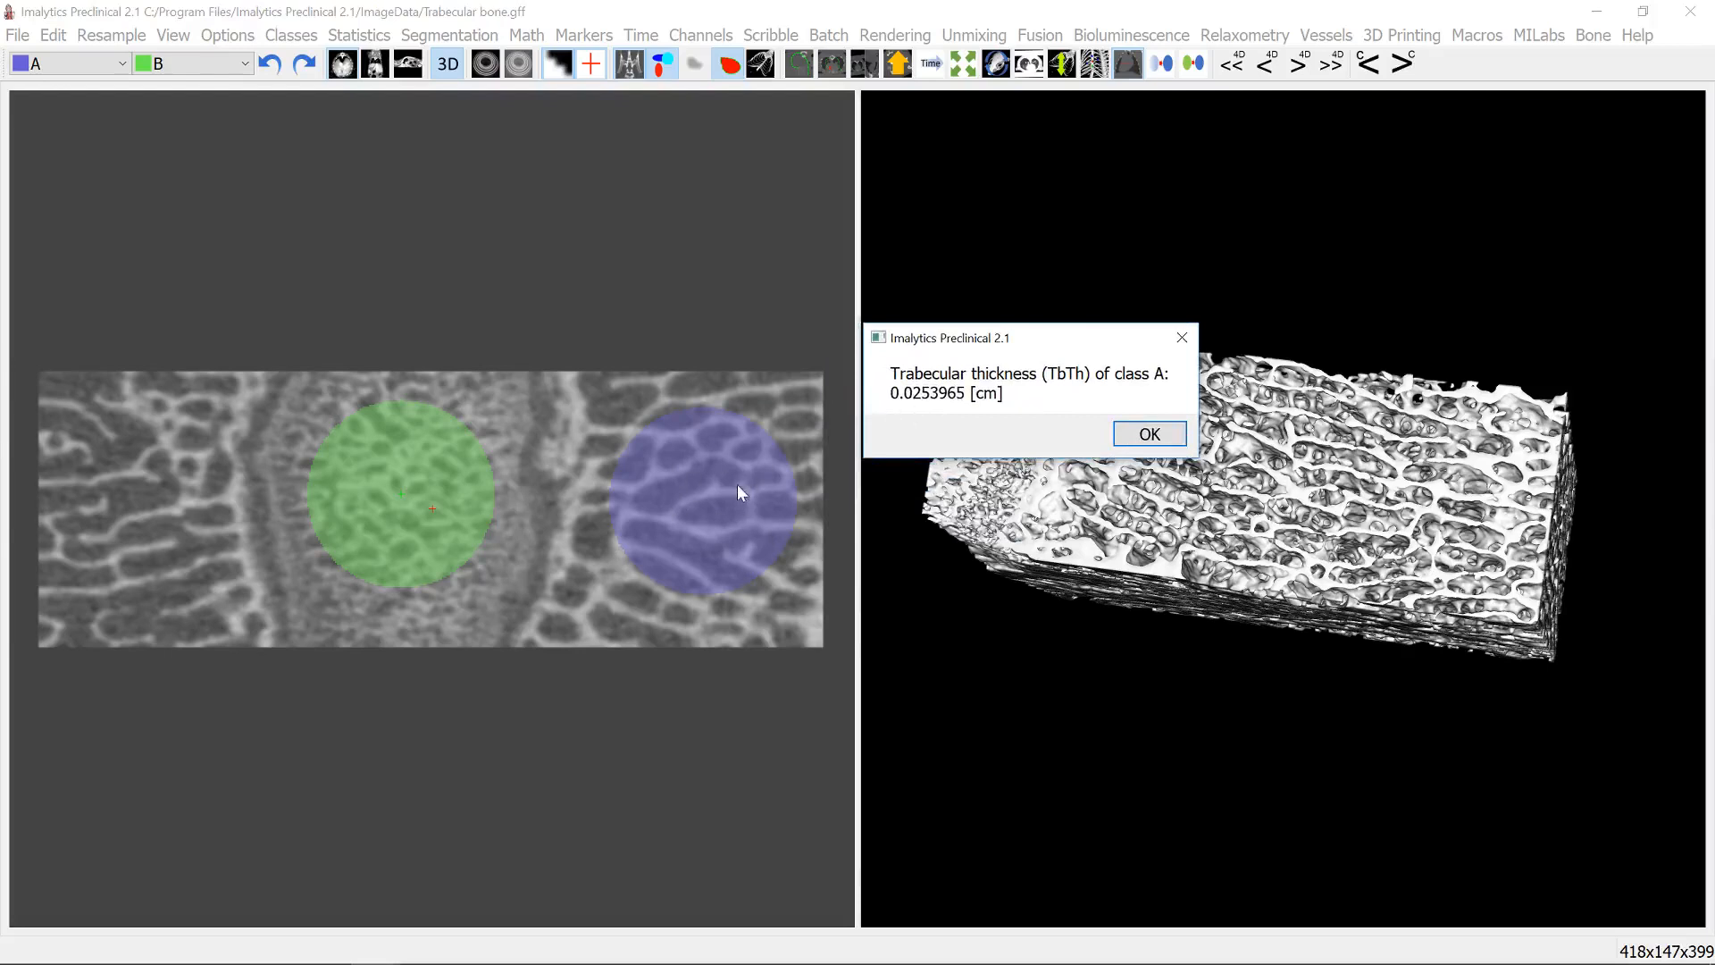
{"action": "mouse_move", "coordinate": [799, 498]}
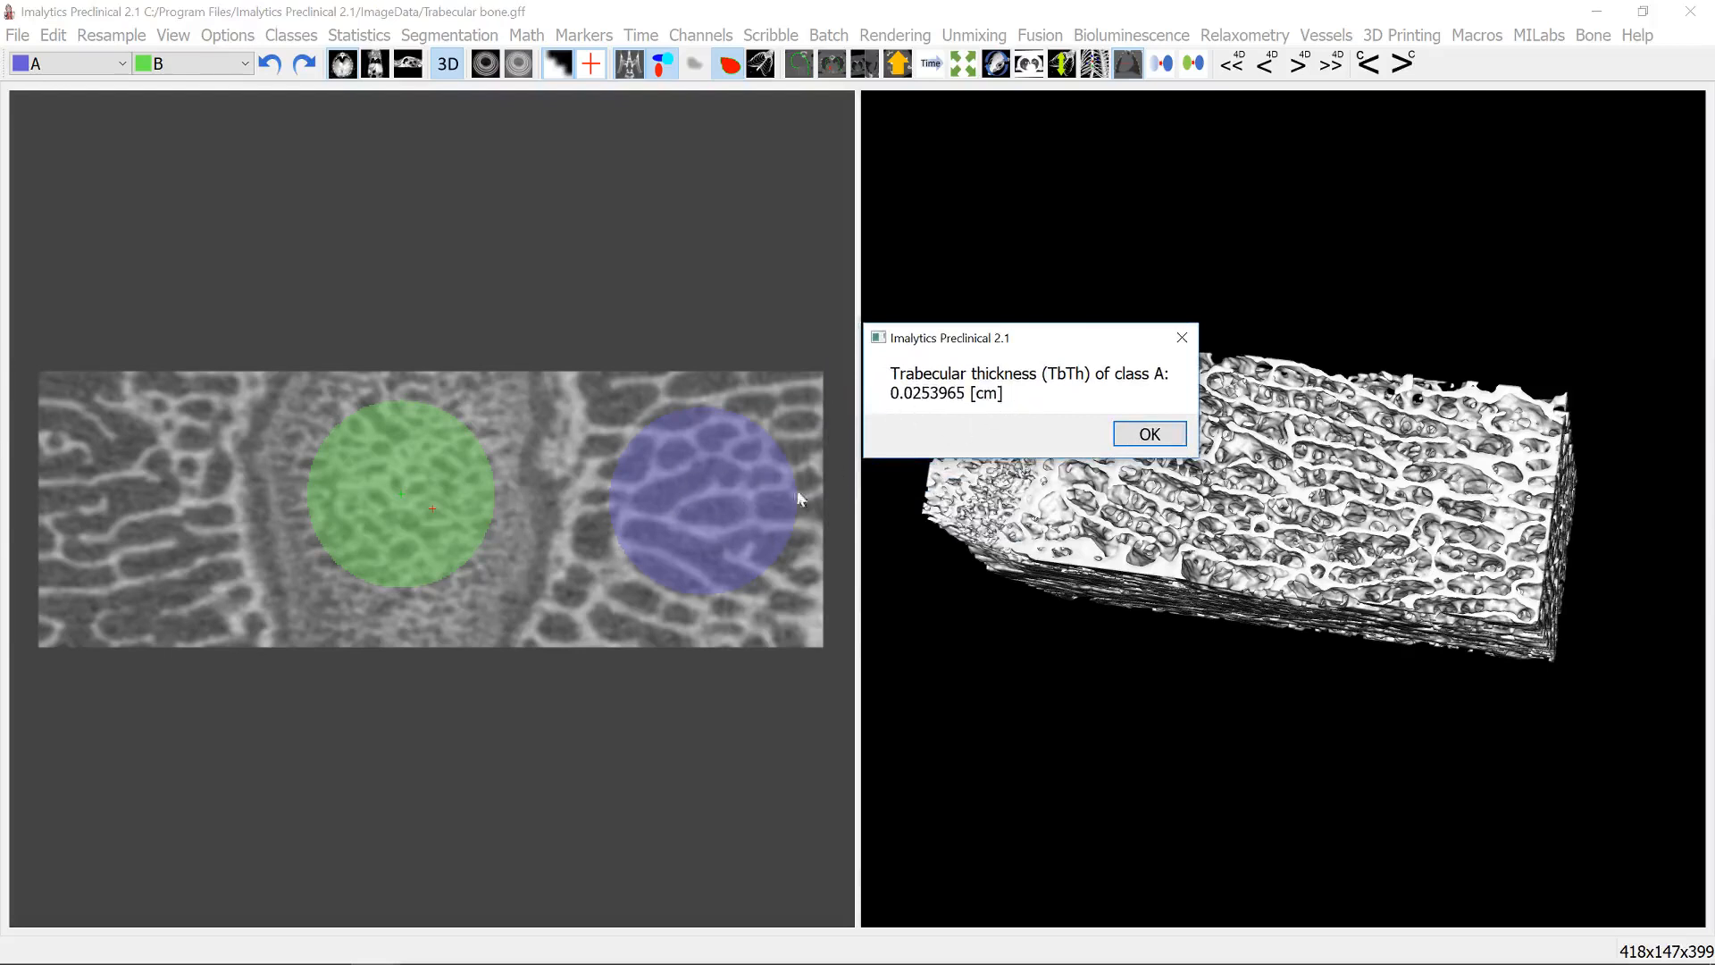
{"action": "left_click", "coordinate": [1147, 433]}
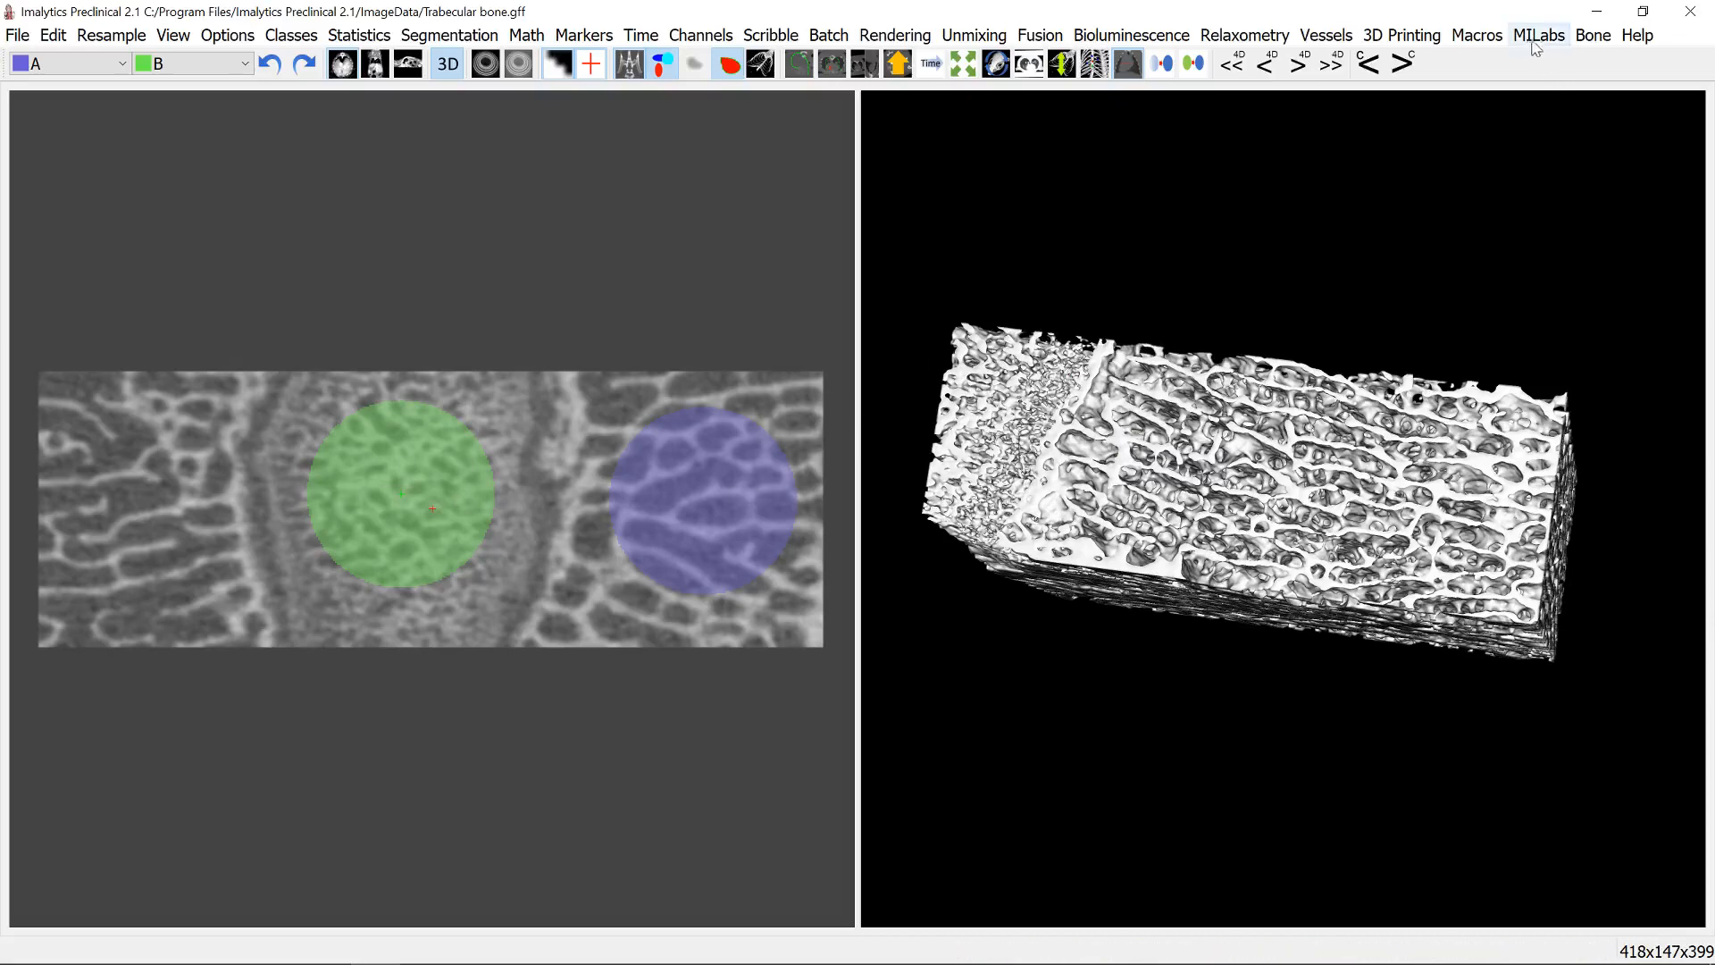
- Run Bone statistics at threshold 4000 to tabulate BV/TV, Tb.Th and Tb.Sp for A and B
{"action": "left_click", "coordinate": [1593, 35]}
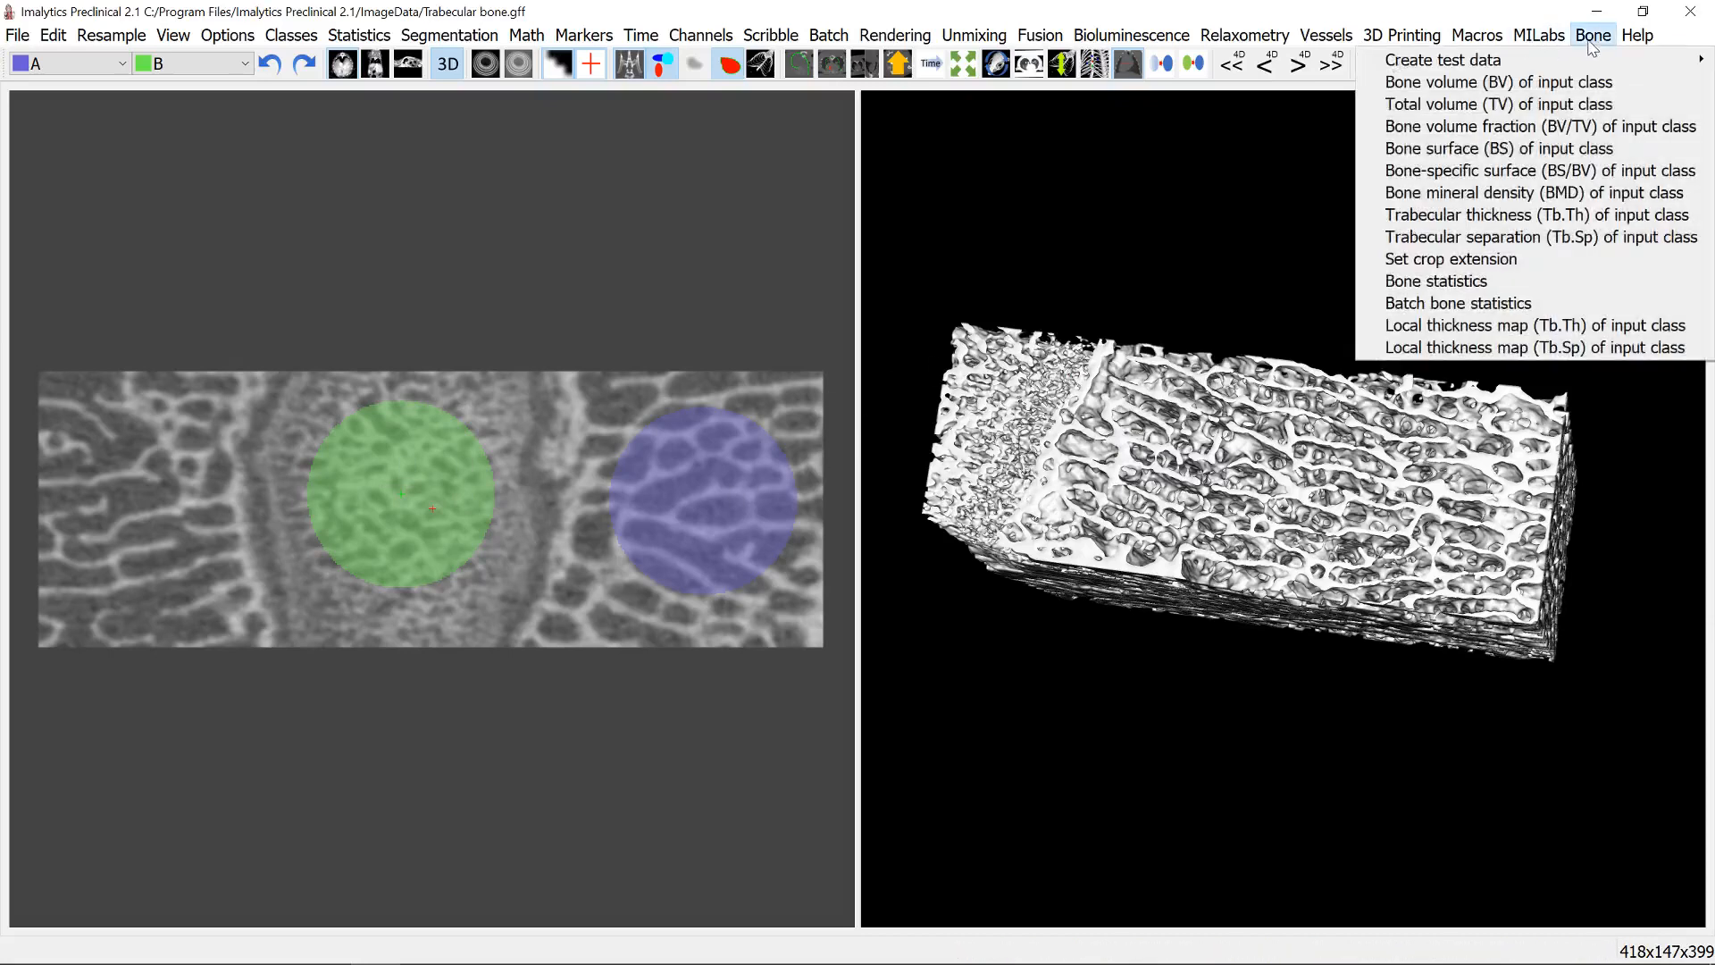
{"action": "mouse_move", "coordinate": [1540, 236]}
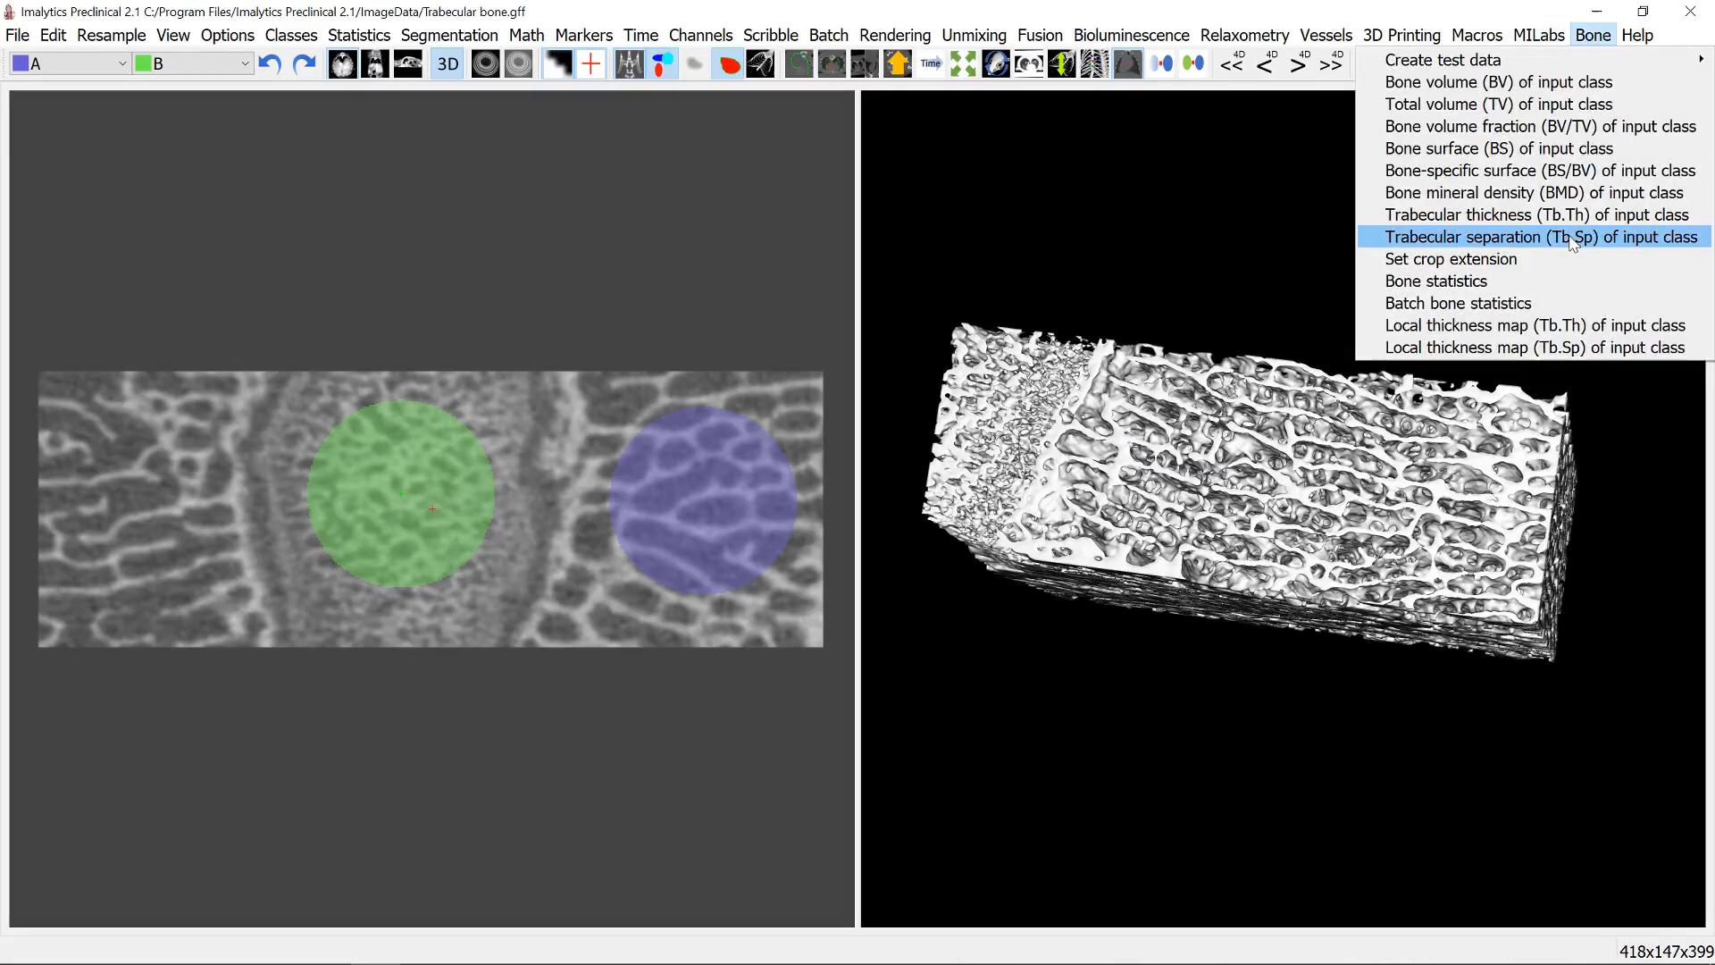
{"action": "mouse_move", "coordinate": [1436, 281]}
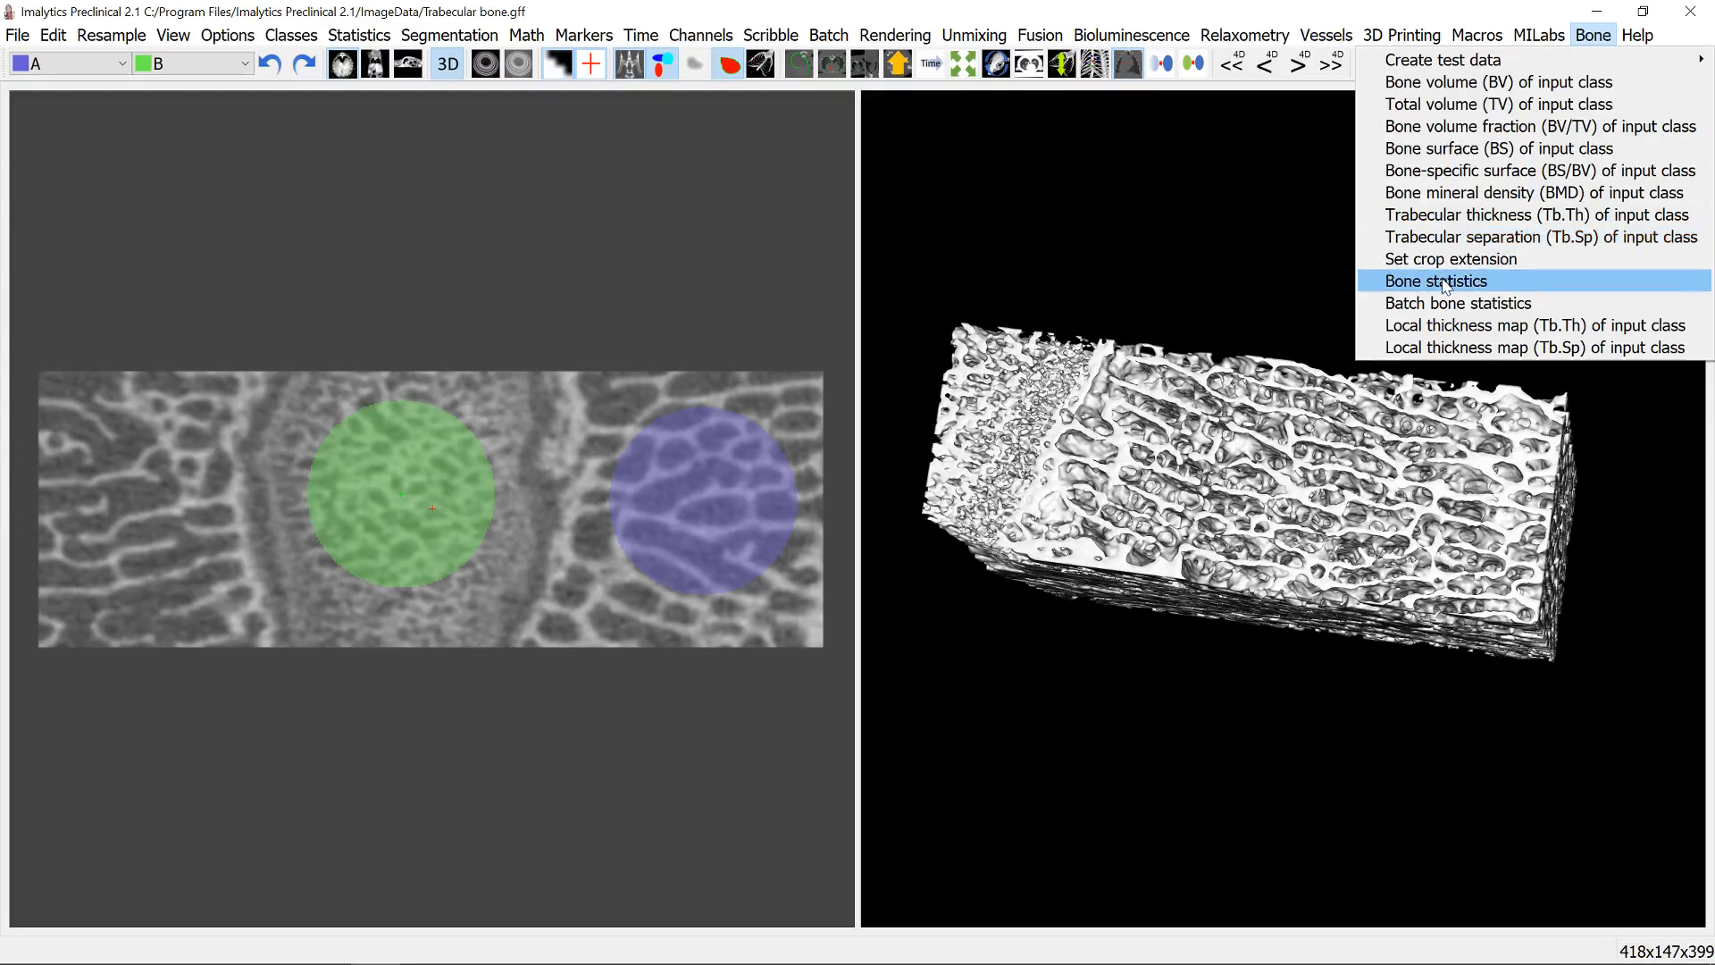
{"action": "left_click", "coordinate": [1434, 281]}
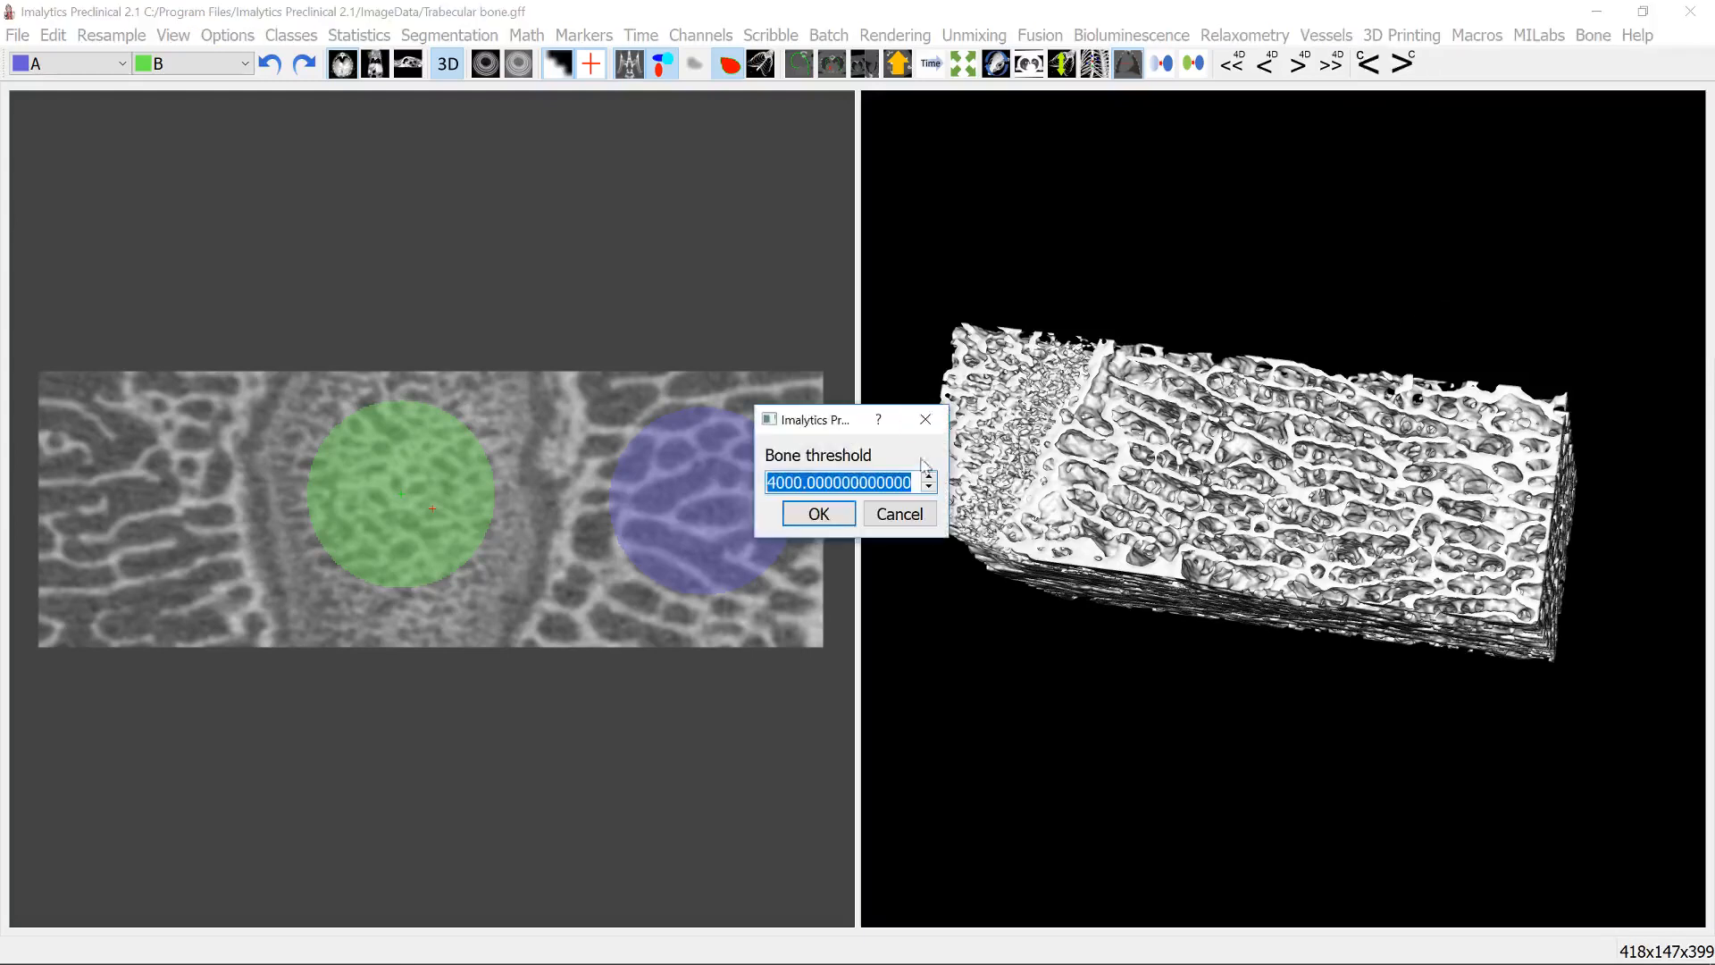
{"action": "left_click", "coordinate": [817, 515]}
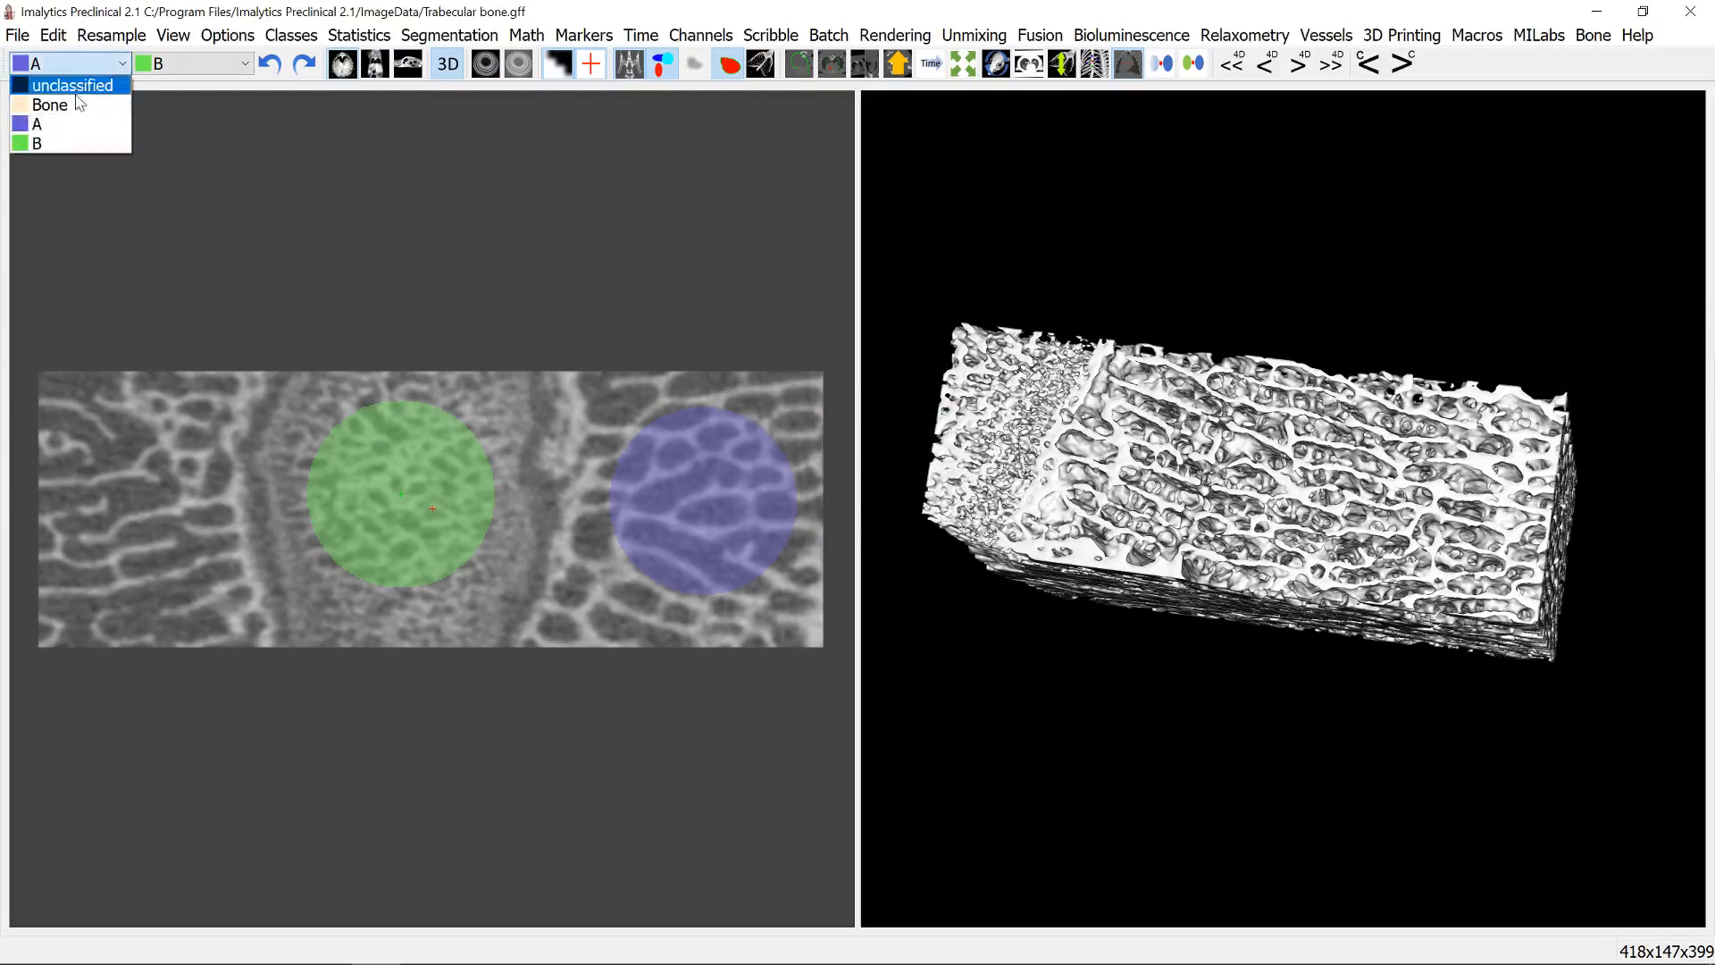
{"action": "left_click", "coordinate": [291, 35]}
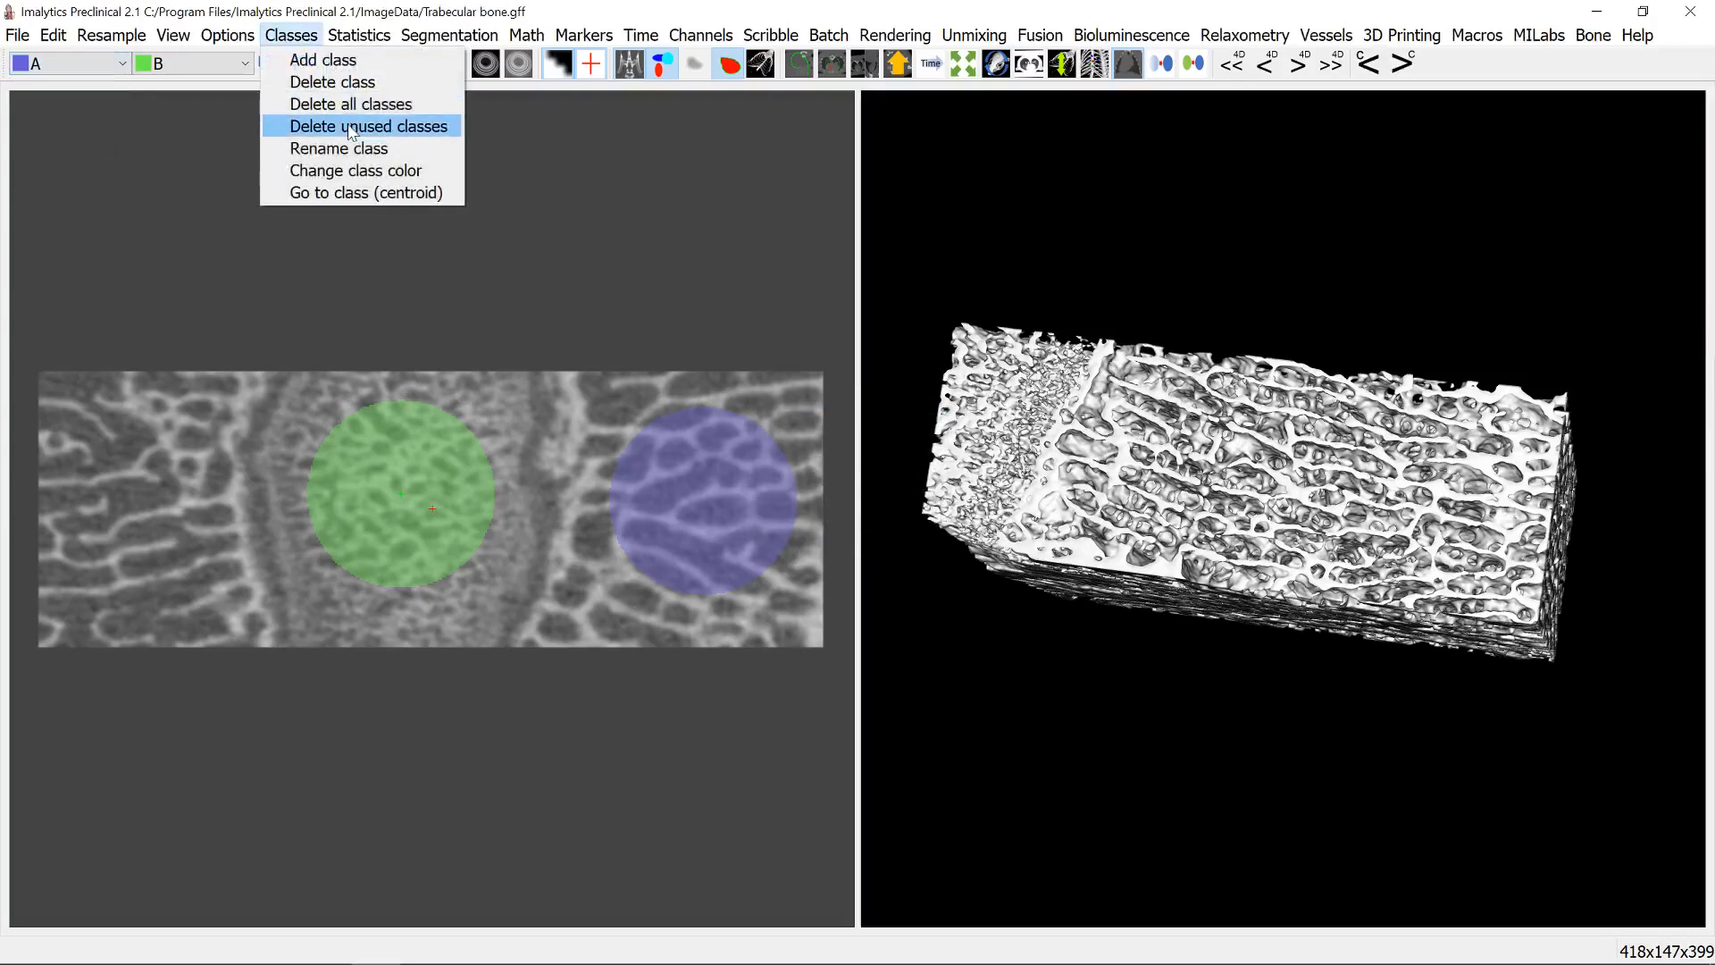
{"action": "left_click", "coordinate": [1539, 35]}
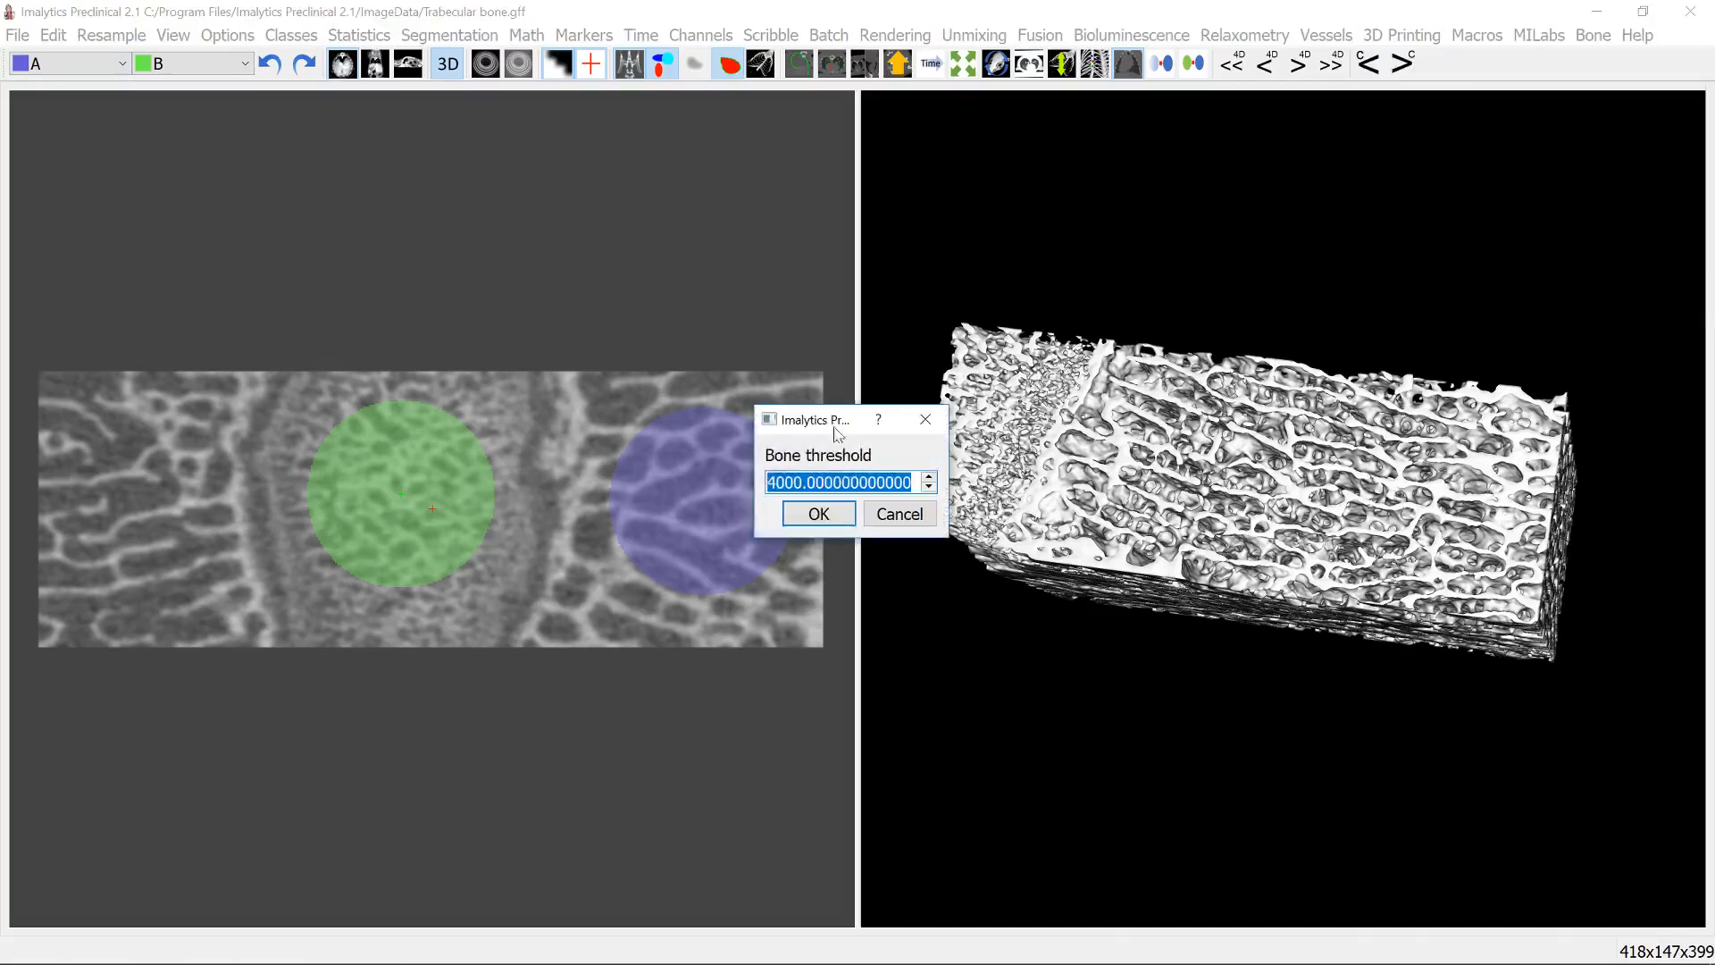
{"action": "left_click", "coordinate": [817, 513]}
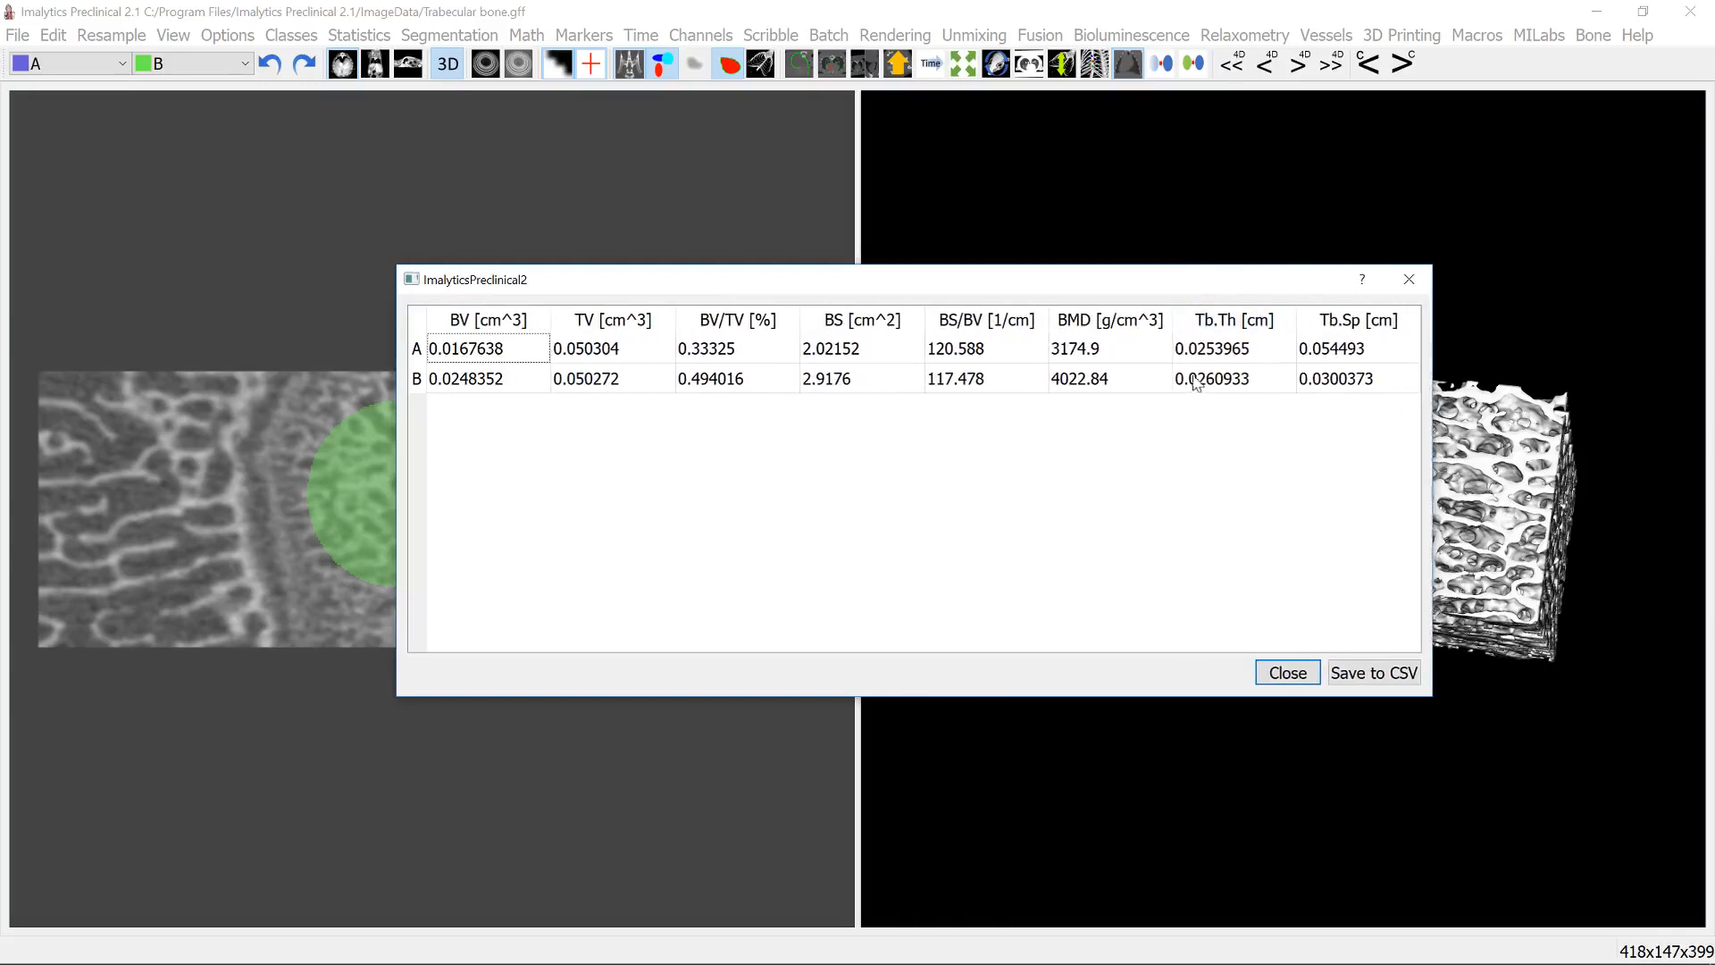
- Review the Tb.Sp values and close the bone statistics table
{"action": "left_click", "coordinate": [1234, 348]}
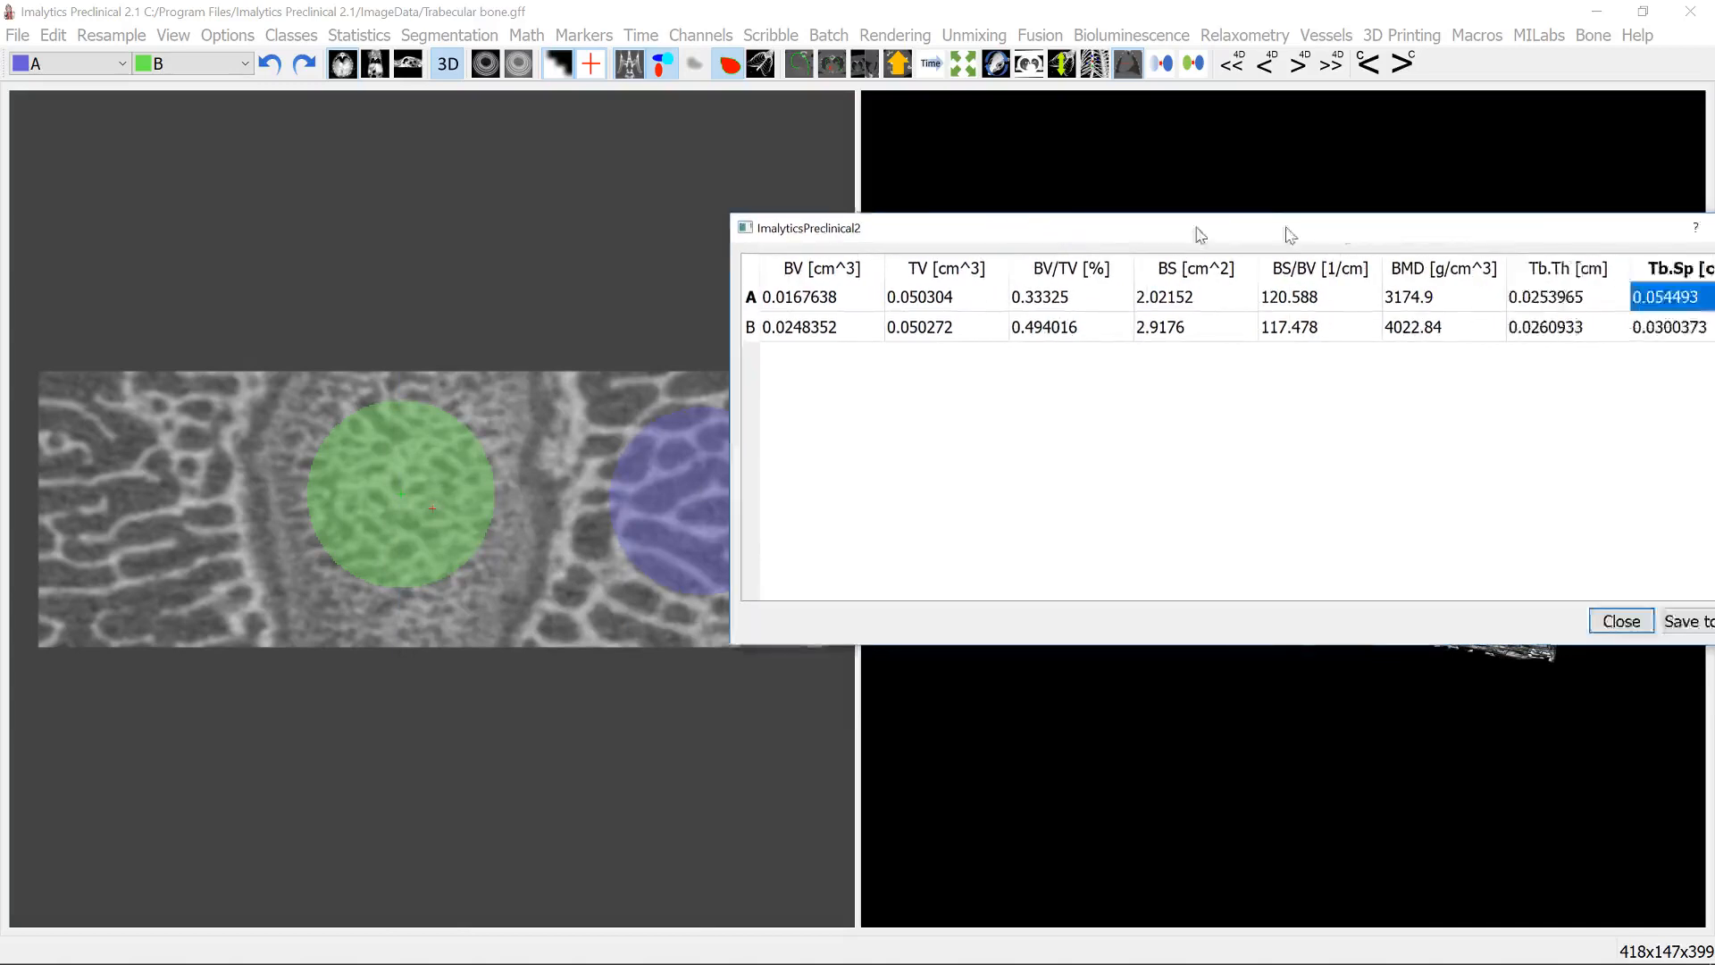
{"action": "left_click", "coordinate": [1620, 620]}
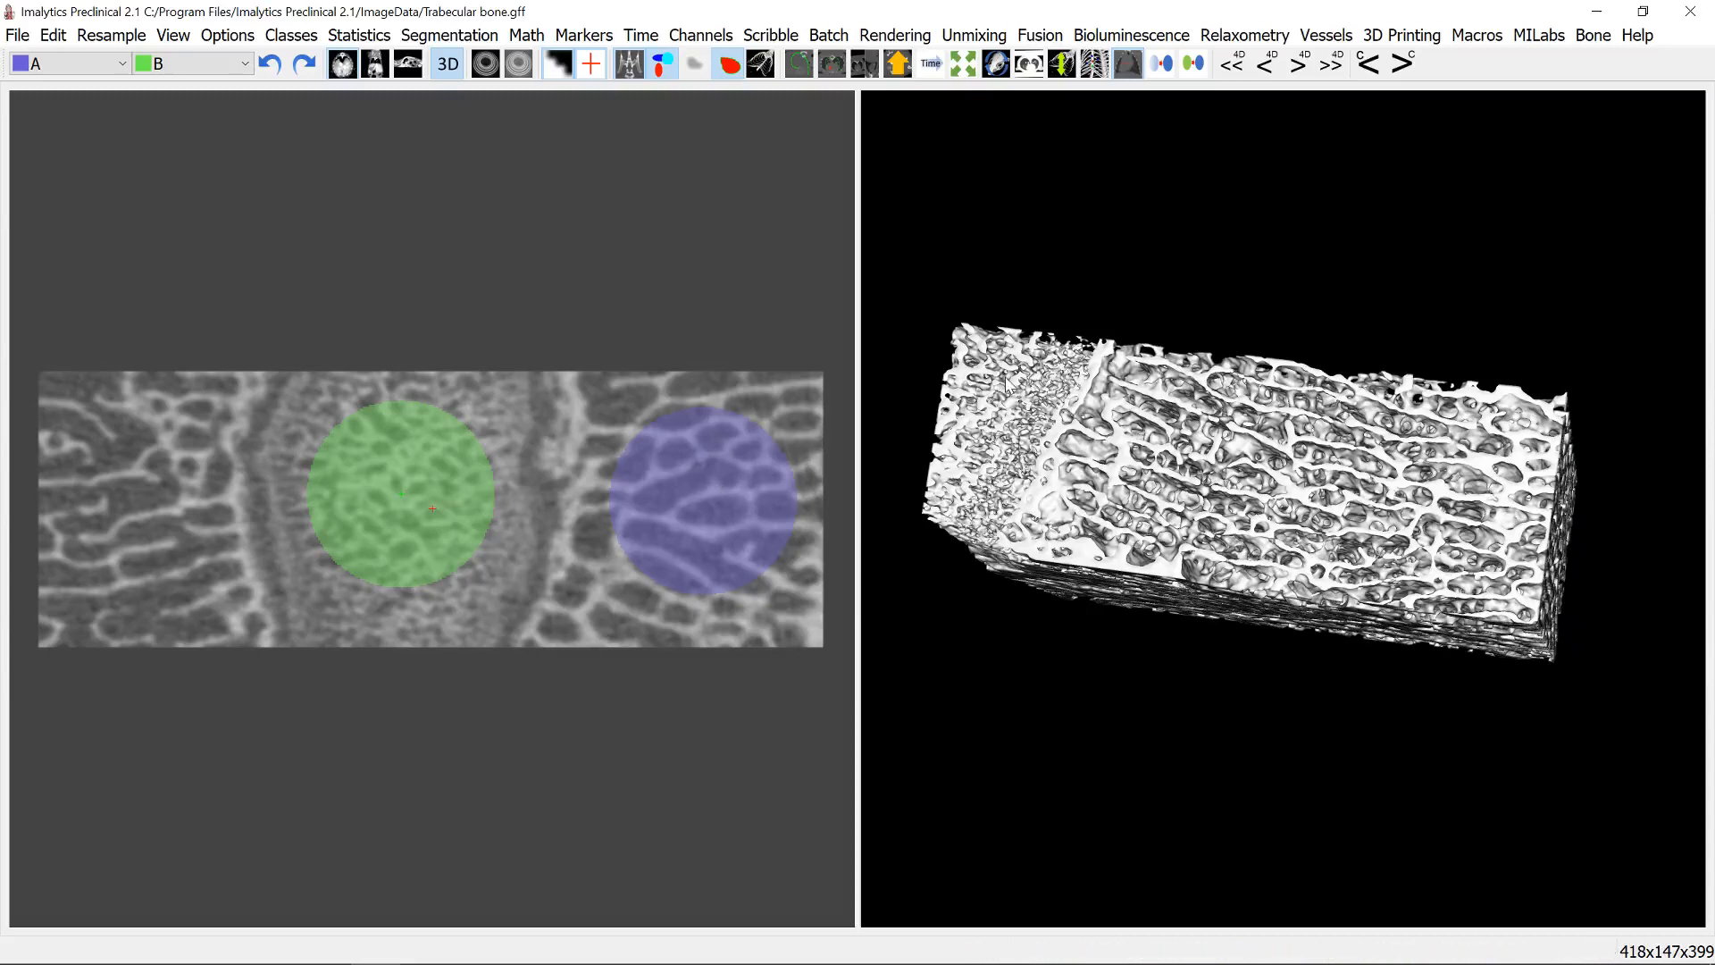
- Compute the Tb.Th local thickness map for region A, keeping the bone threshold at 4000
{"action": "left_click", "coordinate": [1593, 35]}
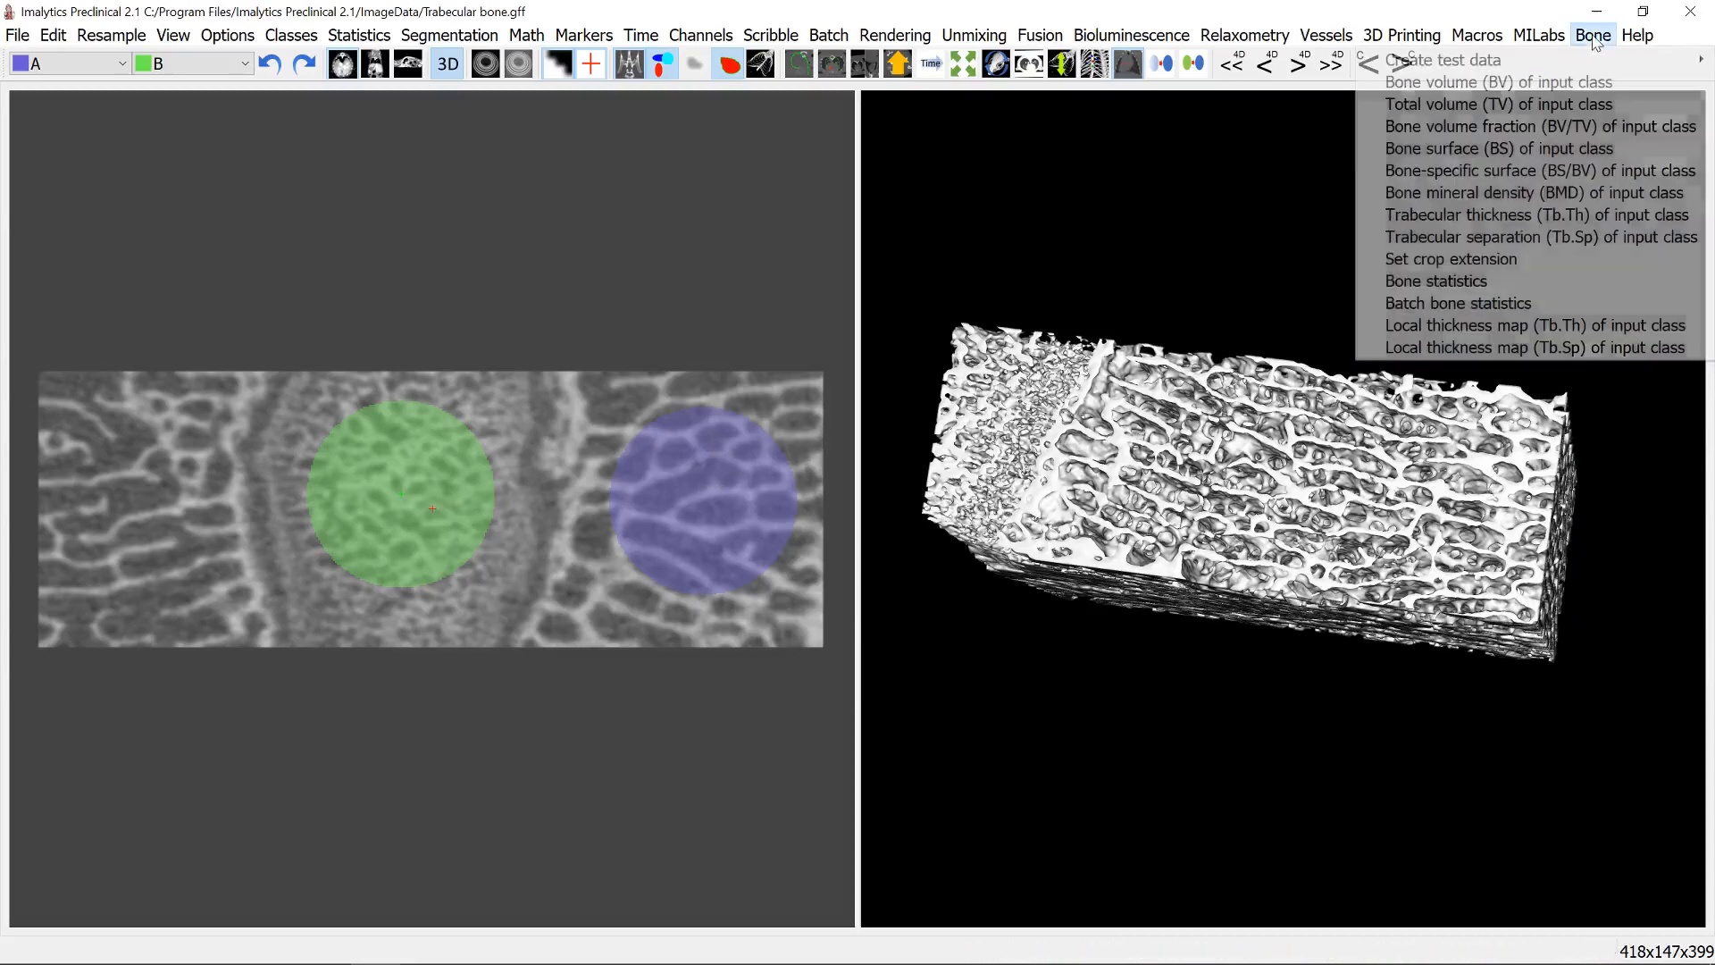
{"action": "mouse_move", "coordinate": [1535, 325]}
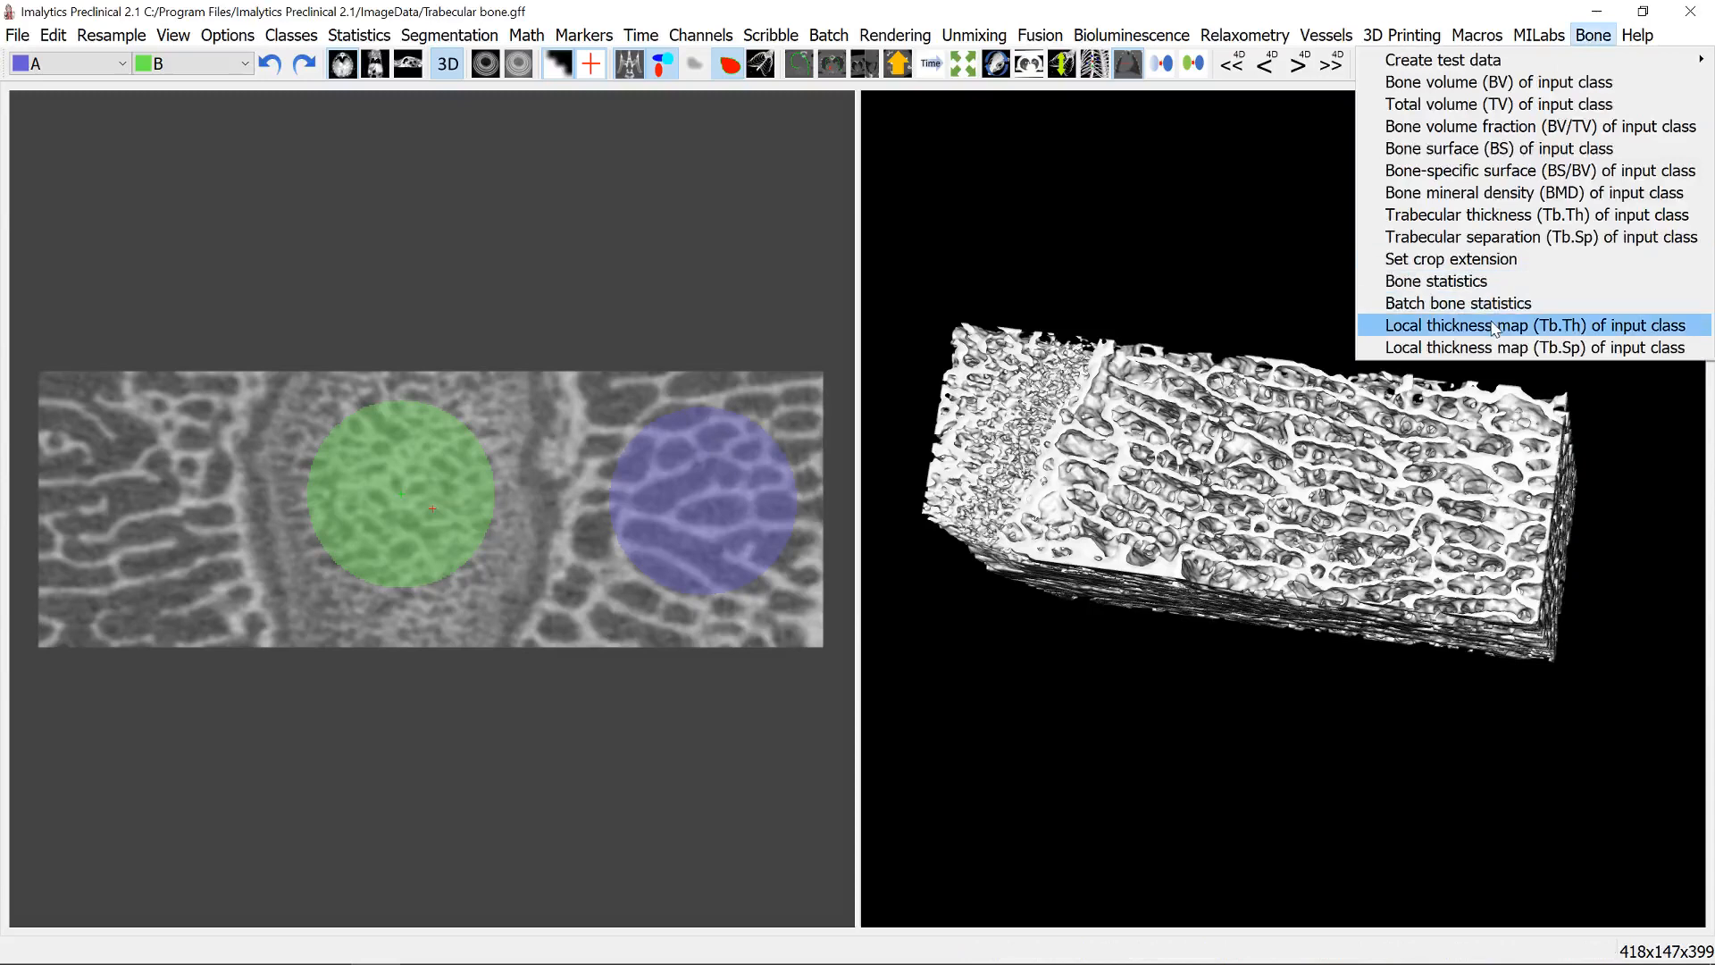
{"action": "mouse_move", "coordinate": [1497, 333]}
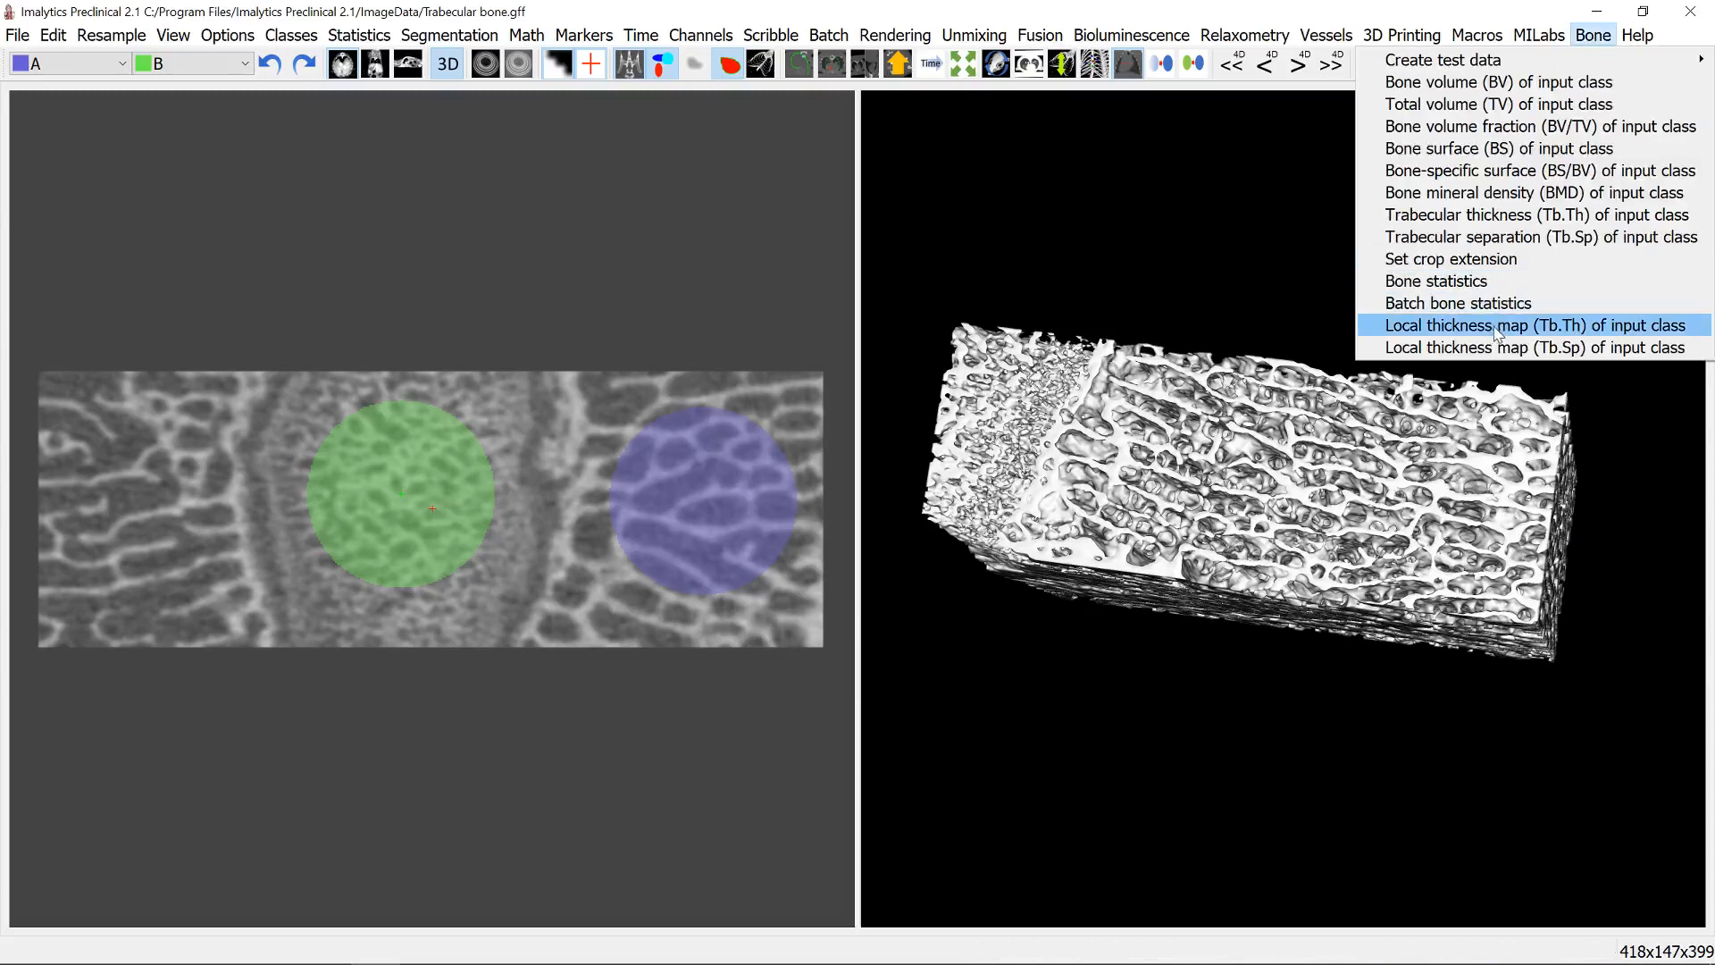
{"action": "left_click", "coordinate": [1533, 325]}
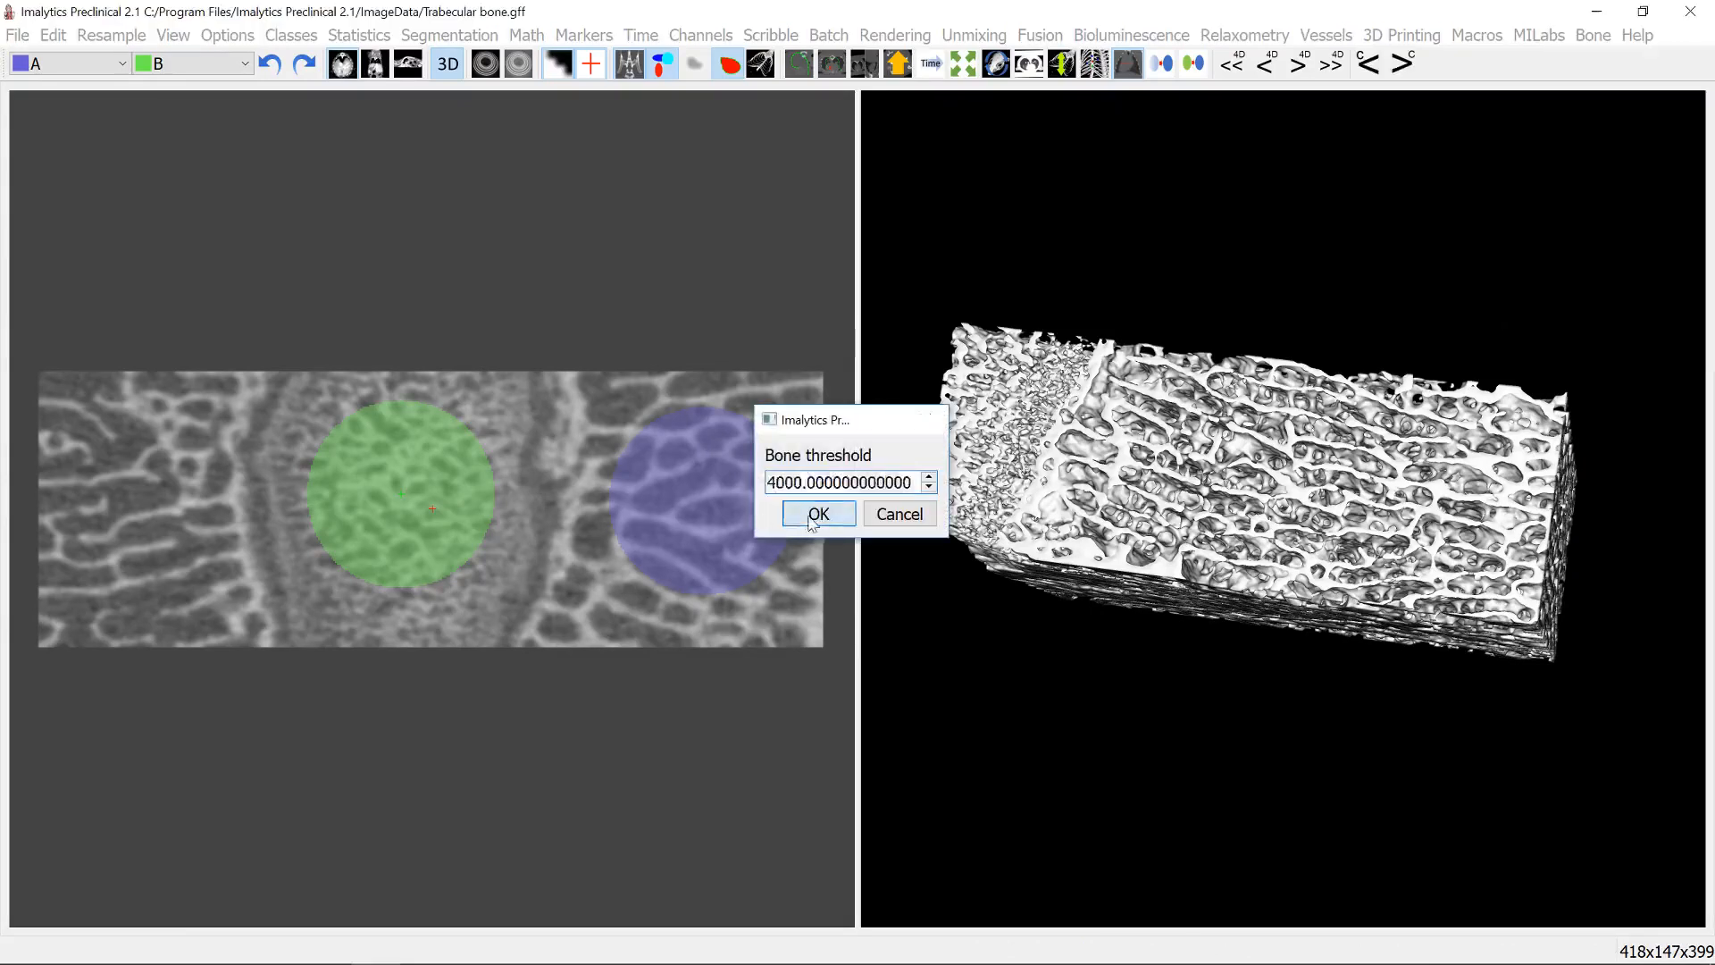
{"action": "left_click", "coordinate": [818, 515]}
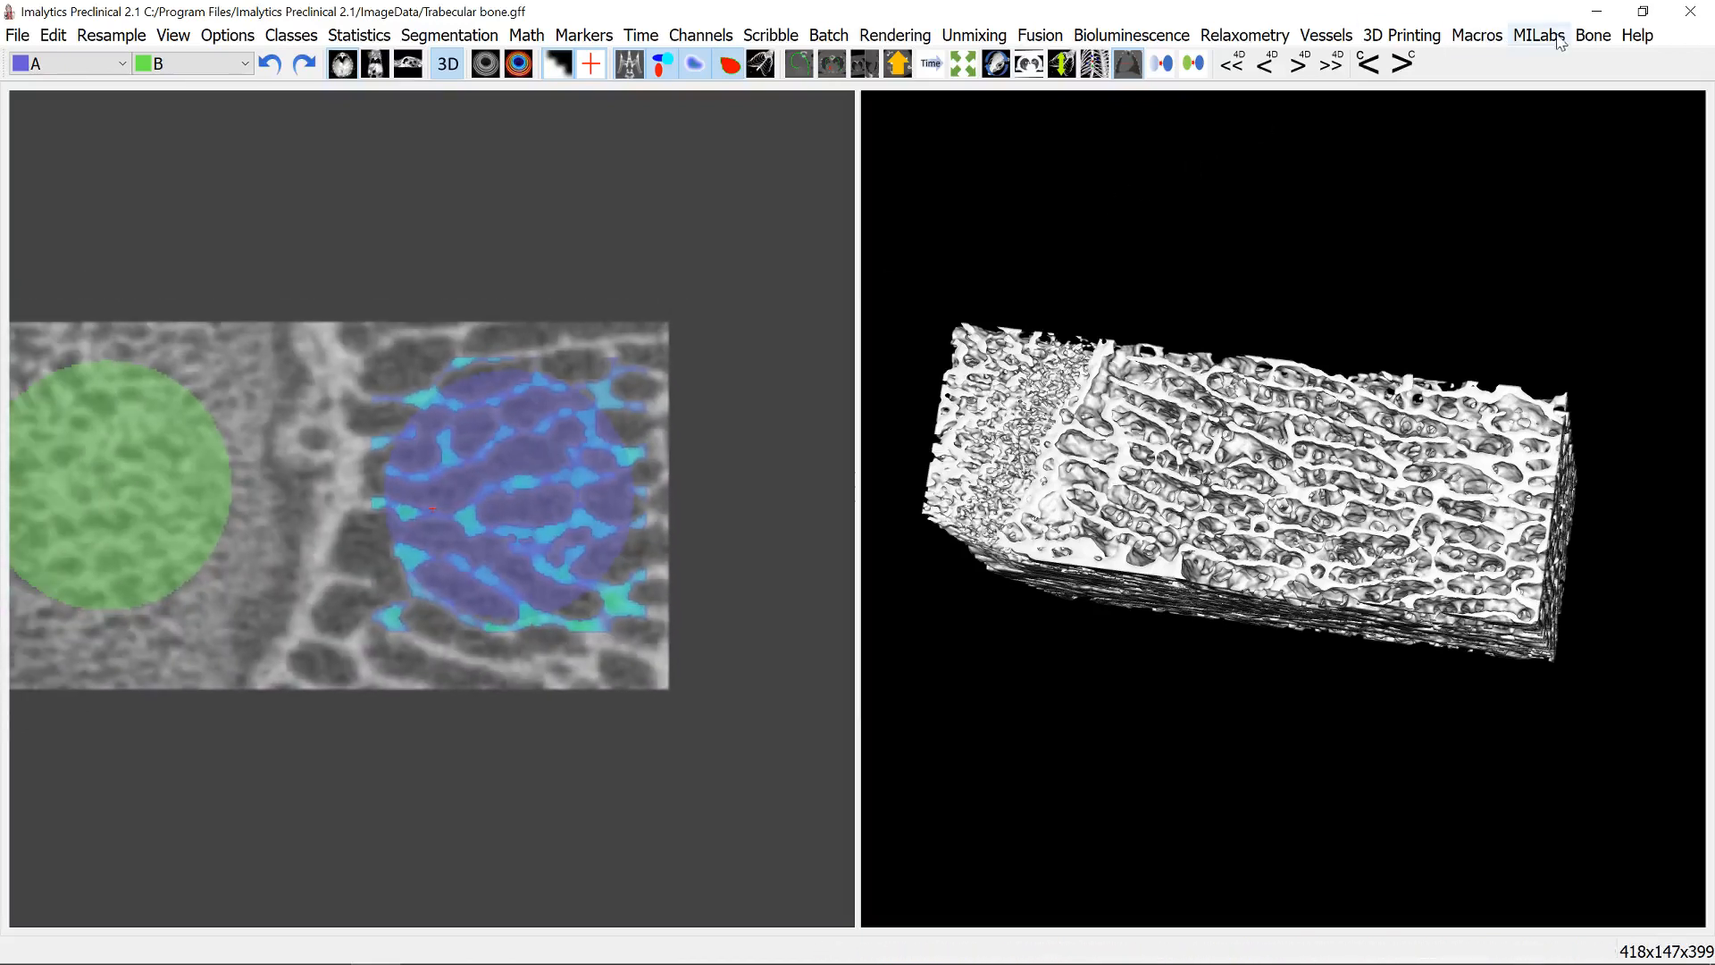
- Reopen the Bone menu while the cyan Tb.Th overlay shows on region A
{"action": "left_click", "coordinate": [1592, 35]}
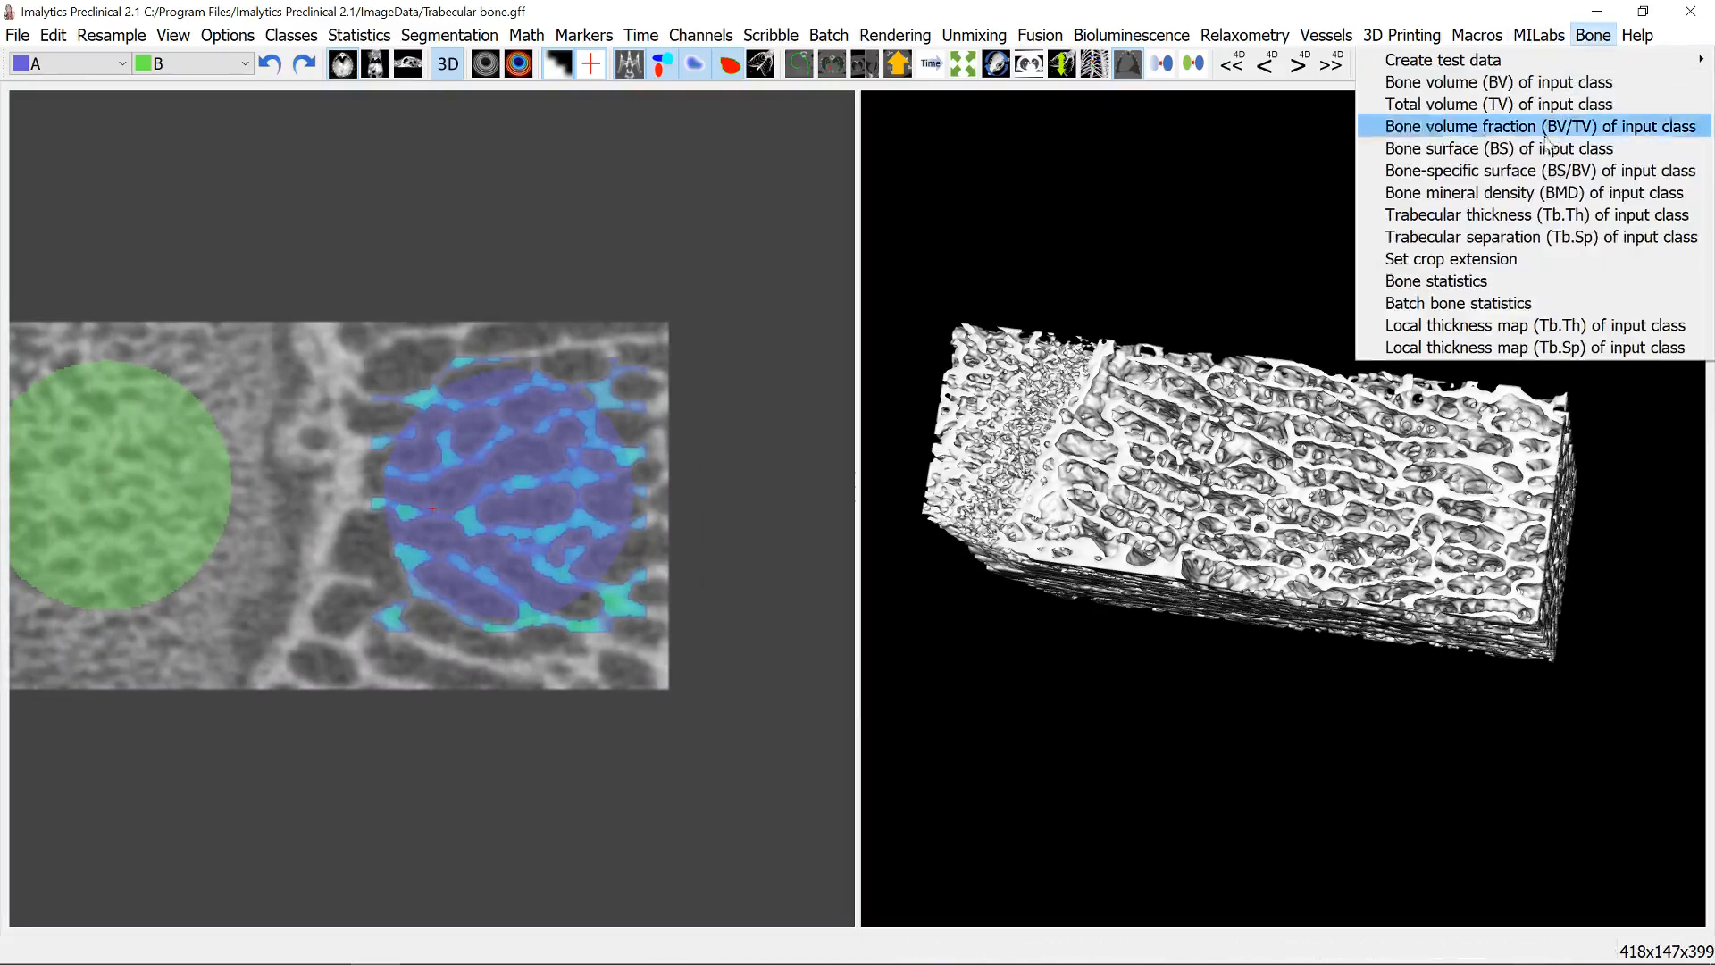
{"action": "mouse_move", "coordinate": [1531, 346]}
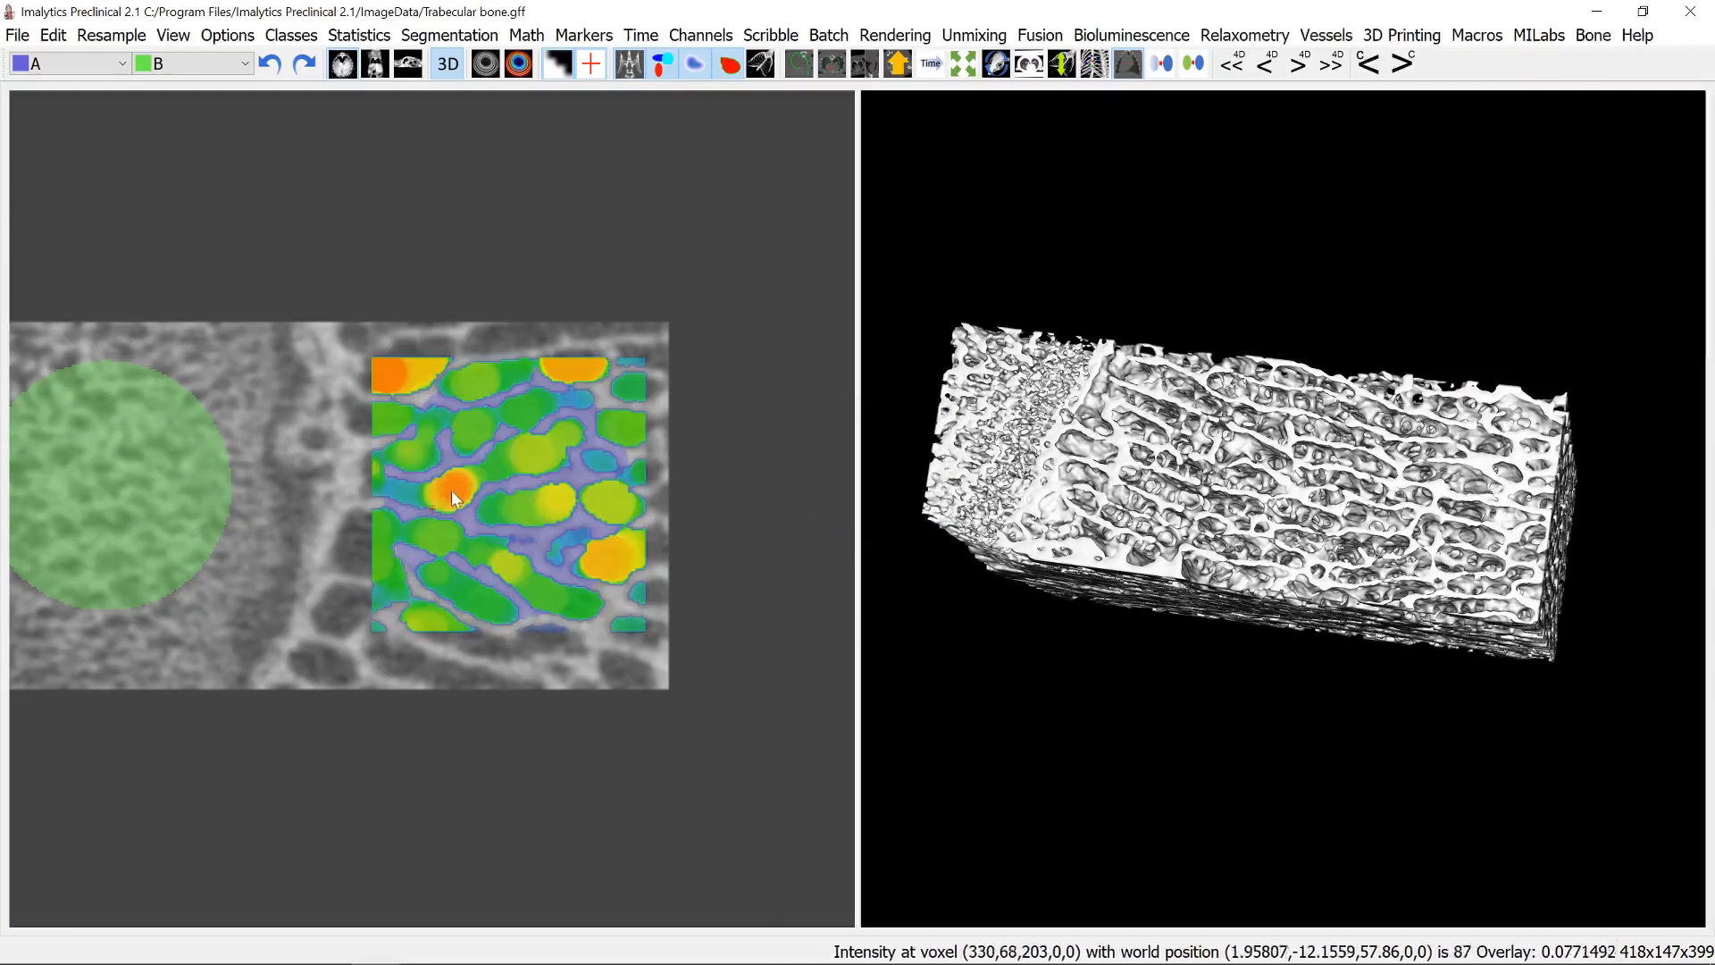
{"action": "mouse_move", "coordinate": [515, 517]}
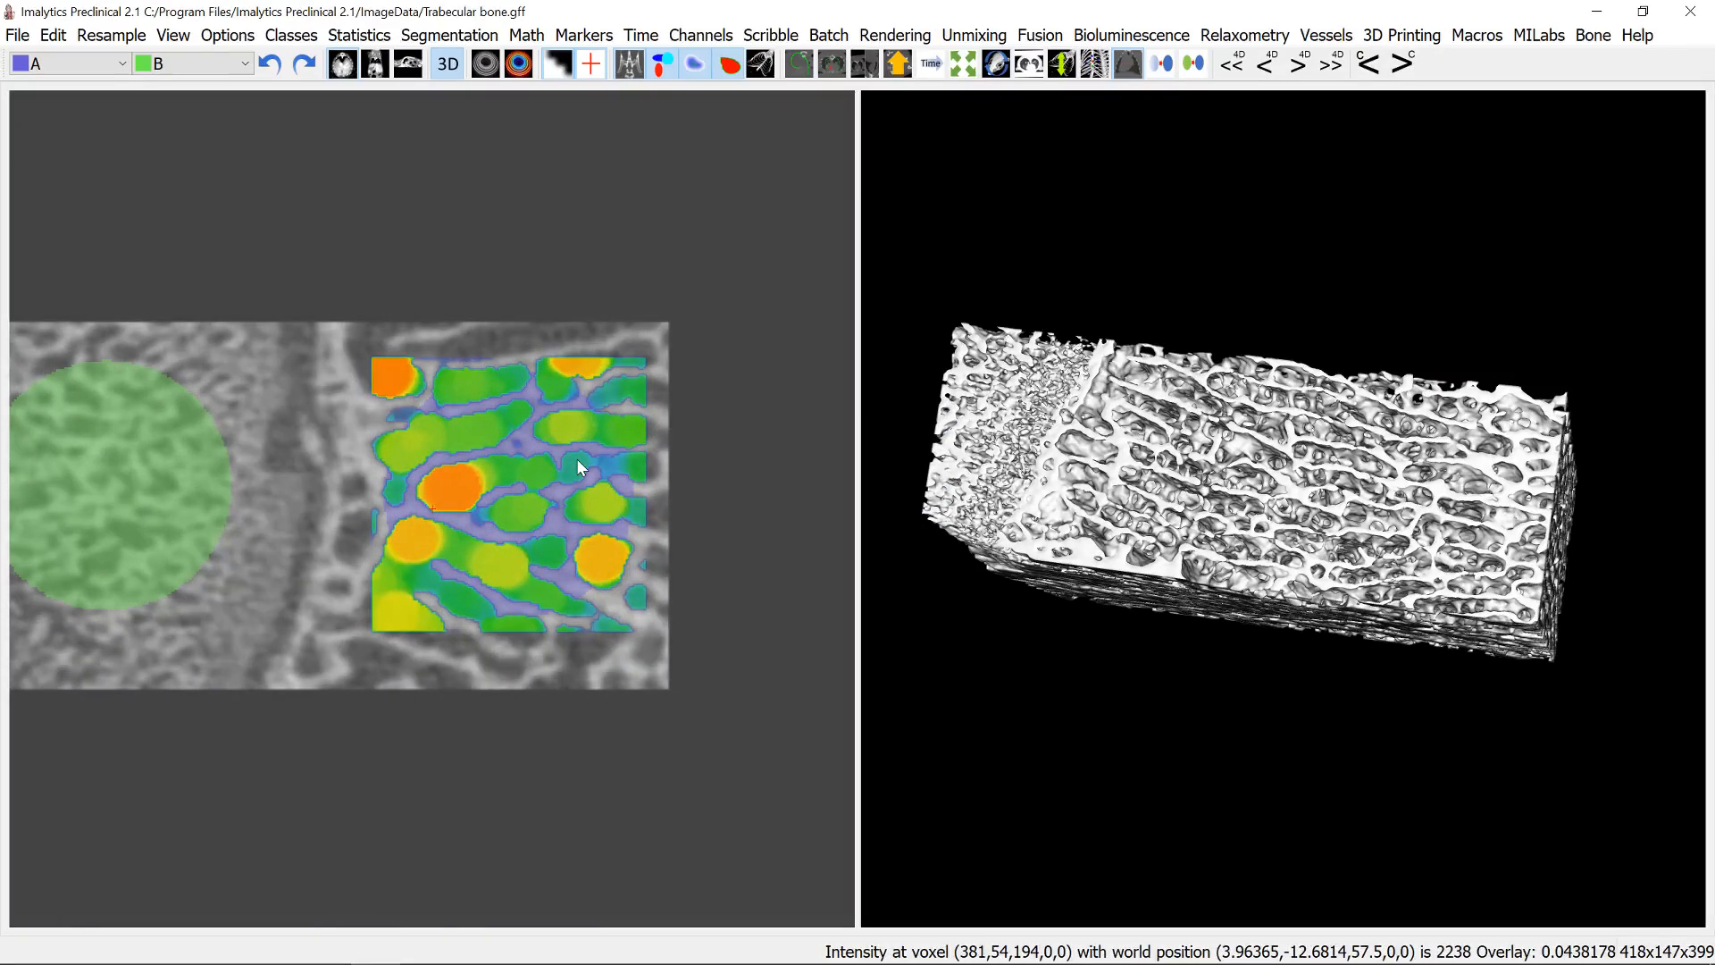
{"action": "mouse_move", "coordinate": [790, 476]}
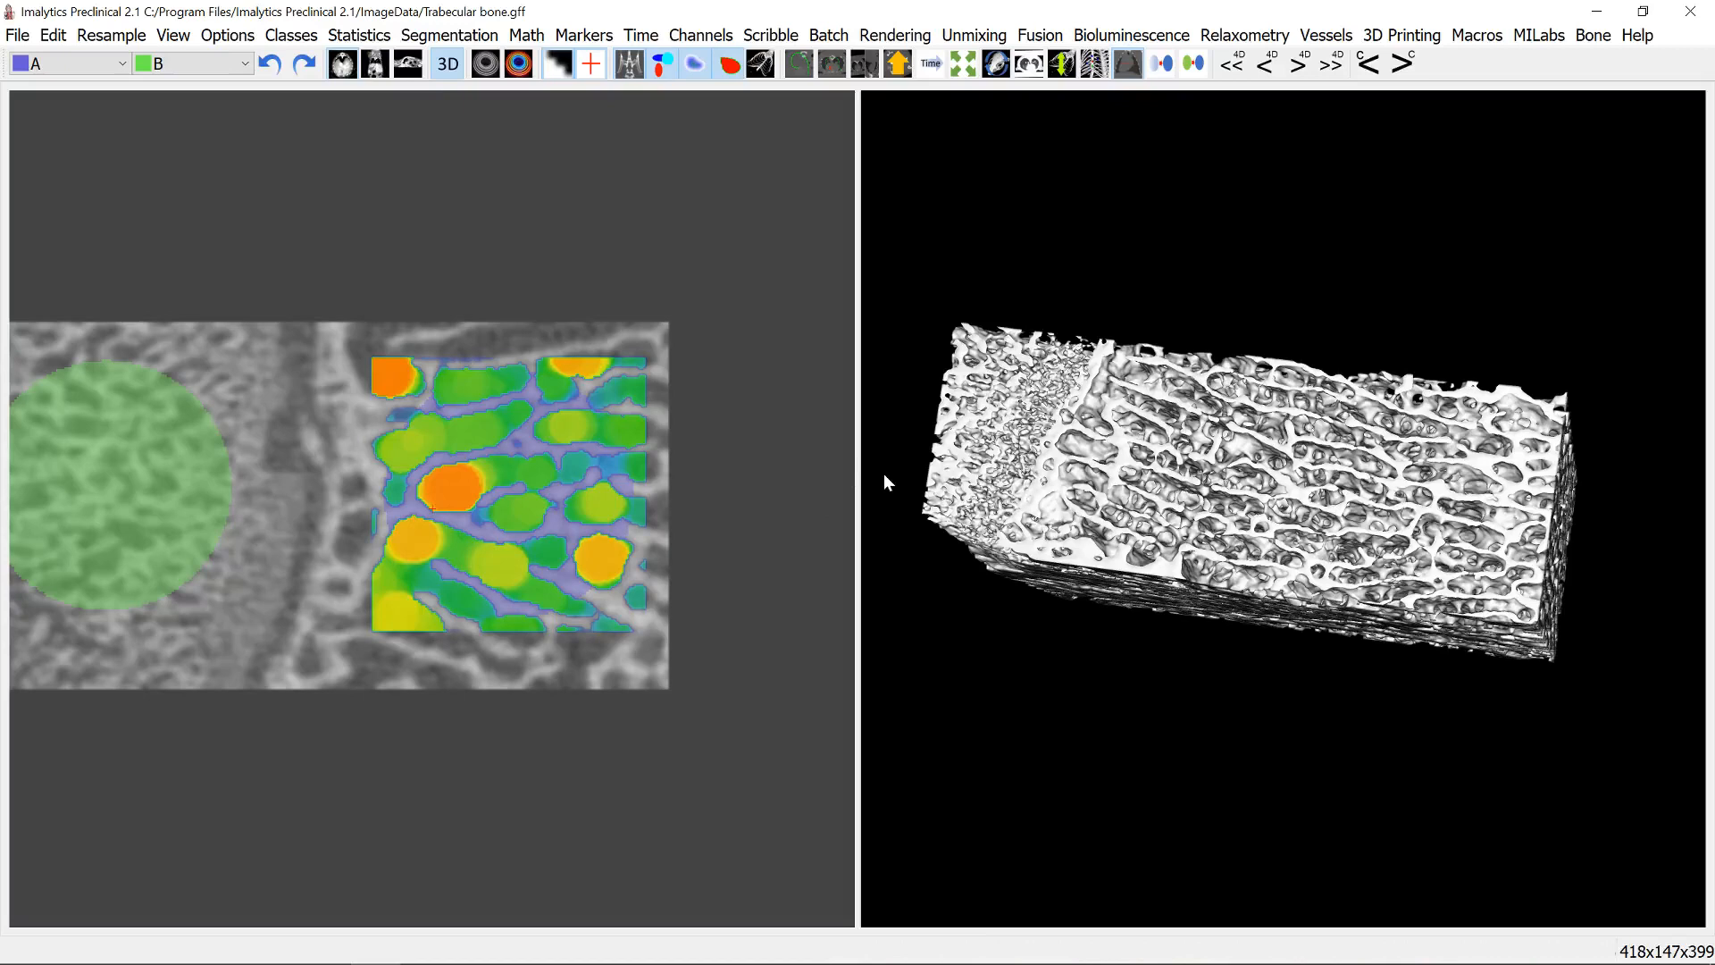
{"action": "mouse_move", "coordinate": [961, 486]}
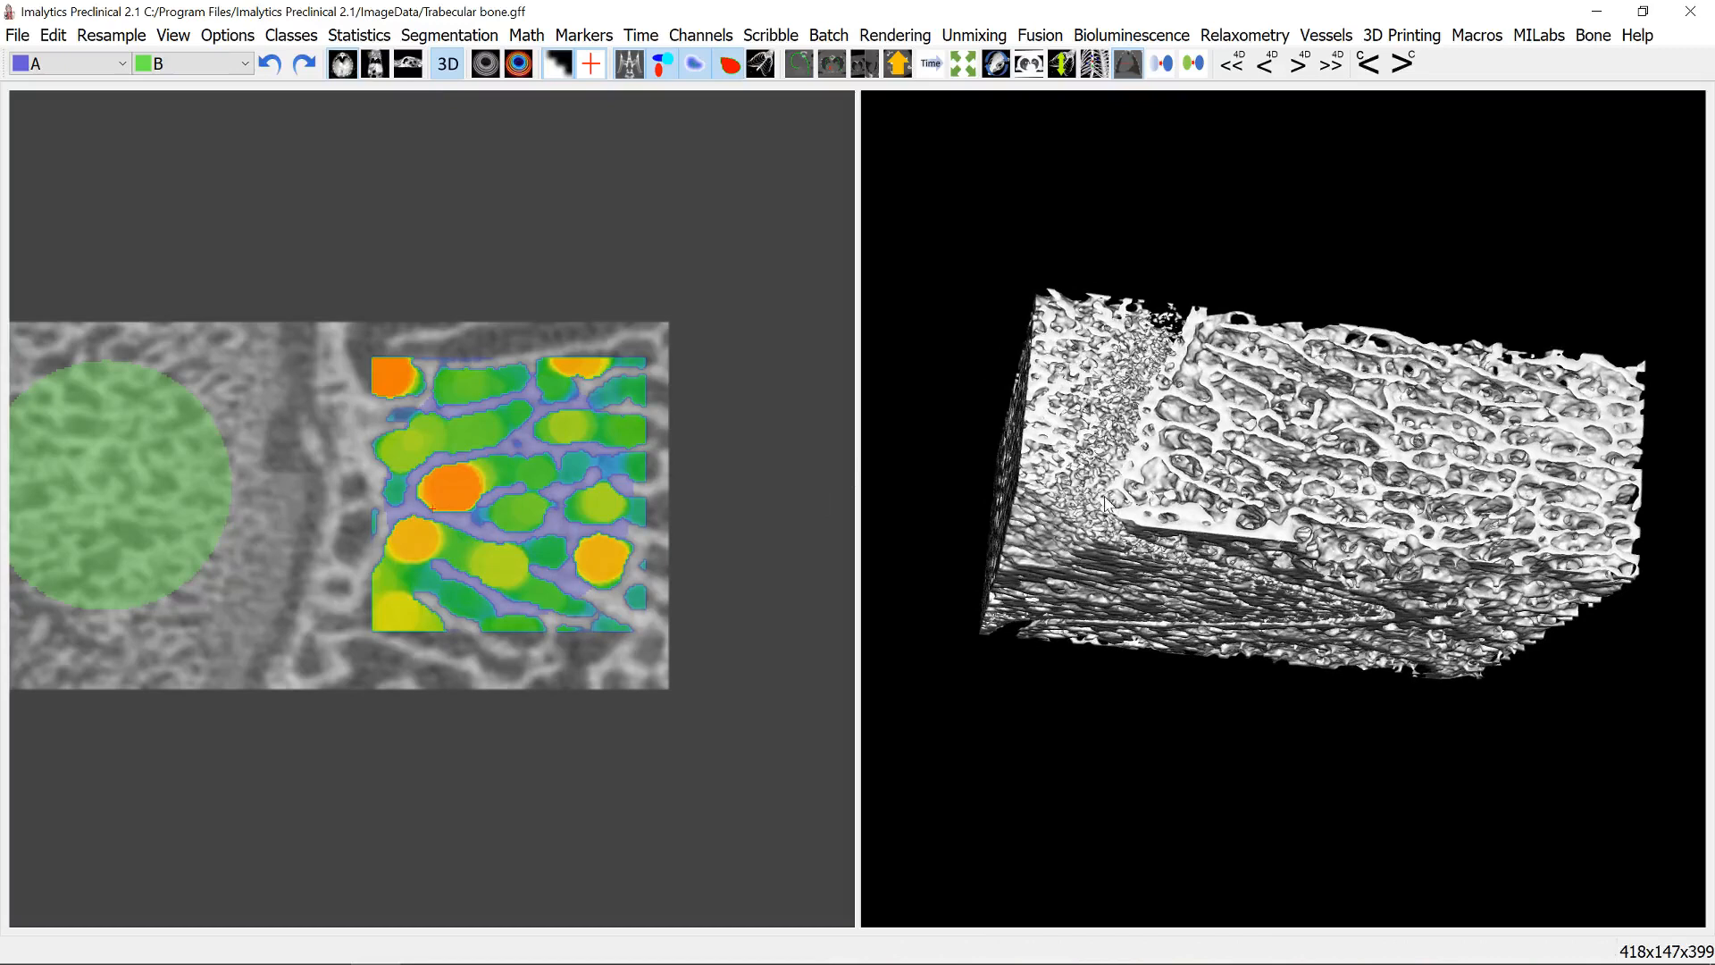
- Open the Bone menu to reach the multiple-sphere test-data generation options
{"action": "left_click", "coordinate": [1593, 35]}
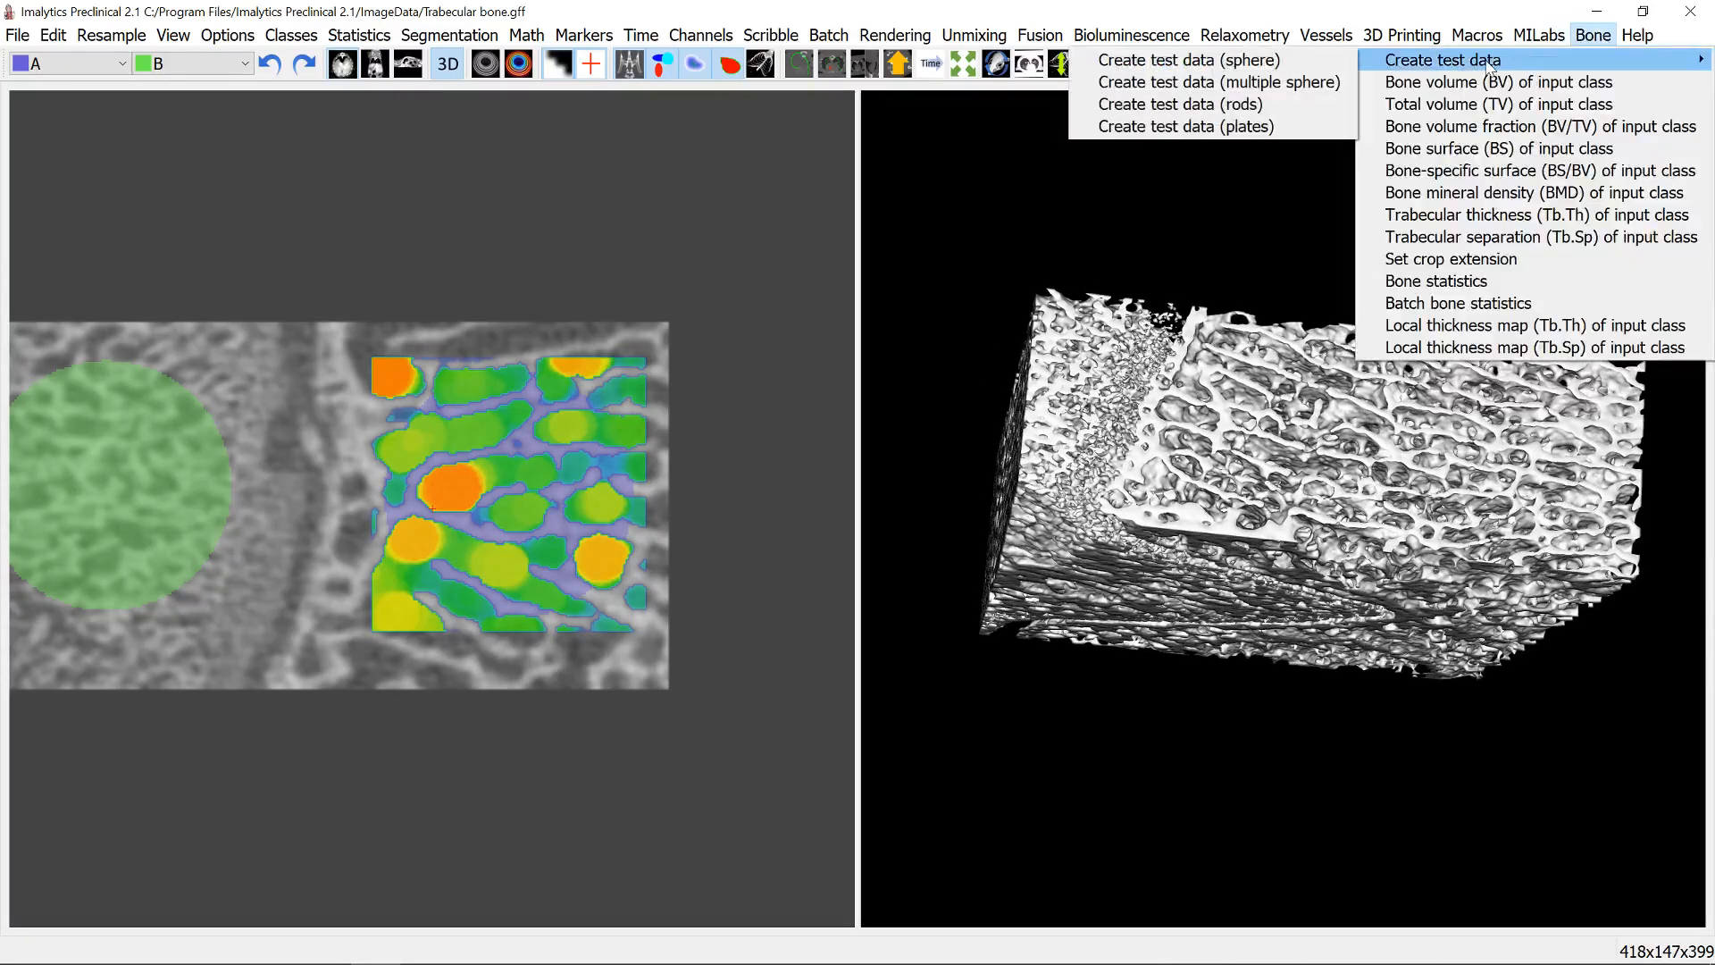
{"action": "mouse_move", "coordinate": [1187, 59]}
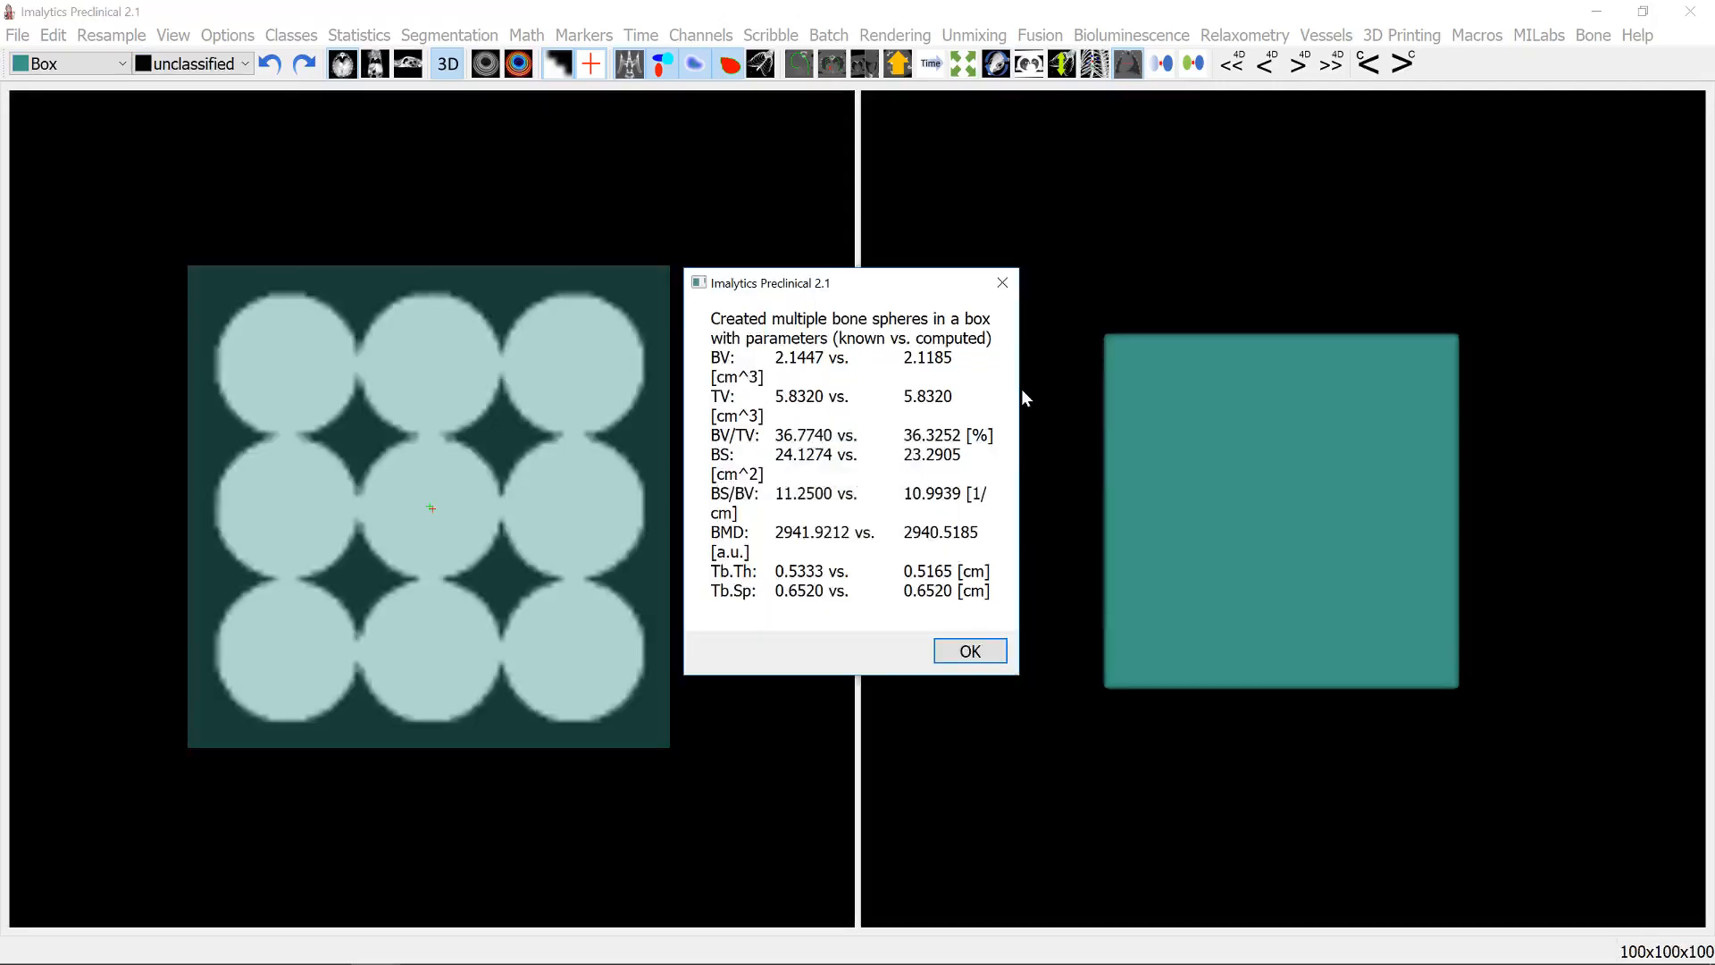
{"action": "mouse_move", "coordinate": [802, 372]}
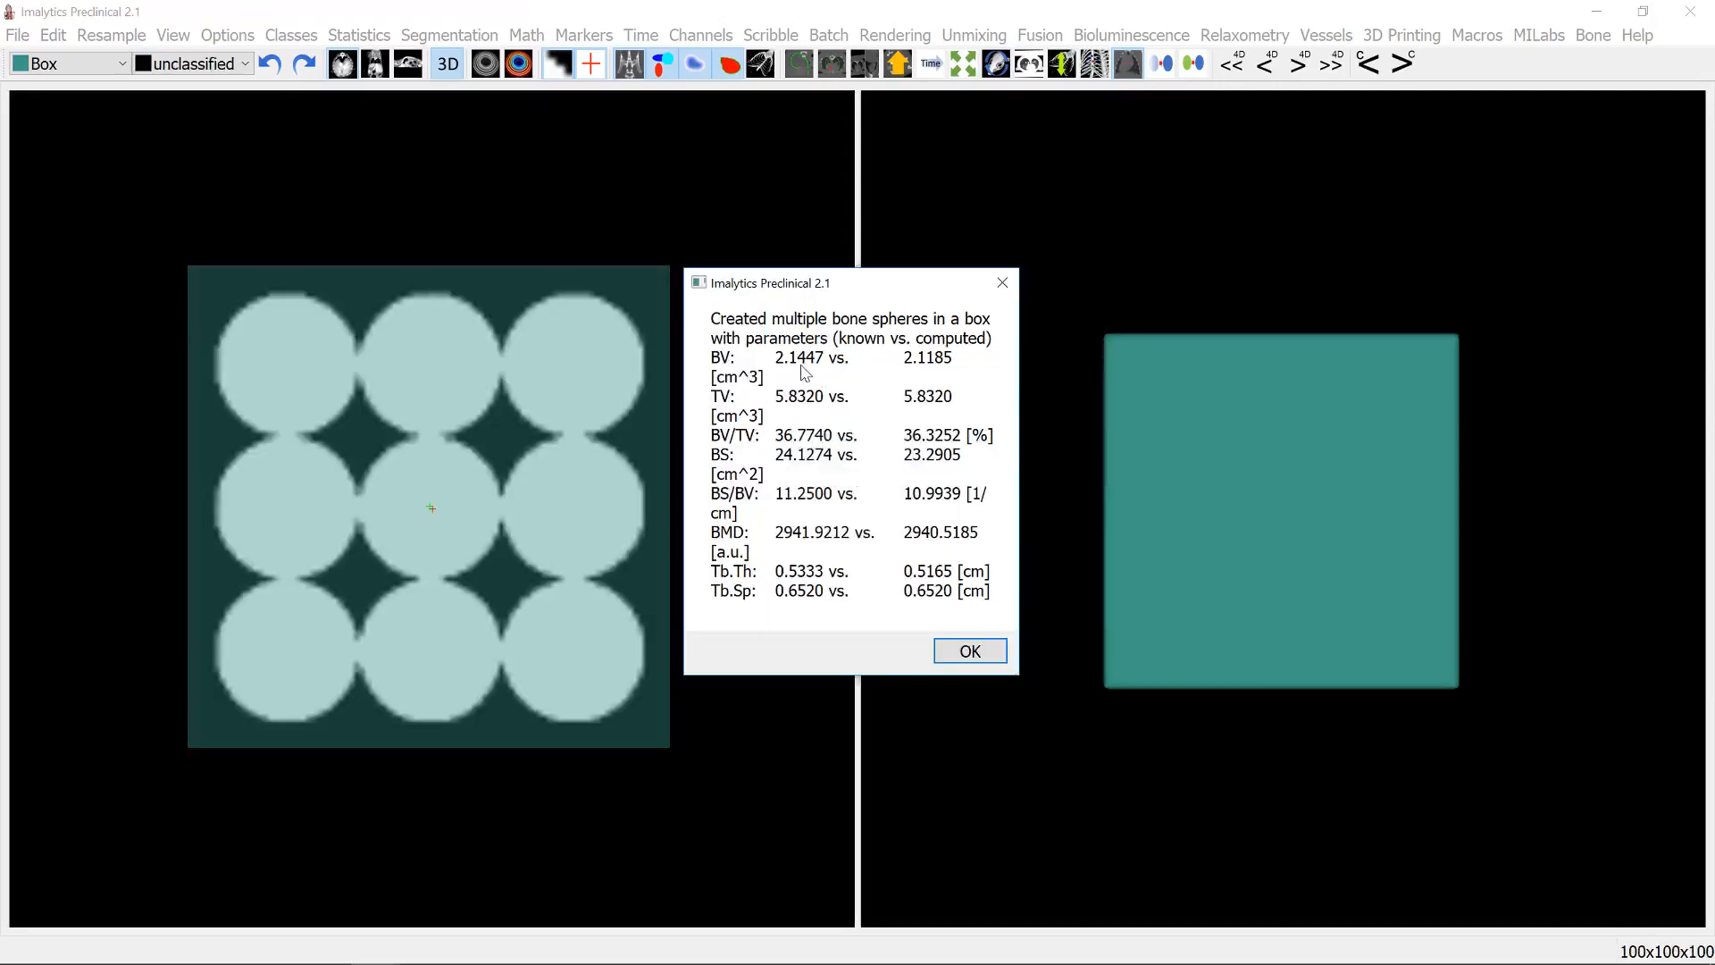
{"action": "mouse_move", "coordinate": [762, 366]}
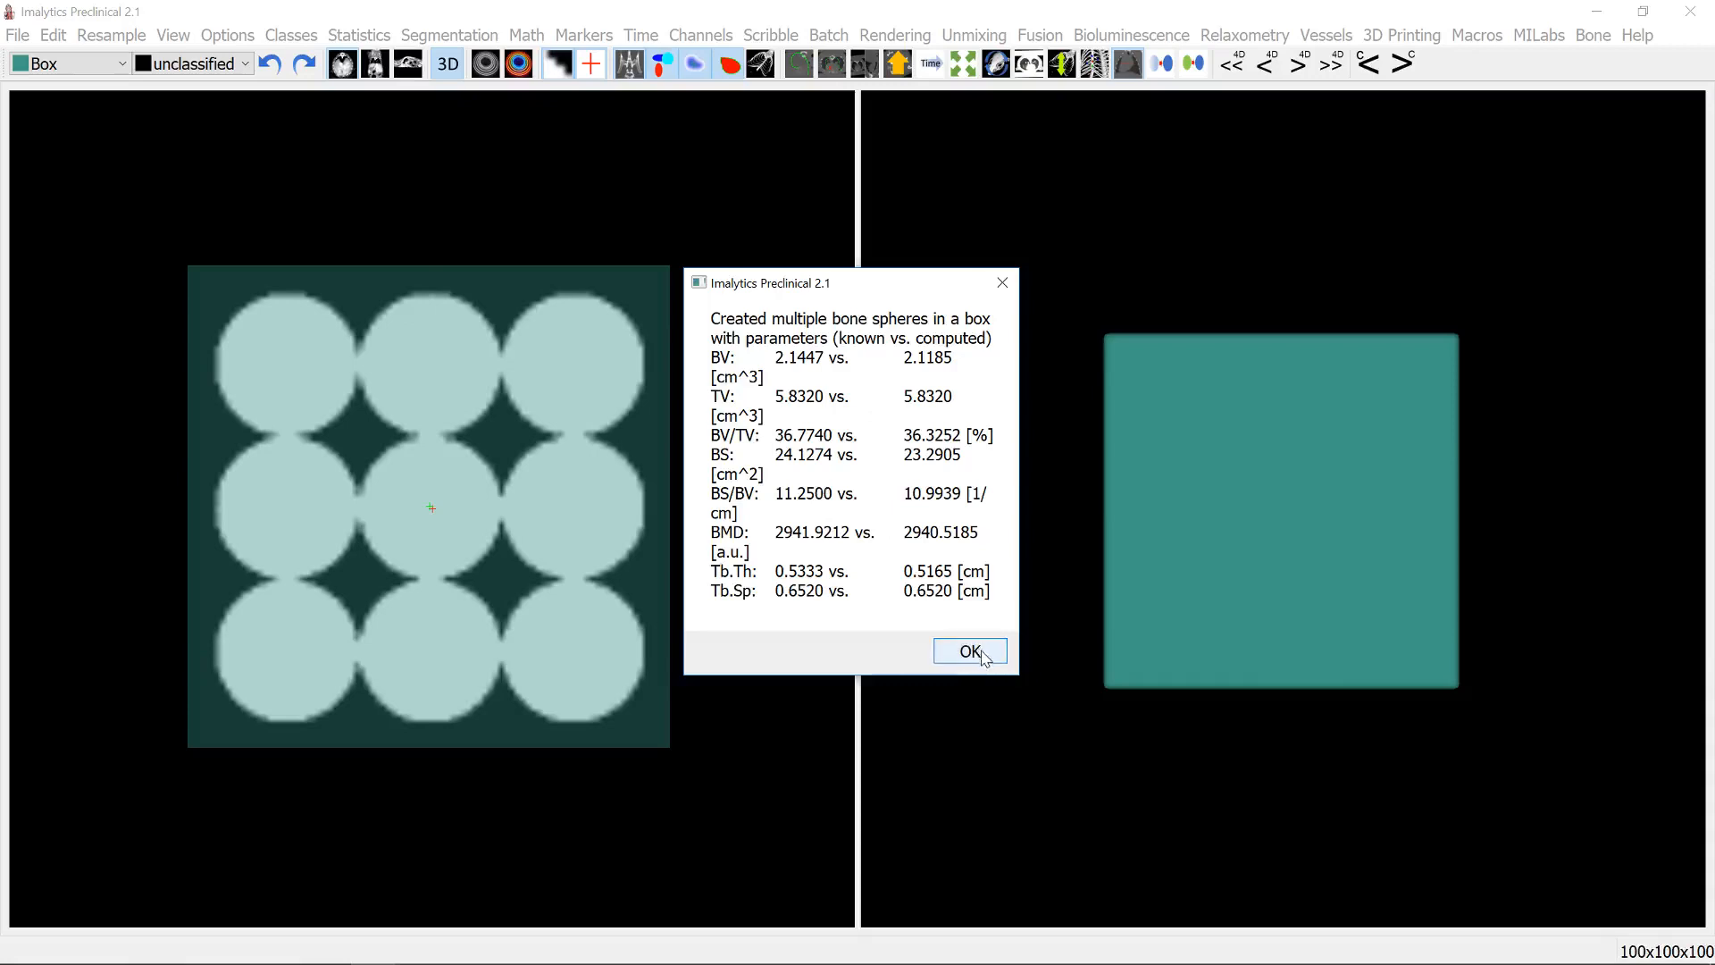
- Dismiss the test-data report, rotate the 3D sphere model, and open the Batch menu
{"action": "left_click", "coordinate": [967, 650]}
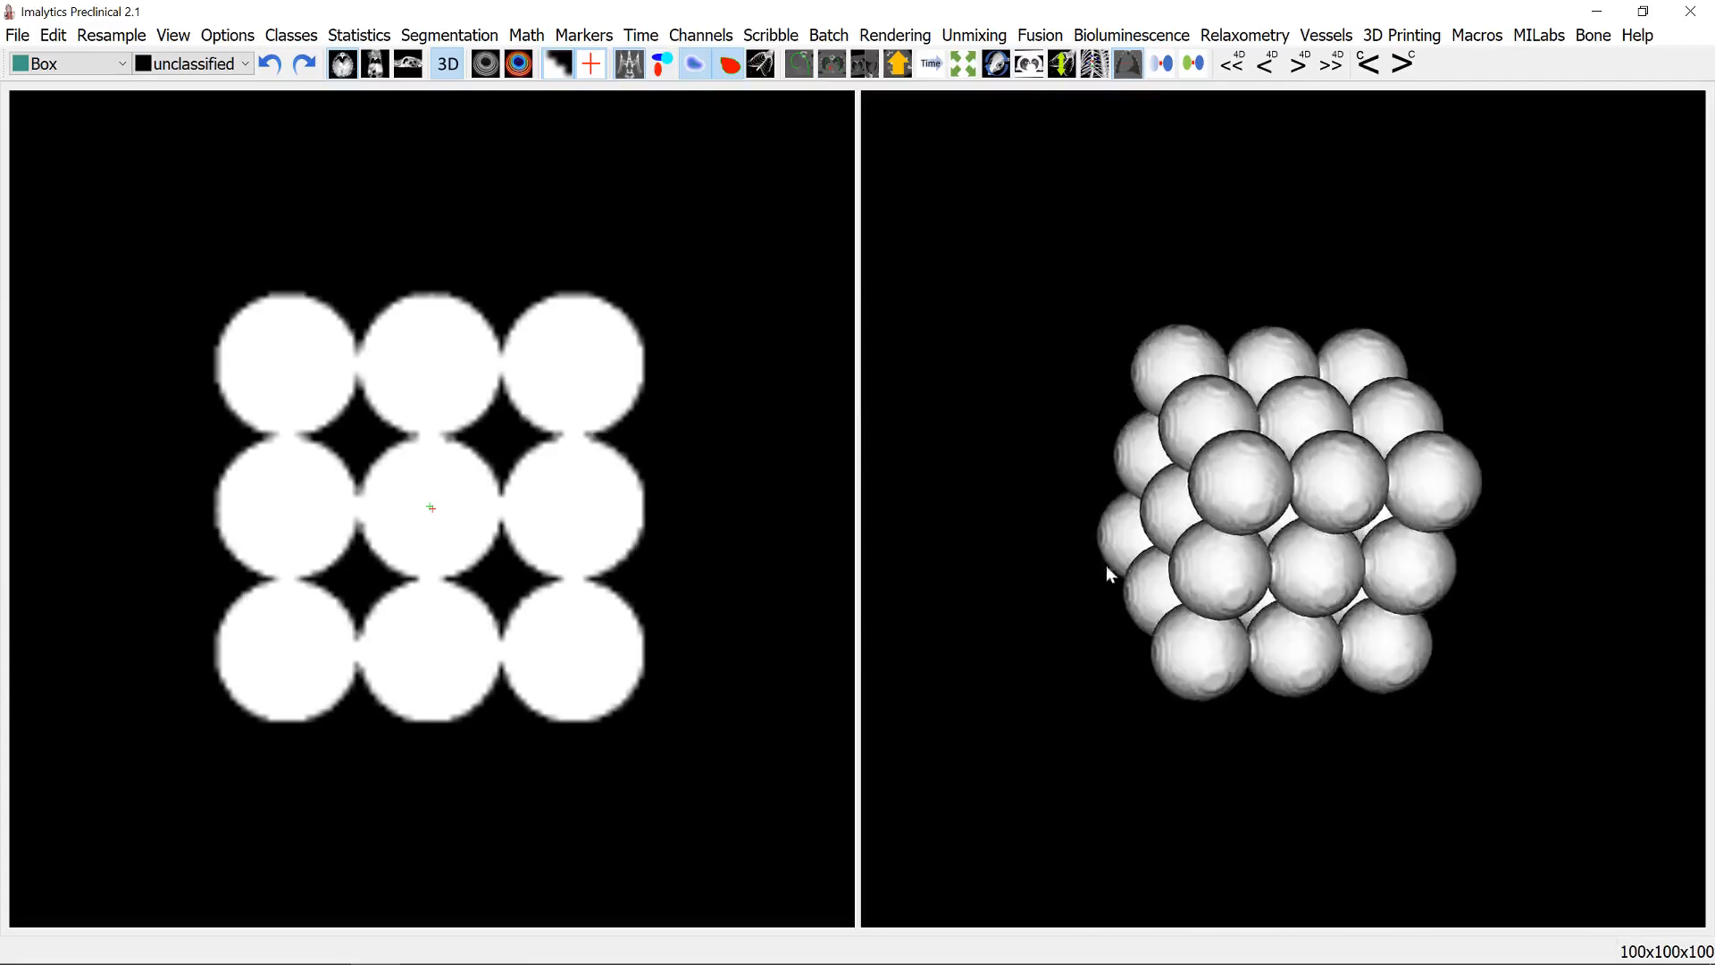
{"action": "left_click_drag", "start_coordinate": [1107, 576], "coordinate": [1258, 576]}
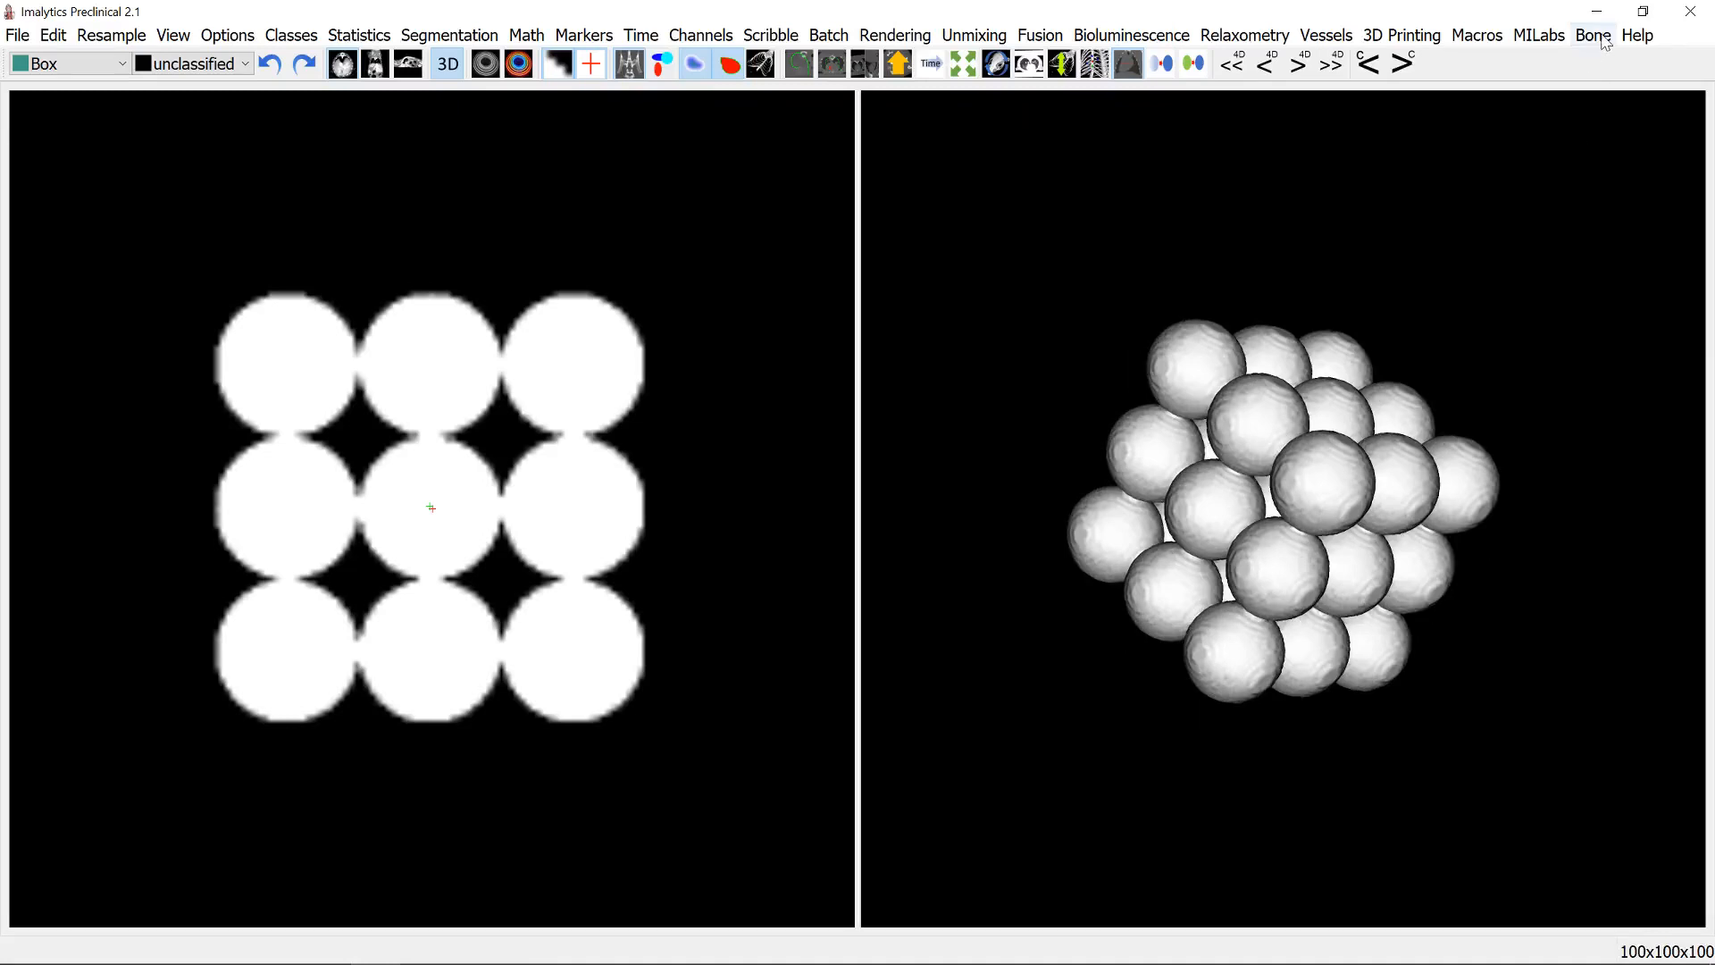
{"action": "left_click", "coordinate": [1593, 34]}
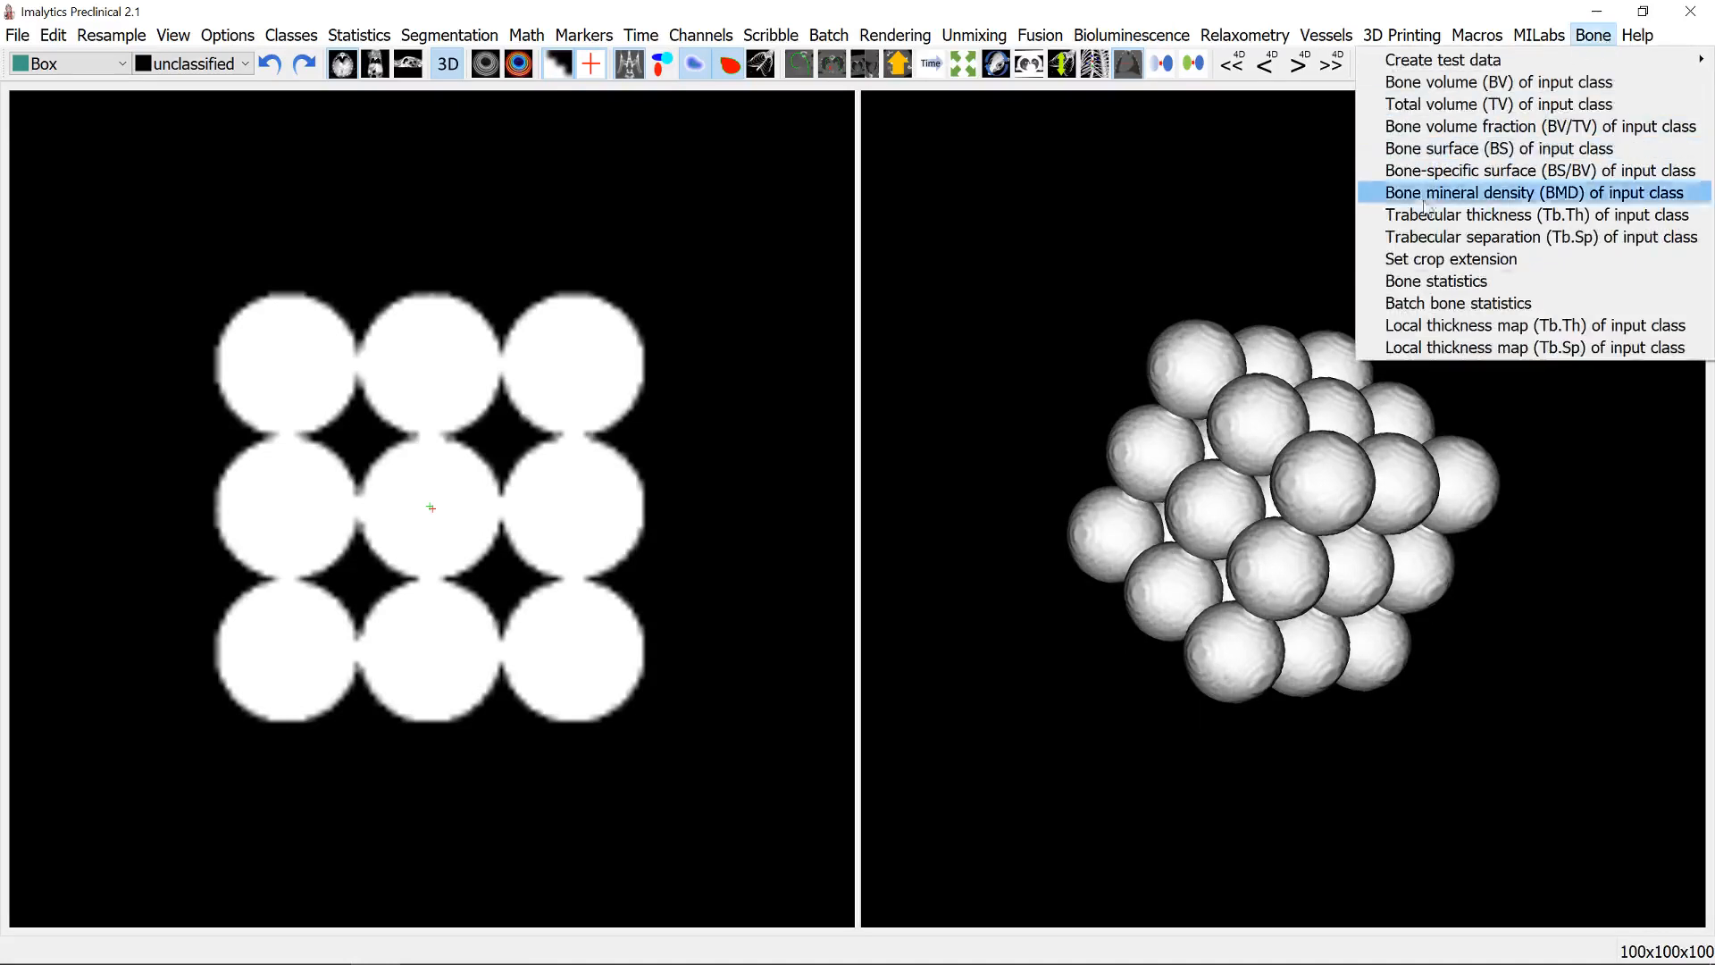
{"action": "mouse_move", "coordinate": [1462, 311]}
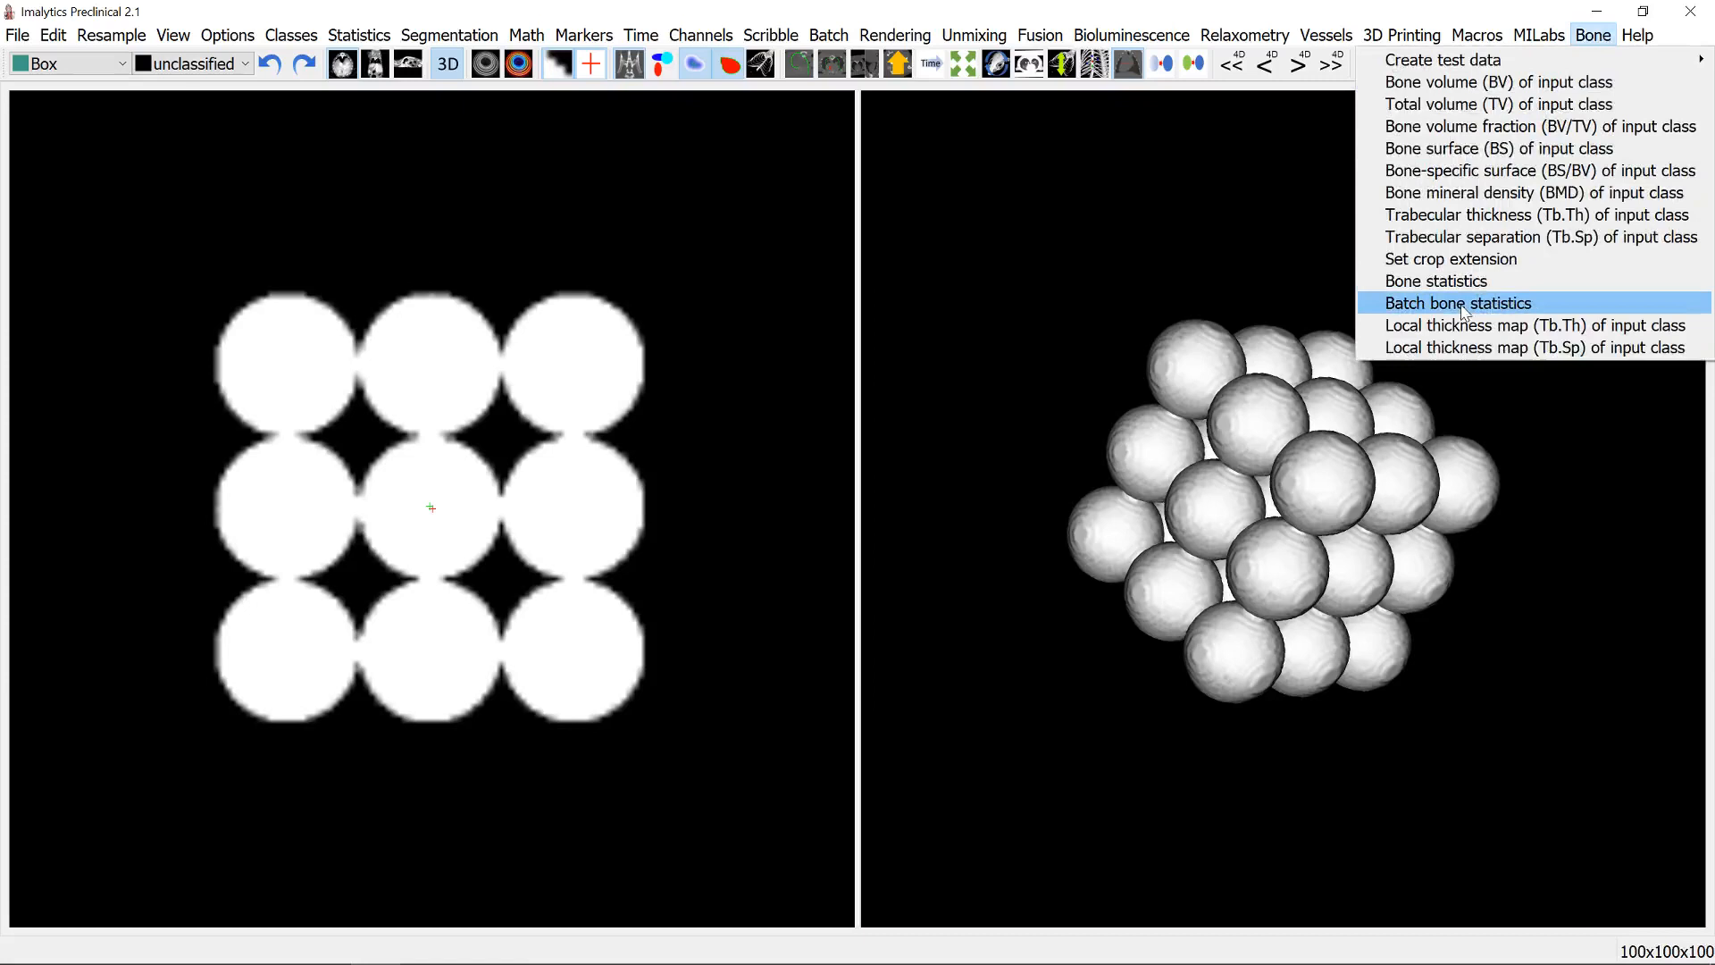
{"action": "mouse_move", "coordinate": [1120, 238]}
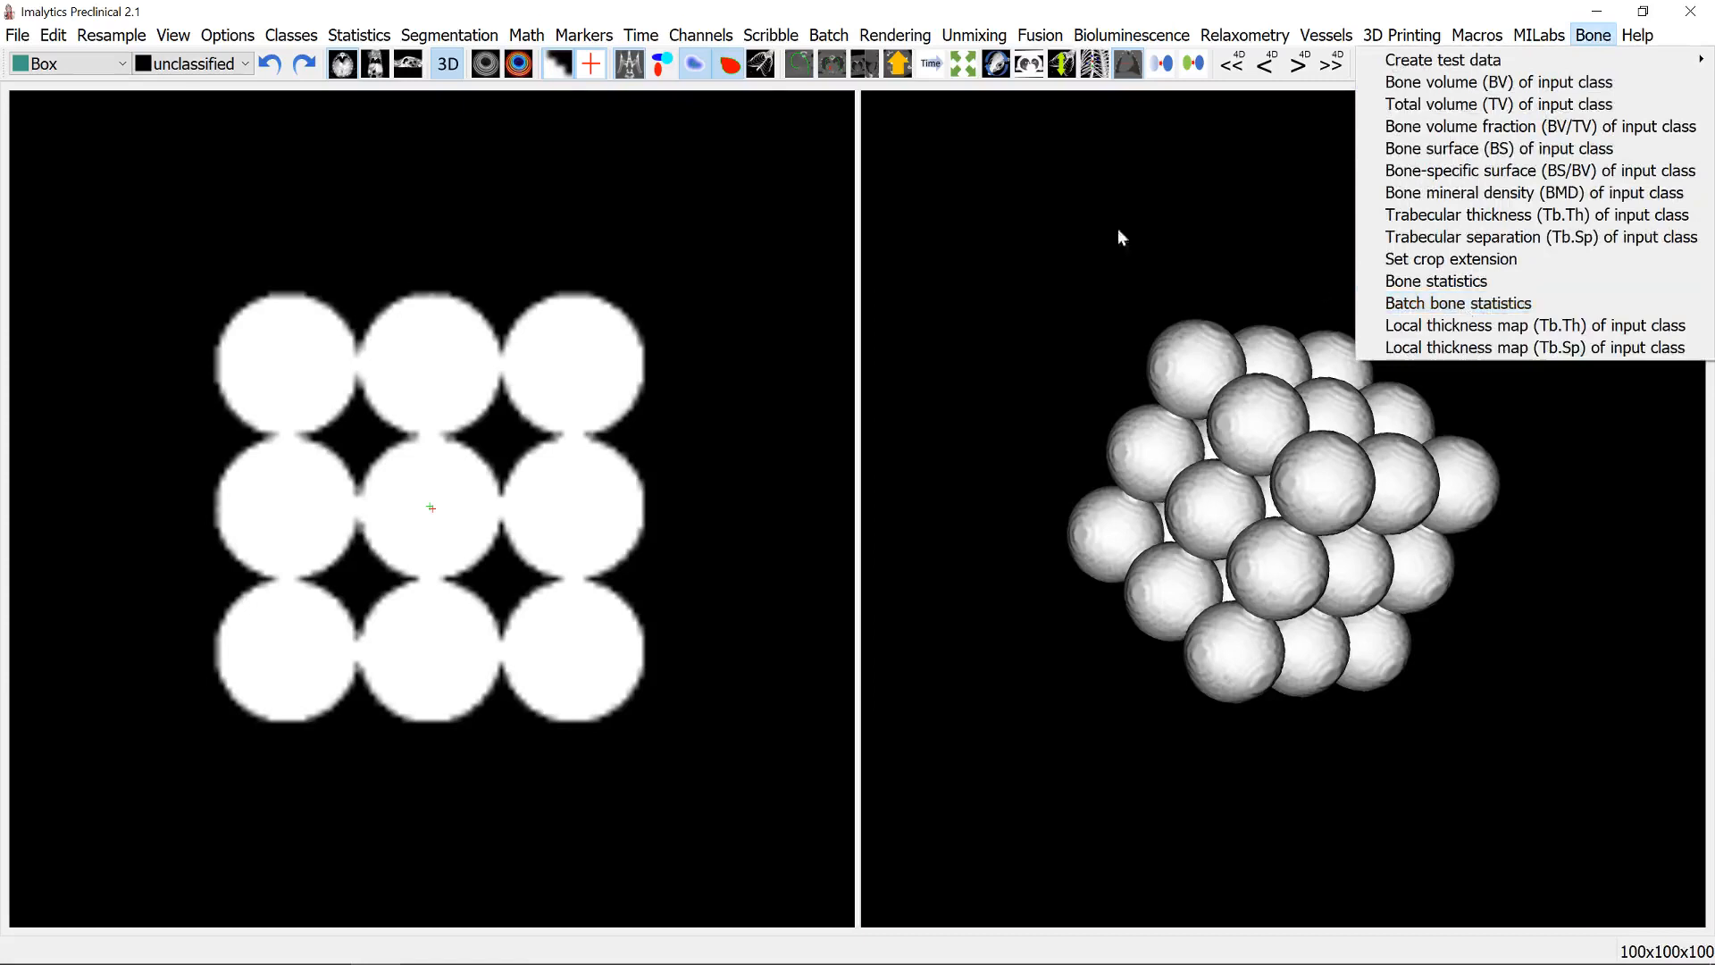
{"action": "left_click", "coordinate": [828, 34]}
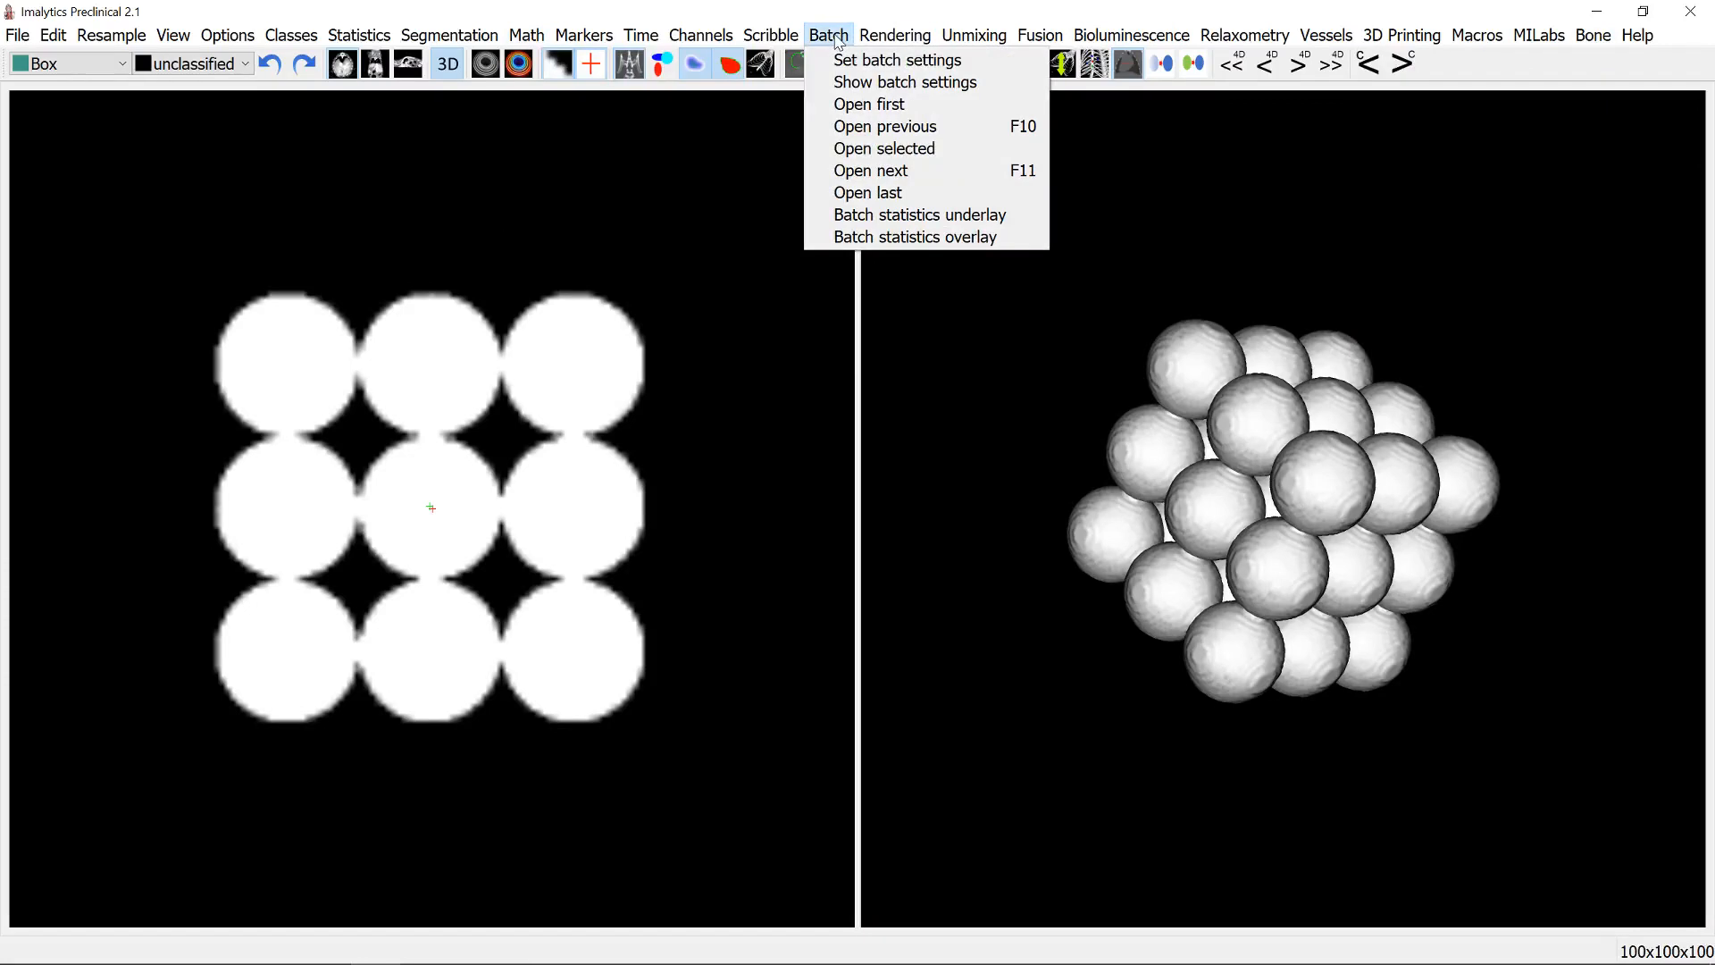
{"action": "mouse_move", "coordinate": [829, 40]}
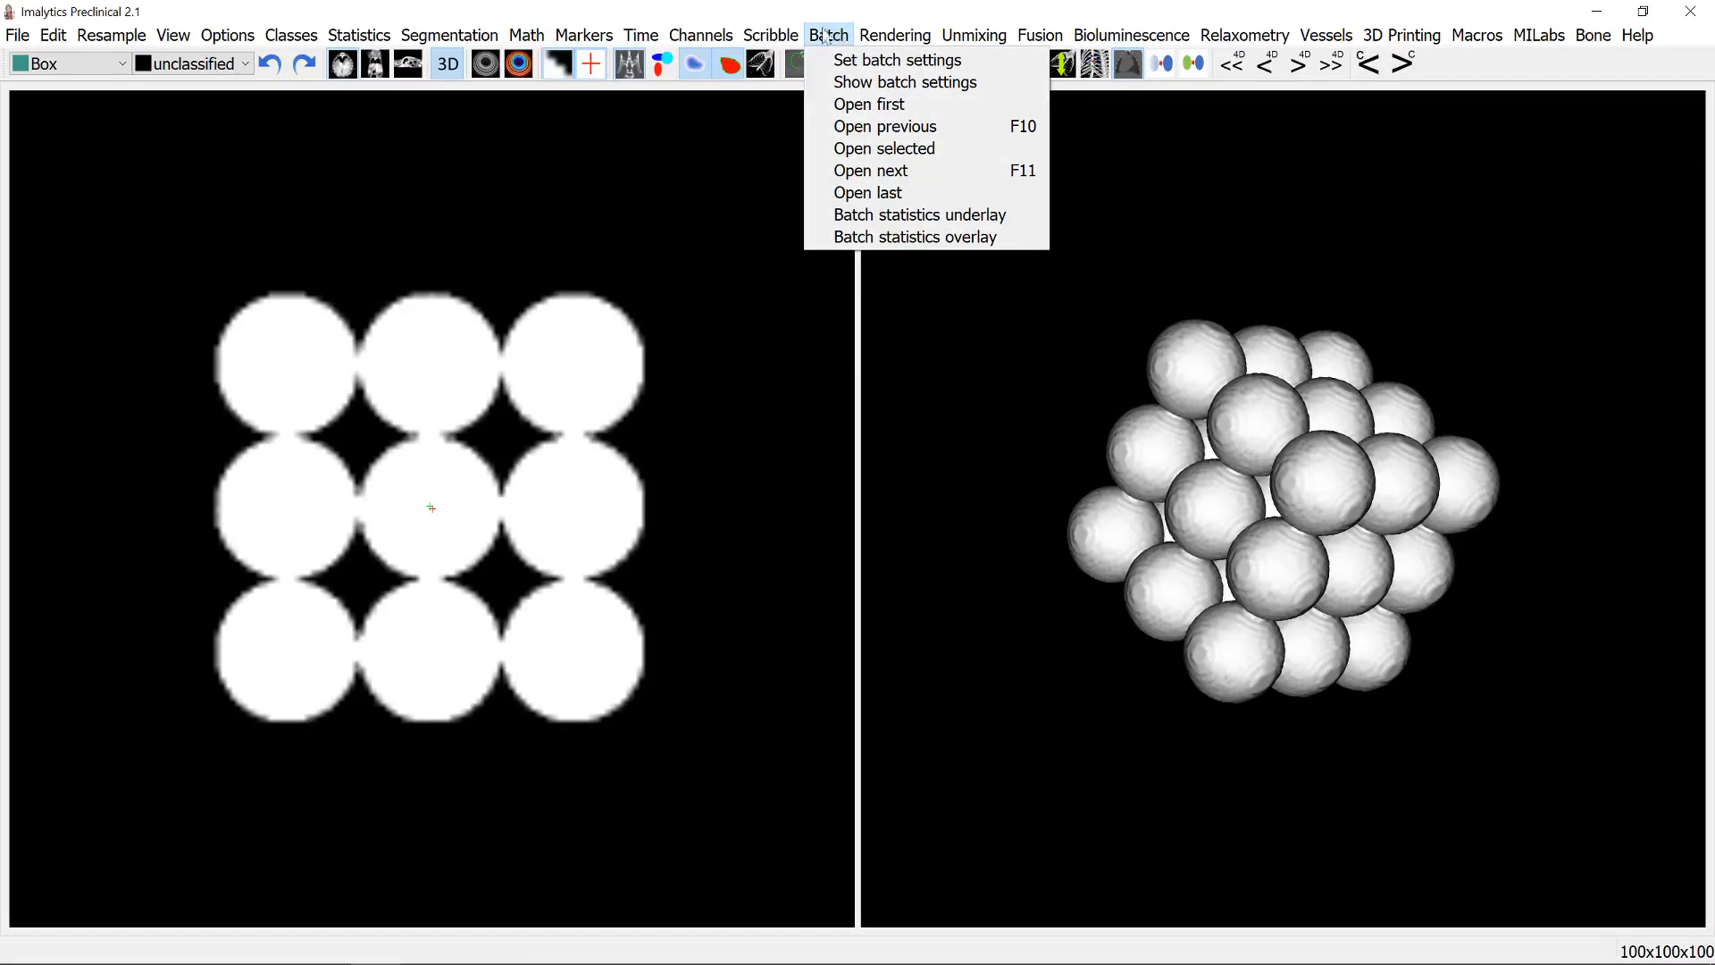